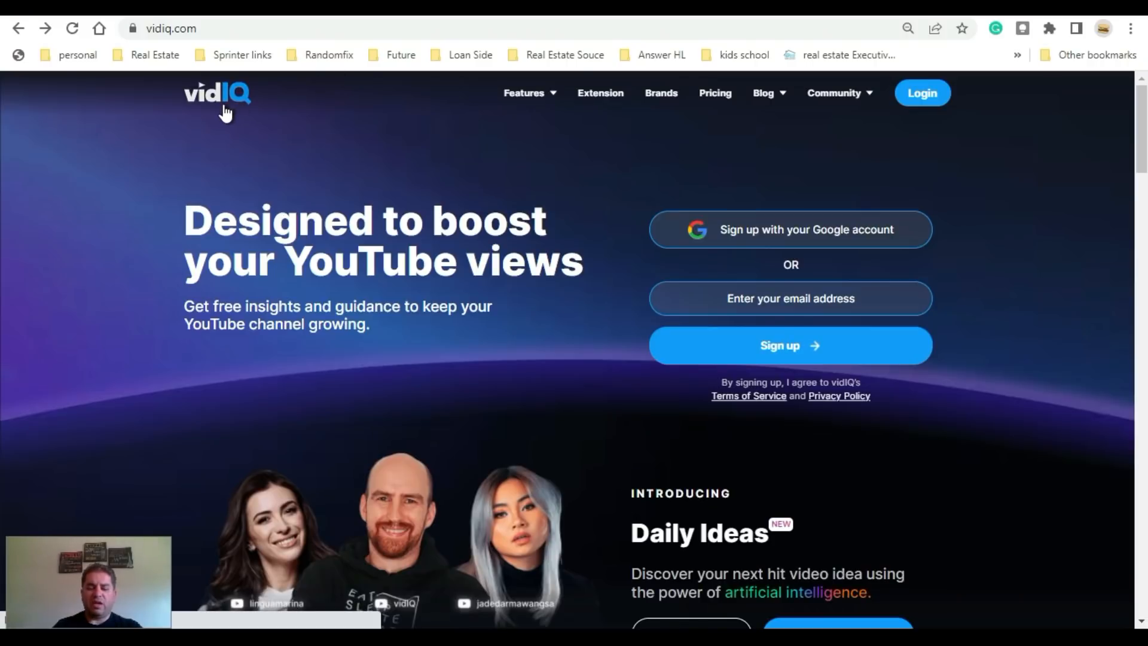
# Step: Open vidIQ's Pricing page and review the Basic, Pro, Boost and Boost+ comparison down to Plus
pyautogui.scroll(-3)
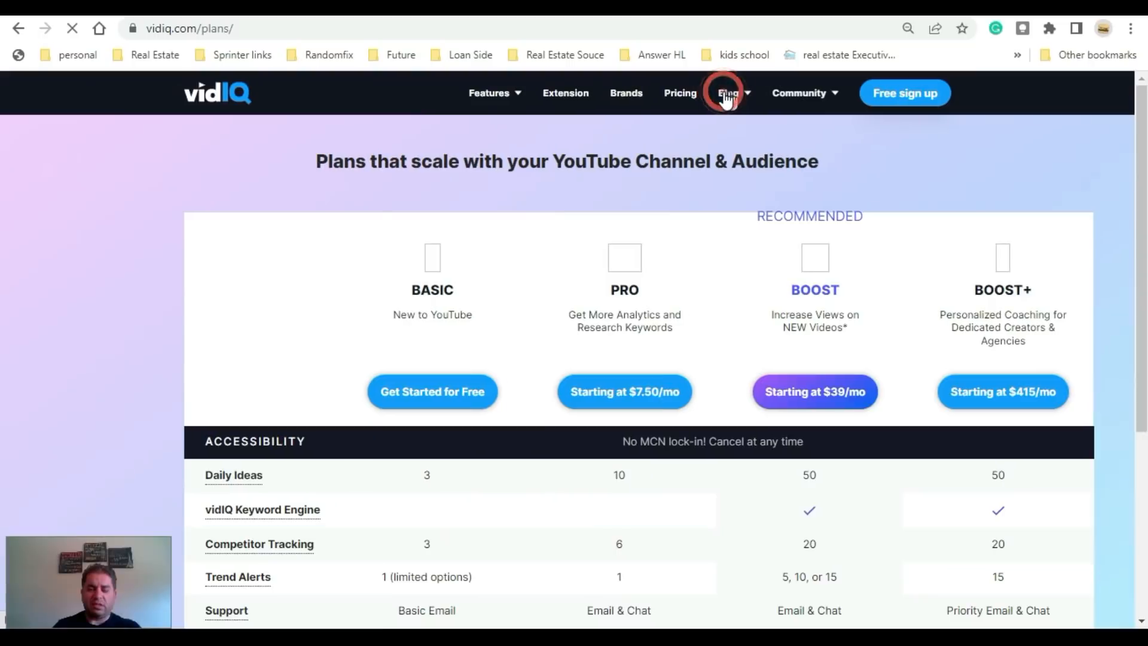
pyautogui.click(728, 93)
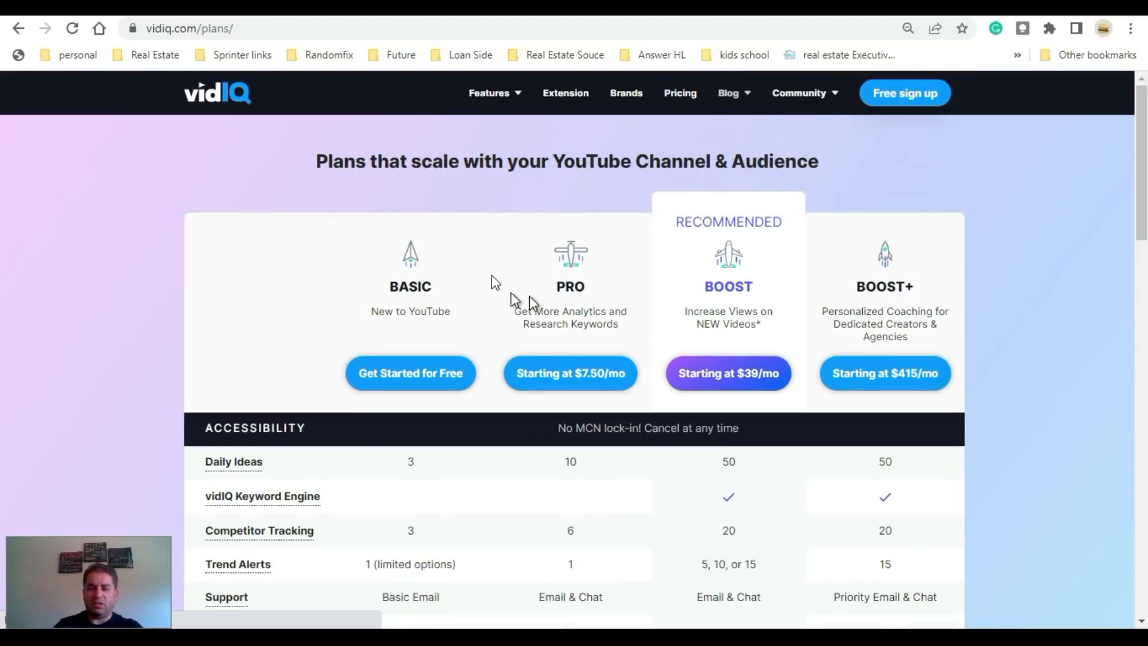
pyautogui.moveTo(469, 331)
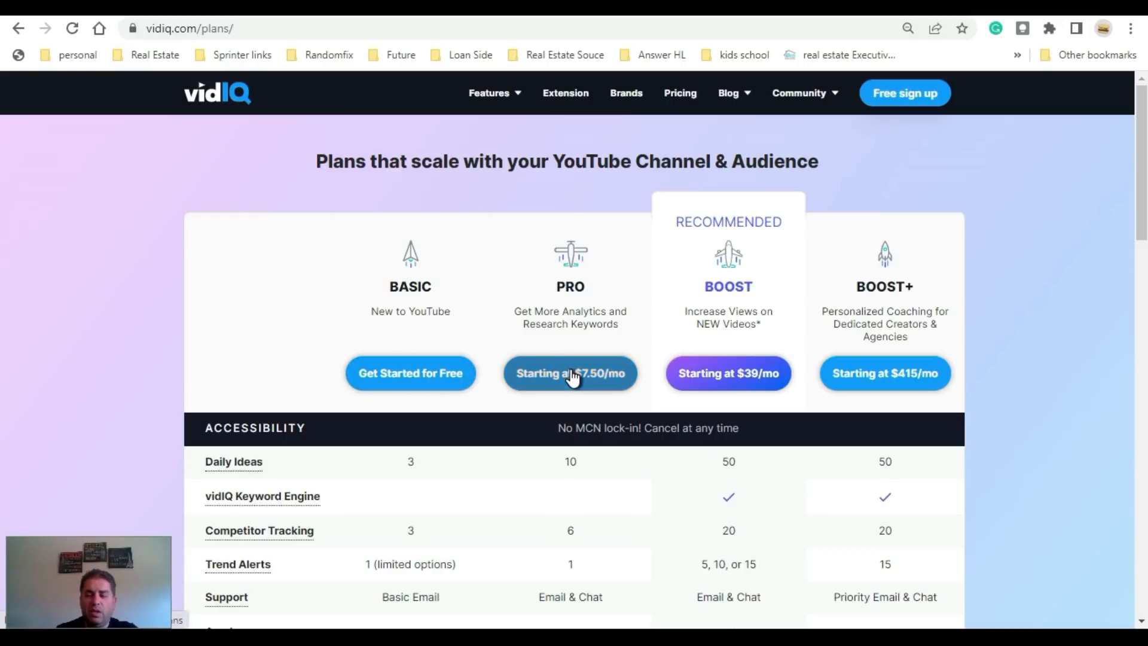
pyautogui.moveTo(728, 373)
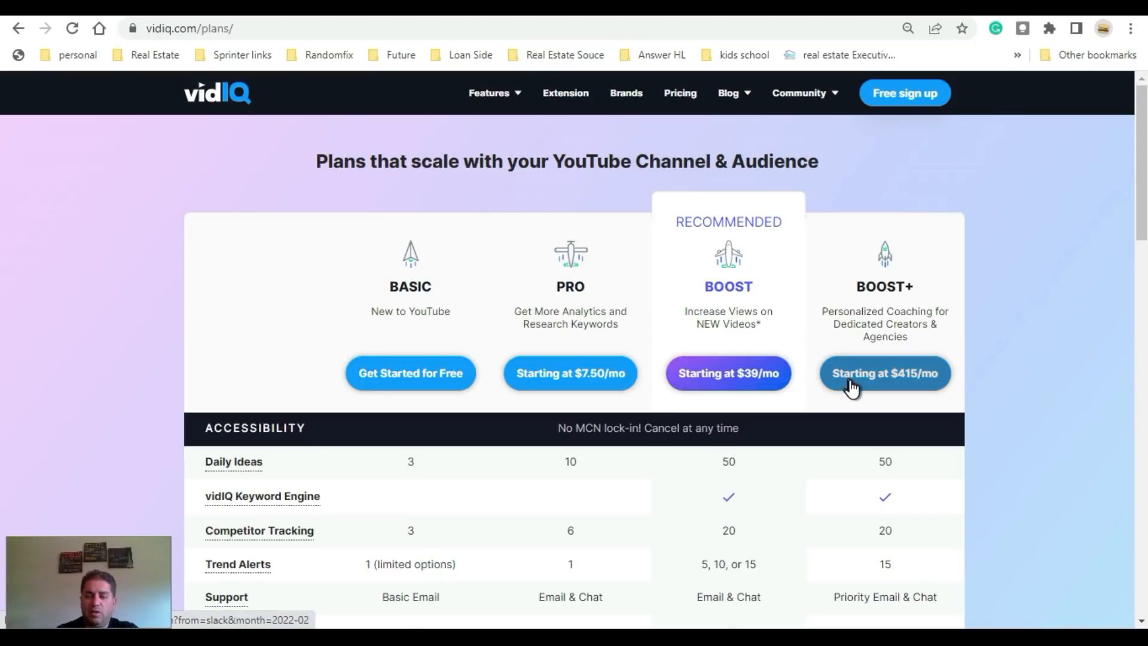
pyautogui.scroll(-3)
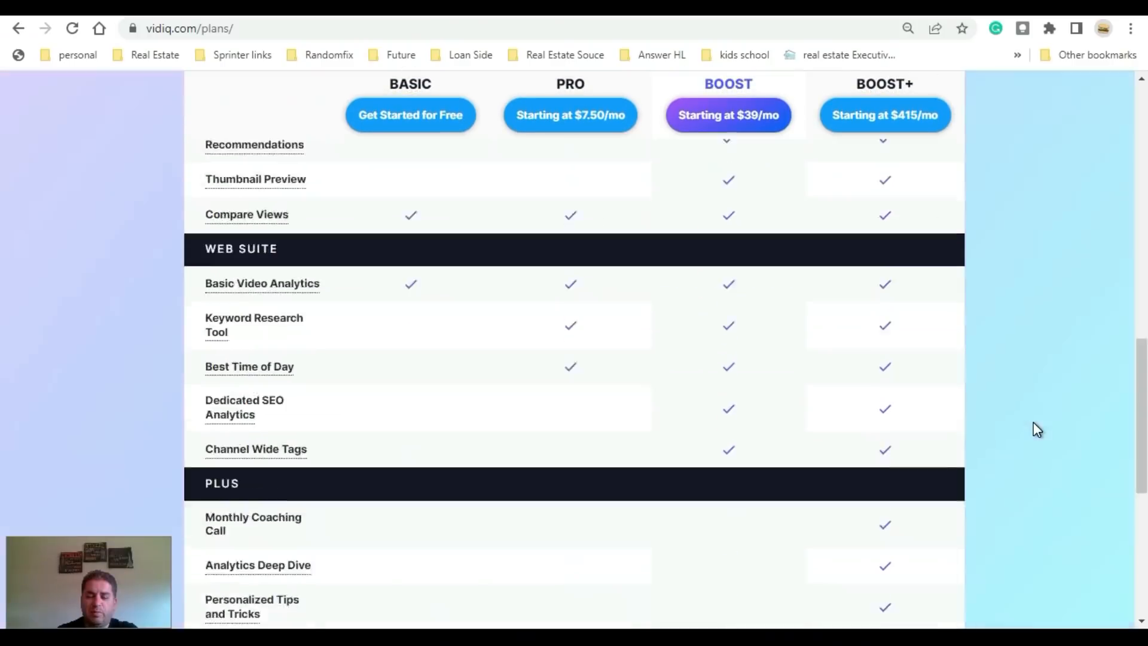
pyautogui.scroll(-3)
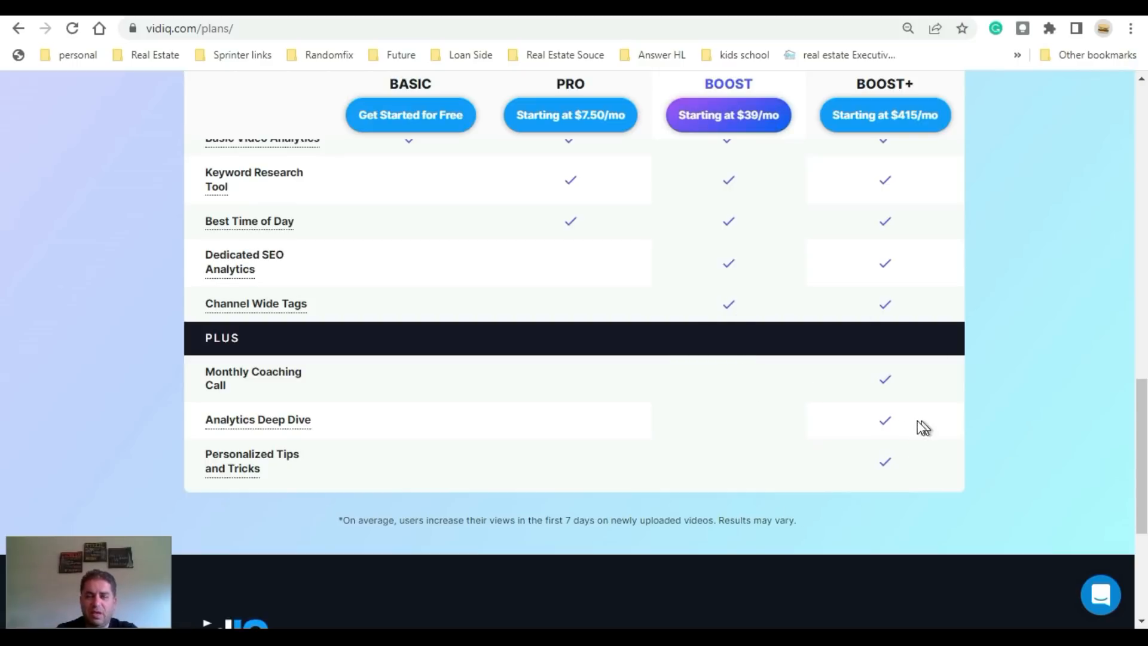
pyautogui.moveTo(891, 348)
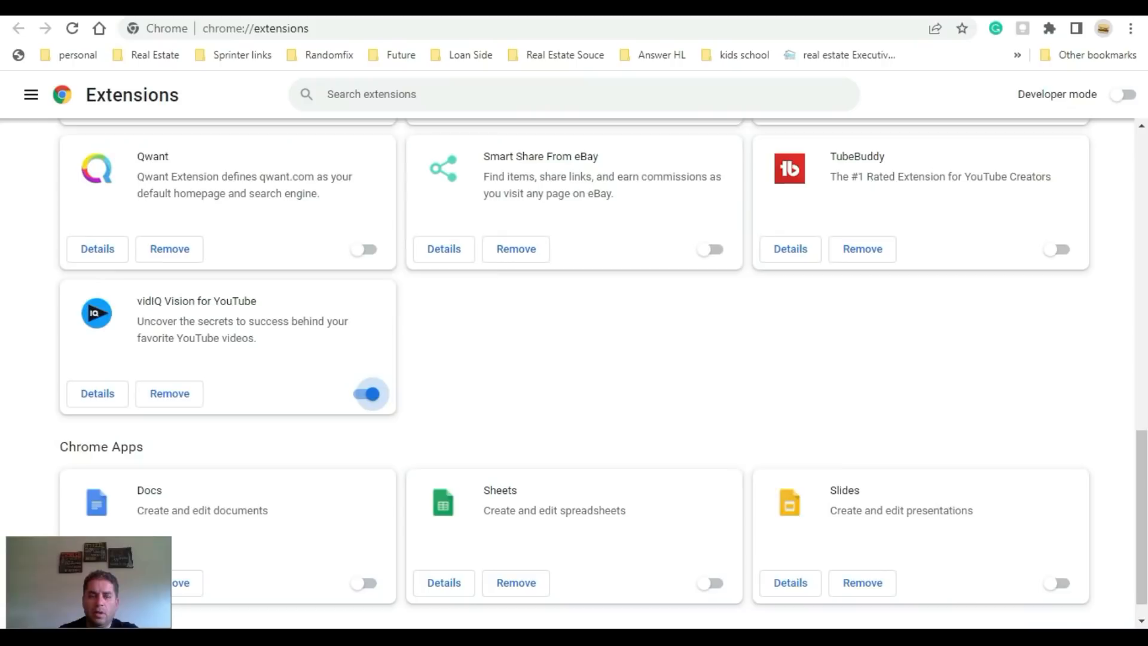
pyautogui.moveTo(703, 402)
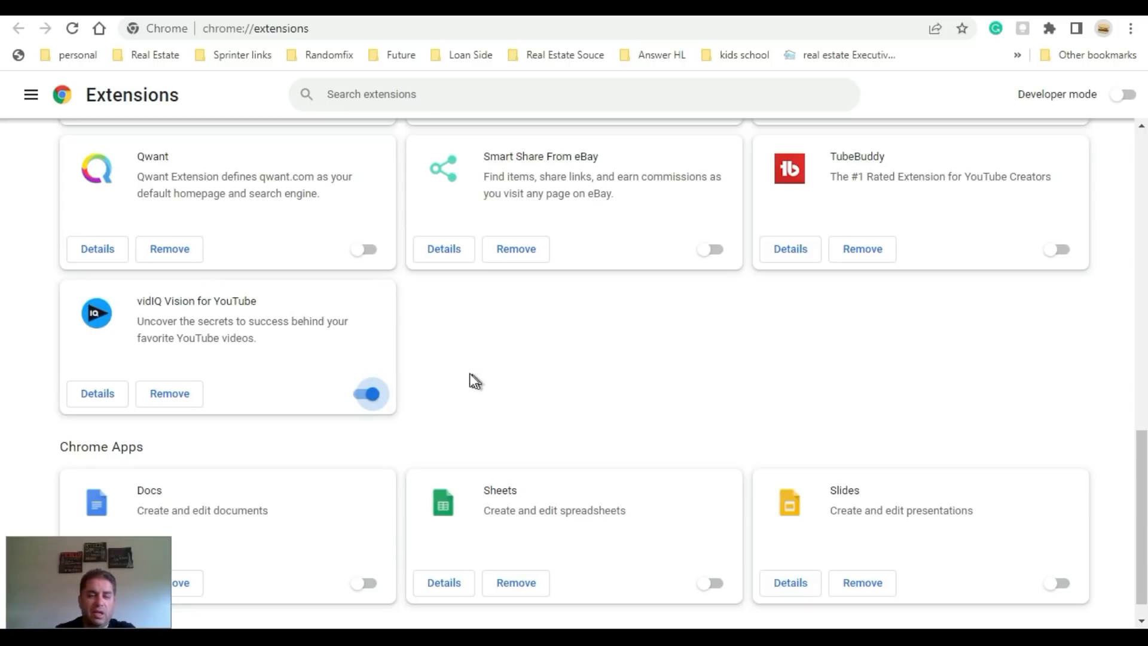
pyautogui.moveTo(806, 226)
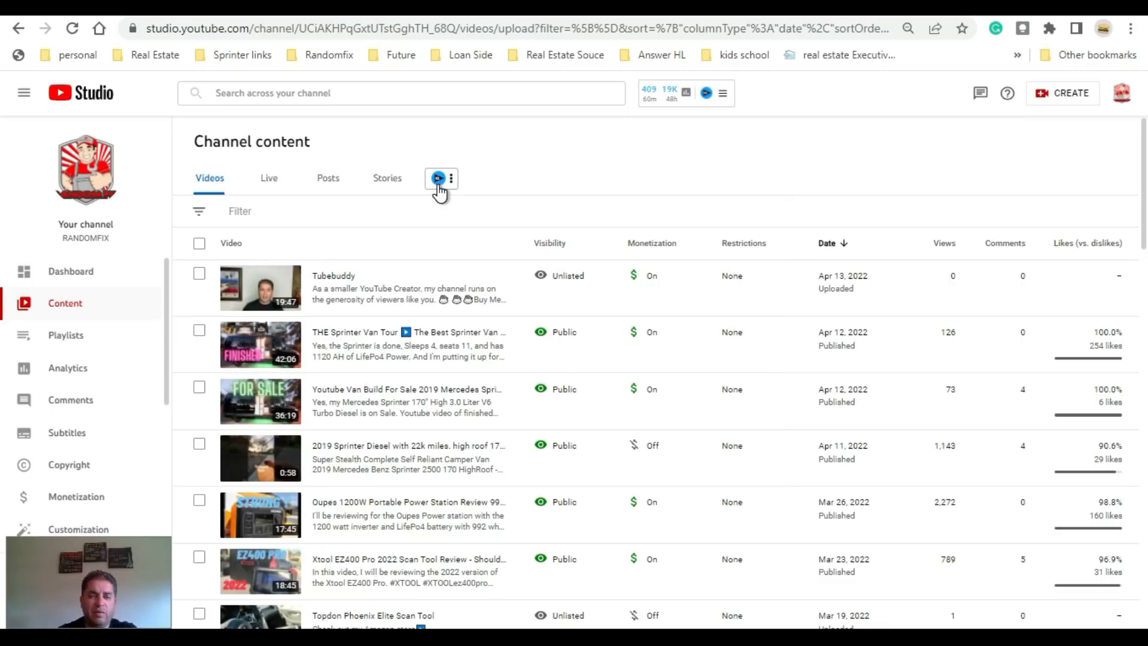
# Step: Start a new YouTube Studio upload and select the toilet for camper van video file
pyautogui.click(1063, 93)
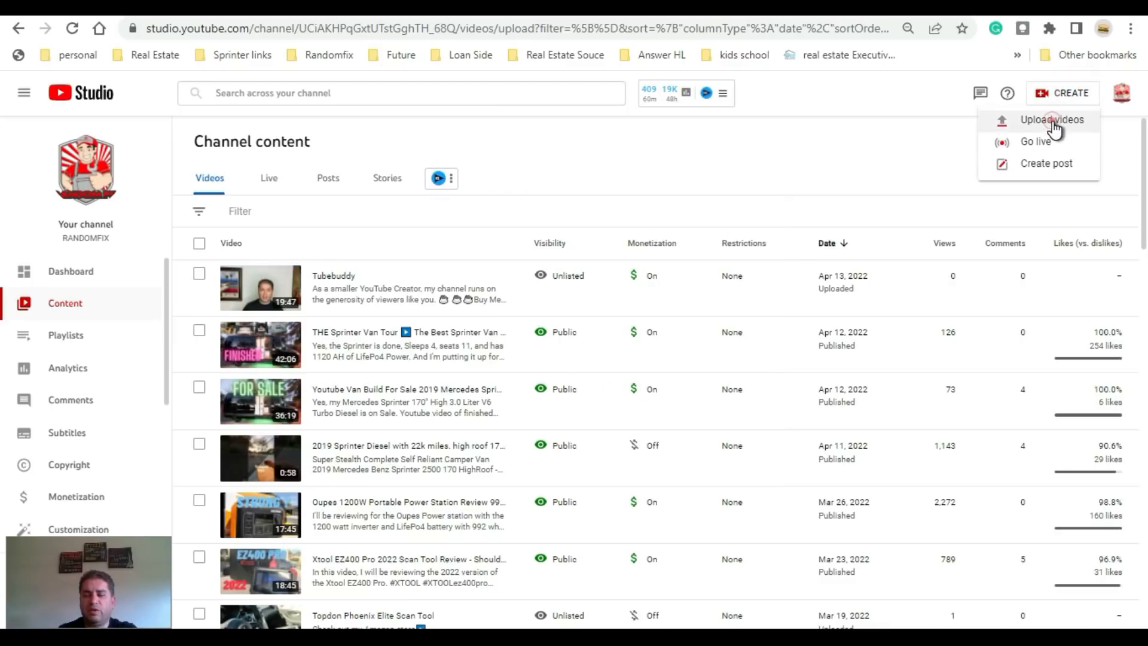
pyautogui.click(1052, 120)
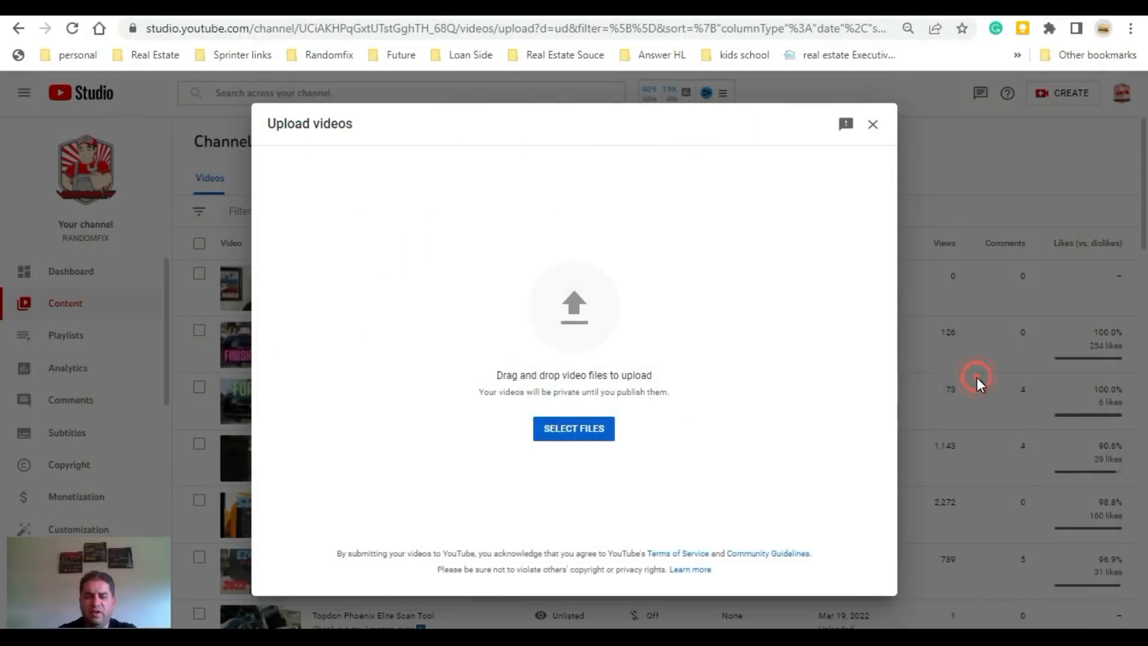
pyautogui.click(573, 428)
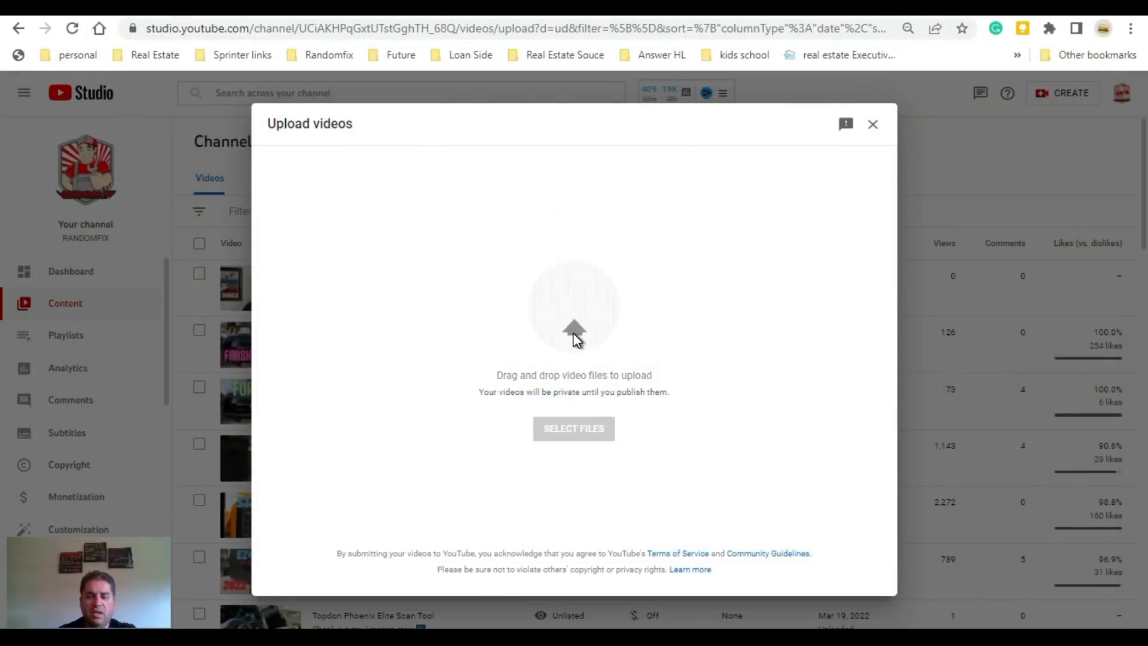
pyautogui.click(573, 428)
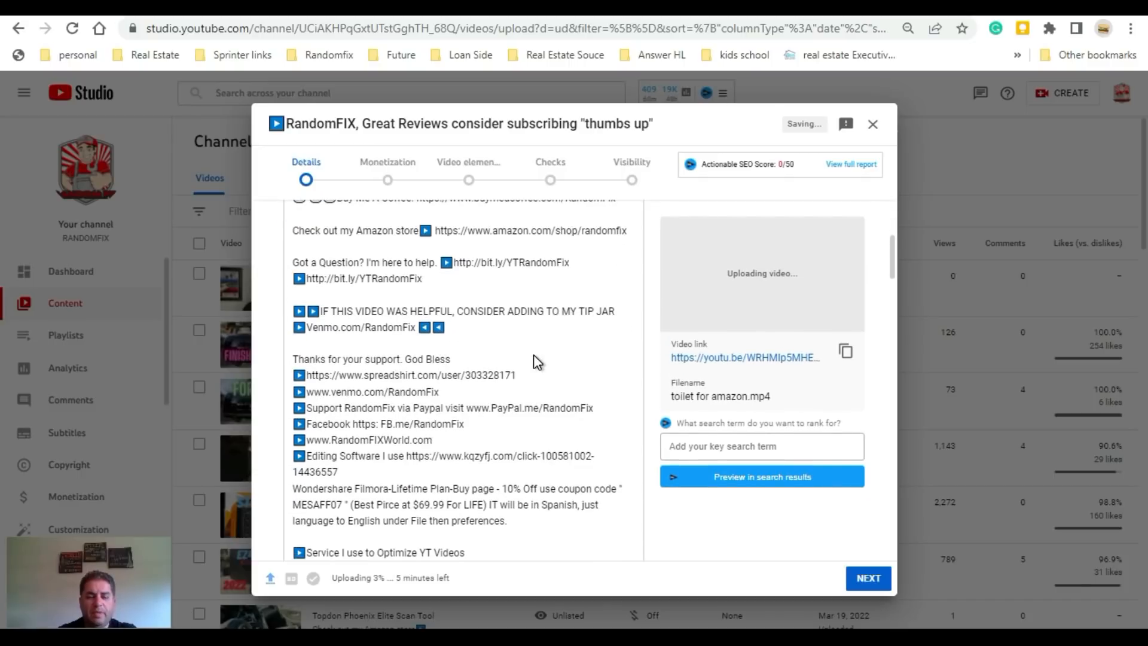
# Step: Advance through Details and Monetization and submit the Ad suitability rating
pyautogui.scroll(-3)
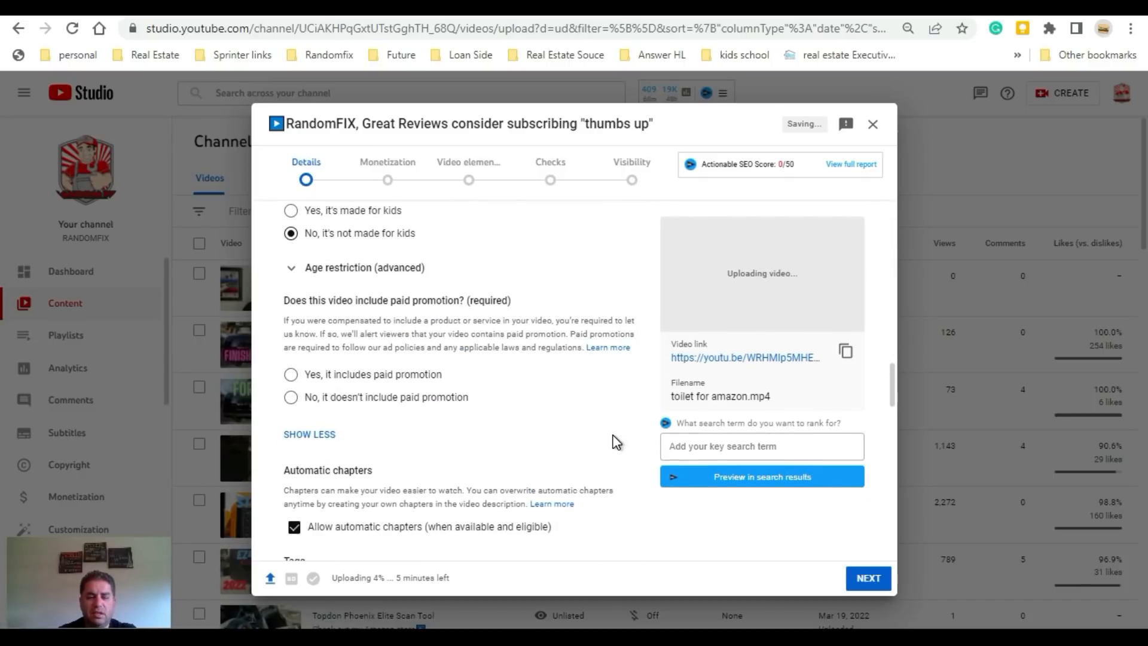
pyautogui.scroll(-3)
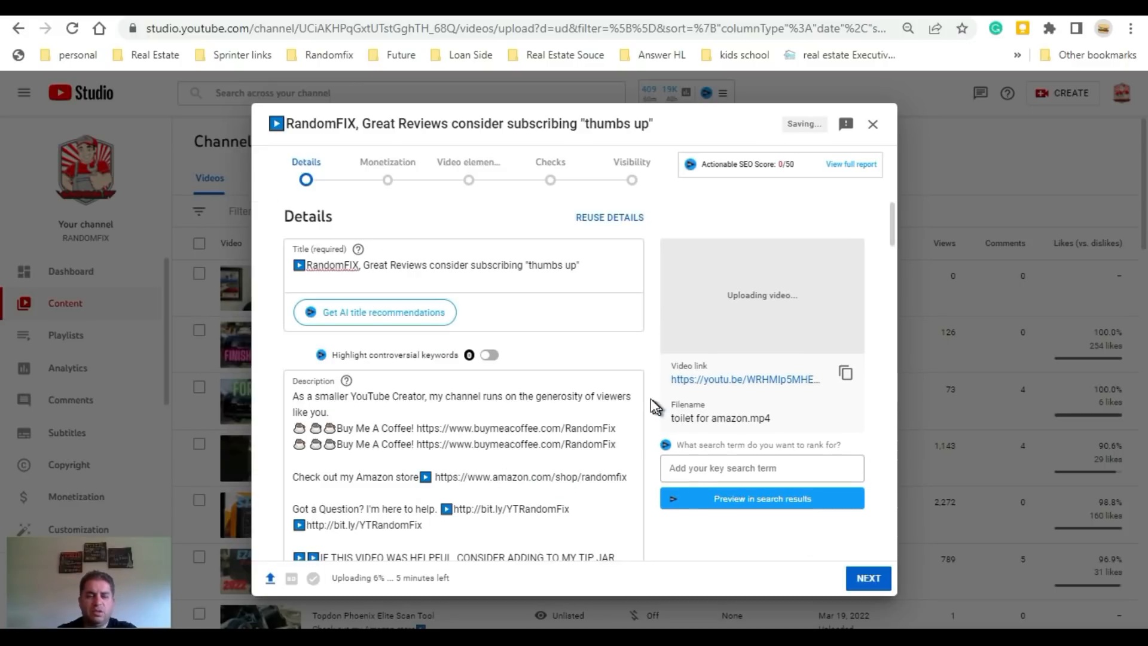
pyautogui.click(868, 578)
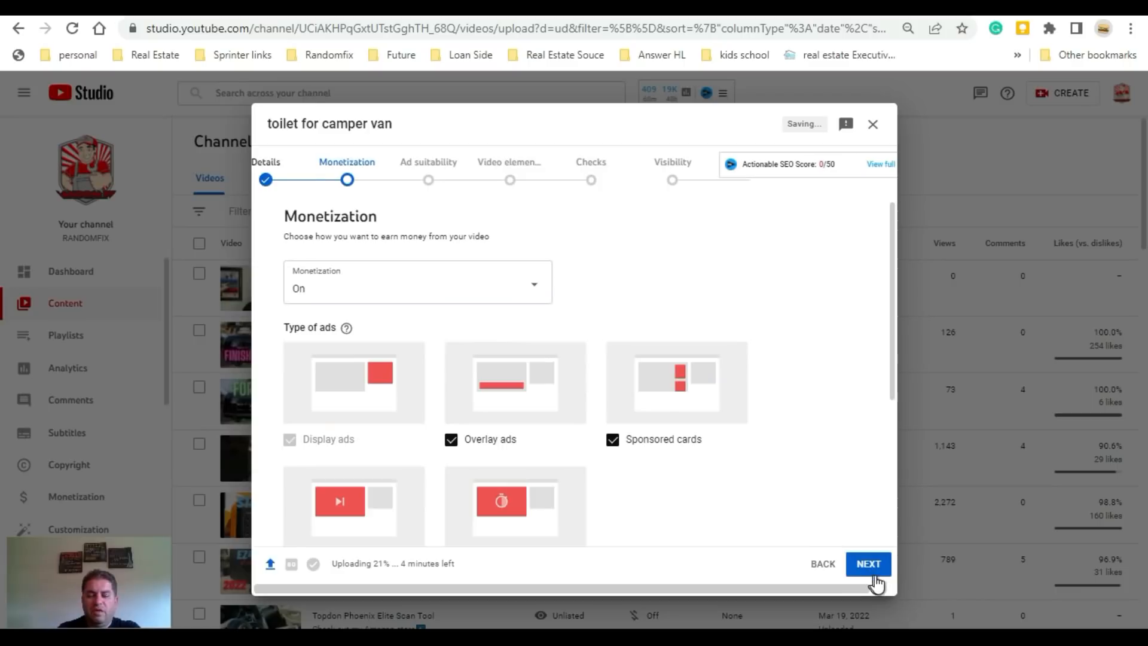
pyautogui.click(868, 563)
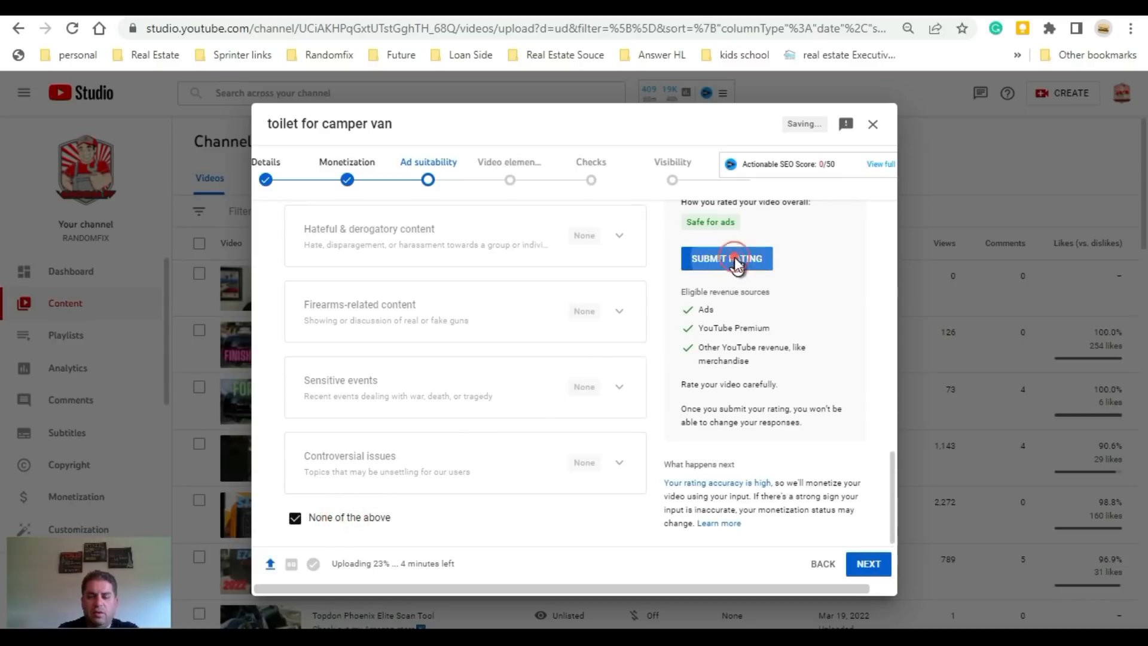
pyautogui.click(726, 258)
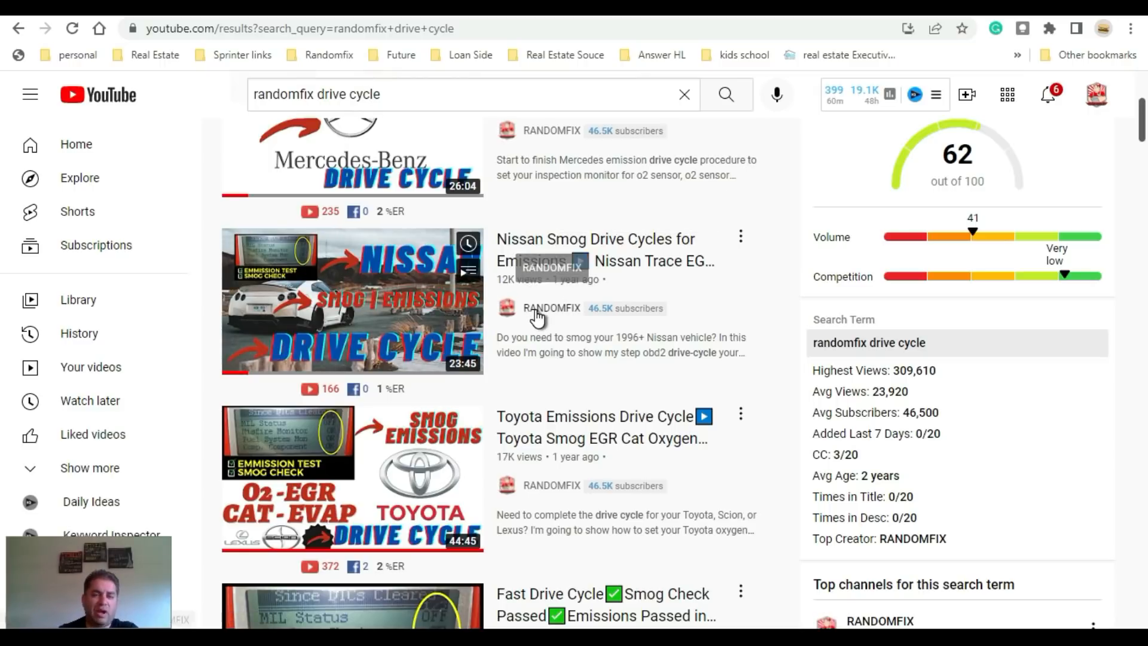
# Step: Scroll vidIQ's 'randomfix drive cycle' sidebar through the 62 score, search stats and related opportunities
pyautogui.scroll(-3)
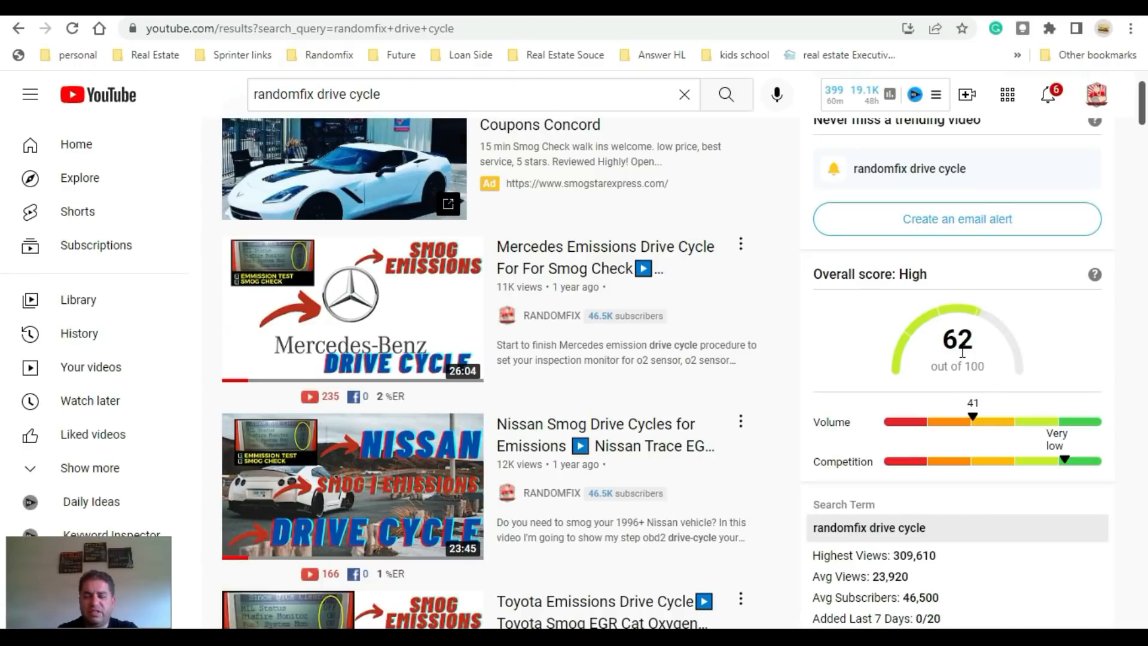
pyautogui.scroll(-3)
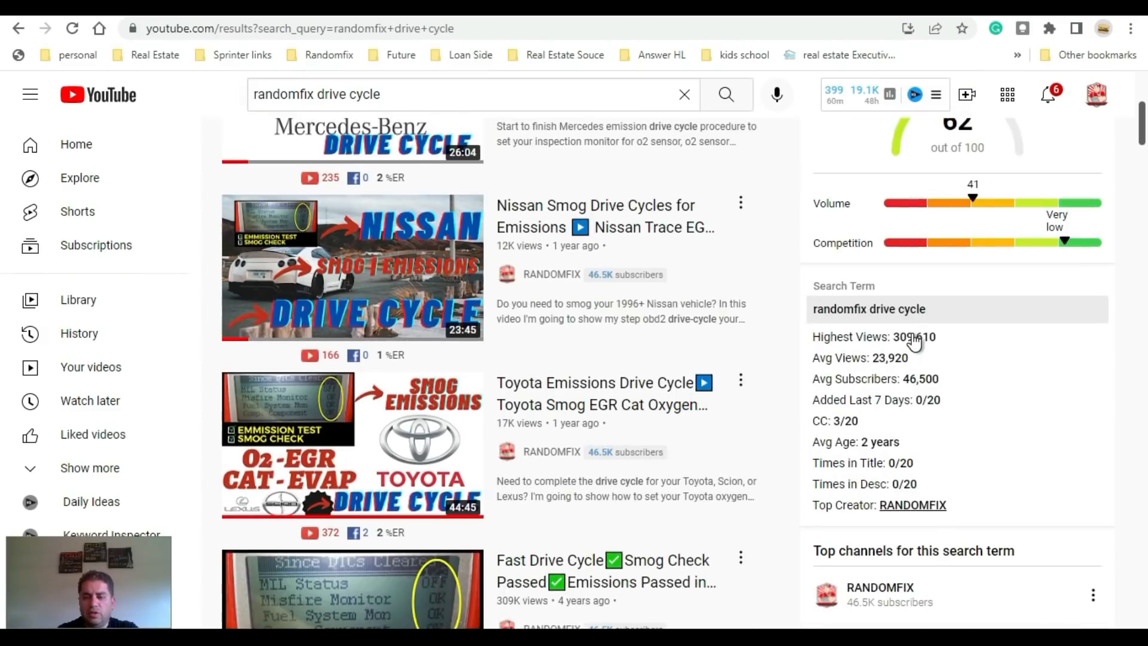
pyautogui.scroll(-3)
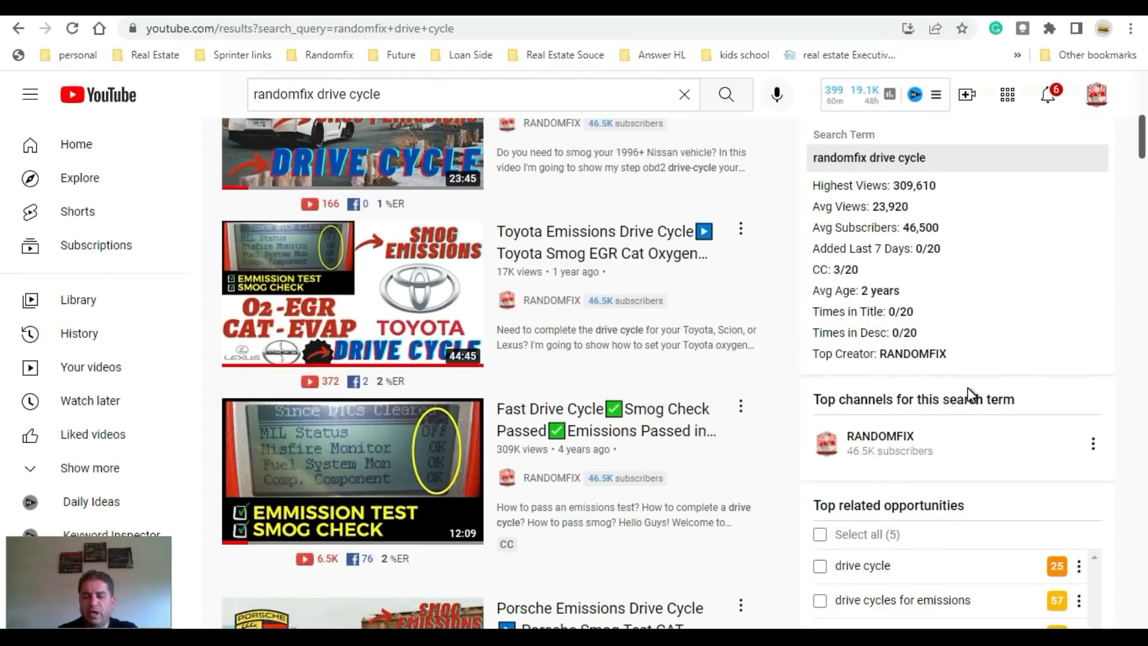
pyautogui.scroll(-3)
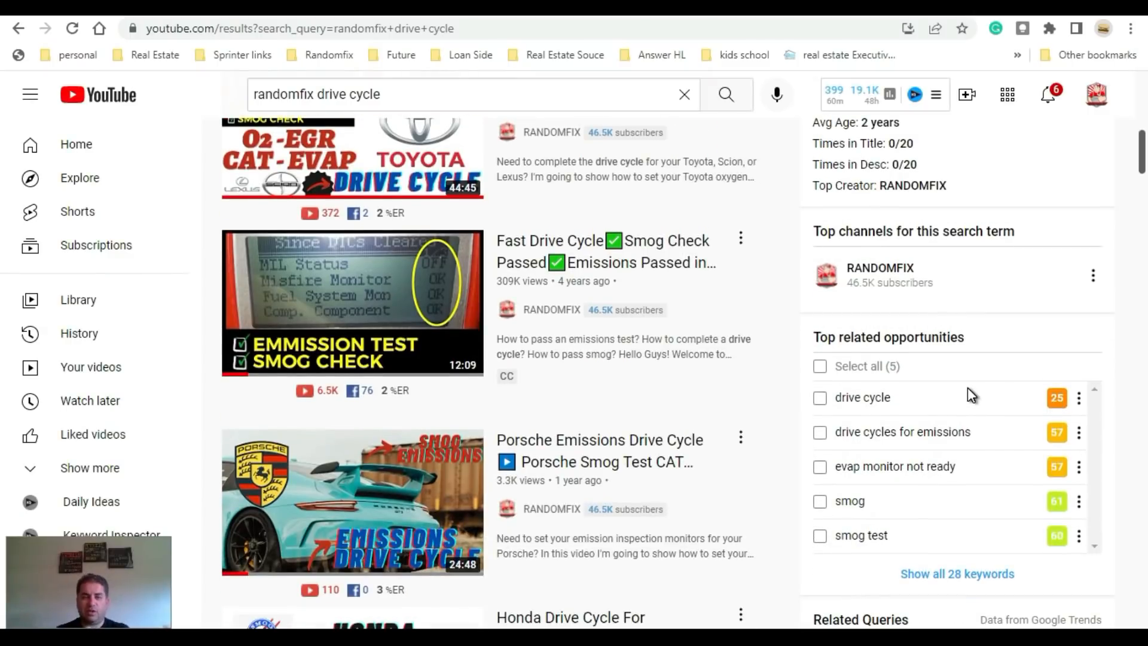
pyautogui.scroll(-3)
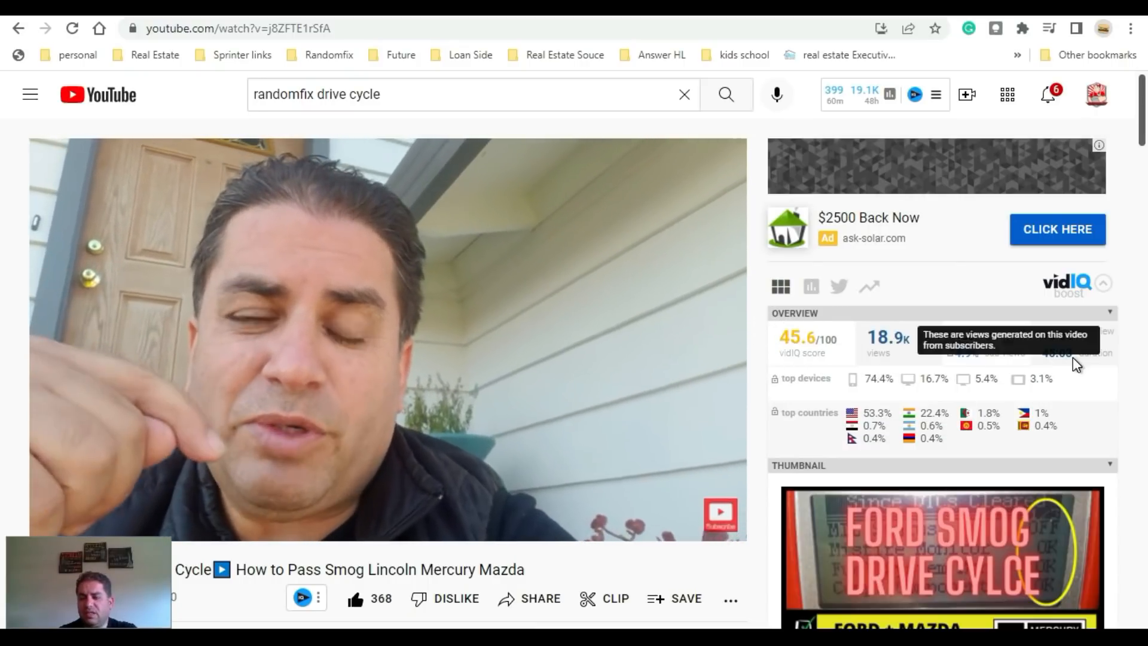
# Step: Scroll the drive cycle video's vidIQ sidebar to the SEO panel and Video Optimization Checklist
pyautogui.scroll(-3)
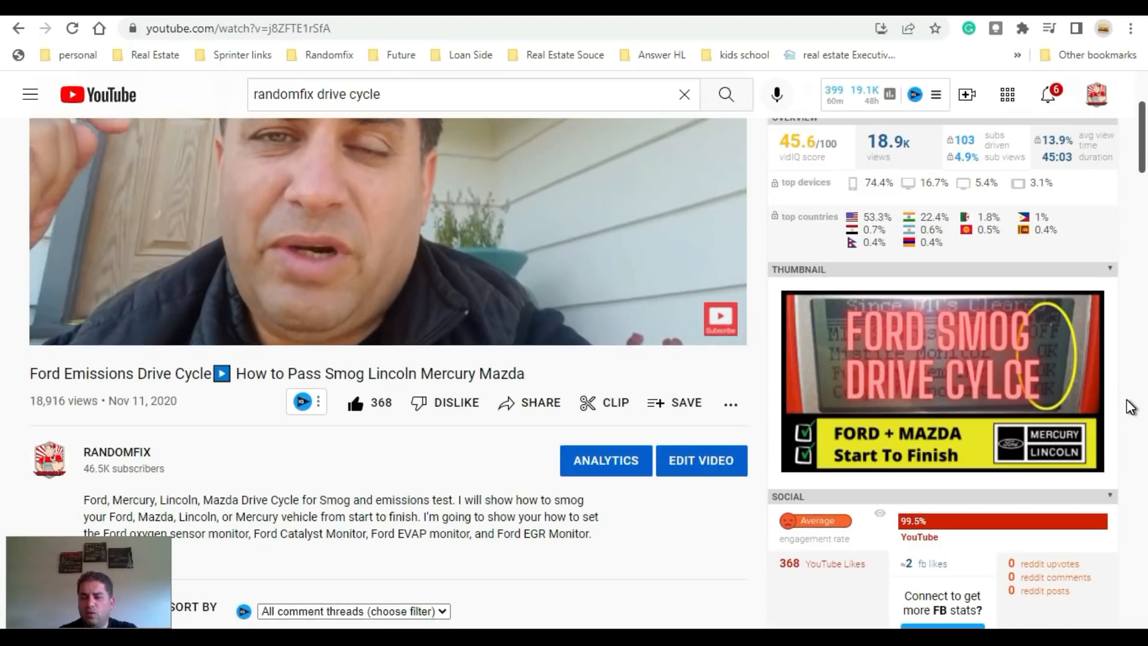
pyautogui.scroll(-3)
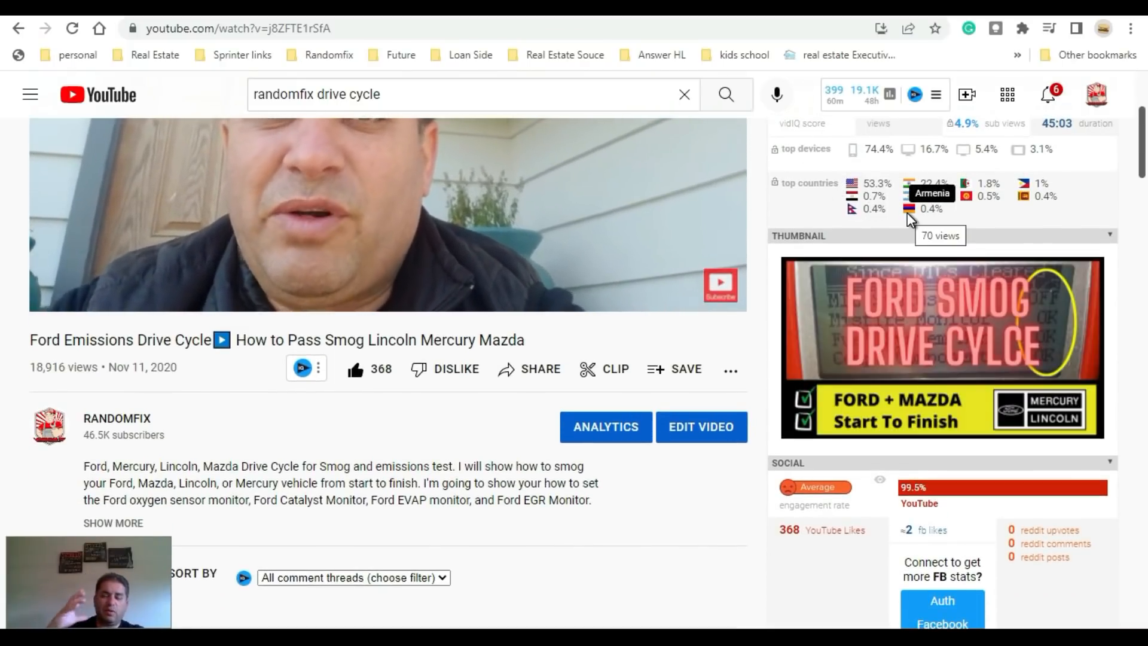
pyautogui.scroll(-3)
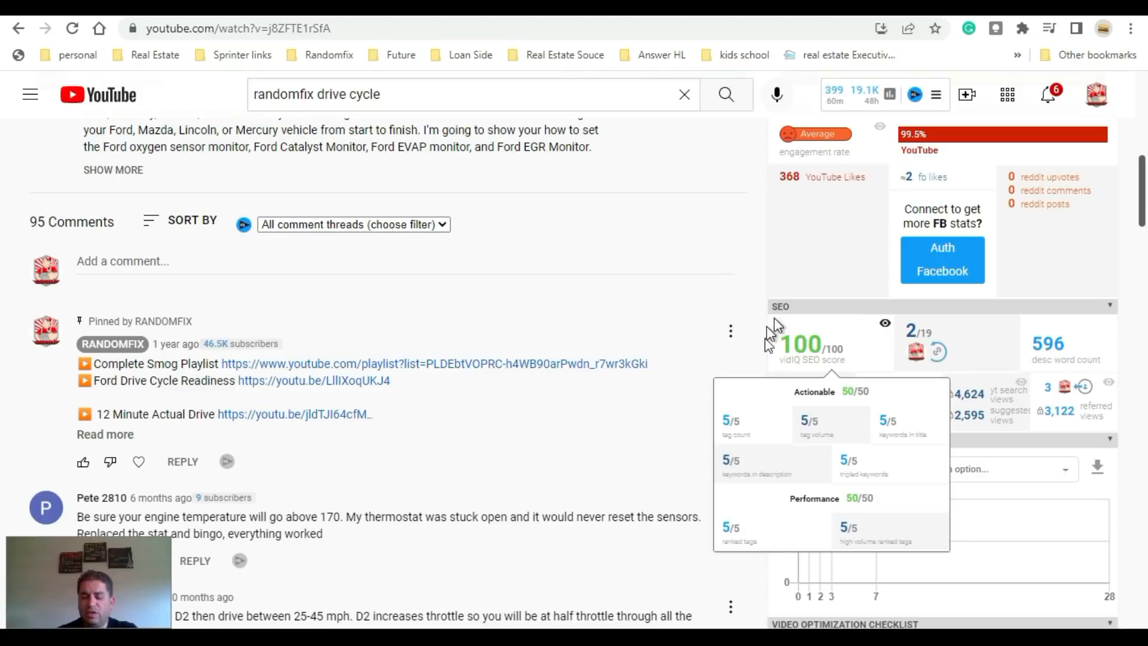
pyautogui.moveTo(816, 375)
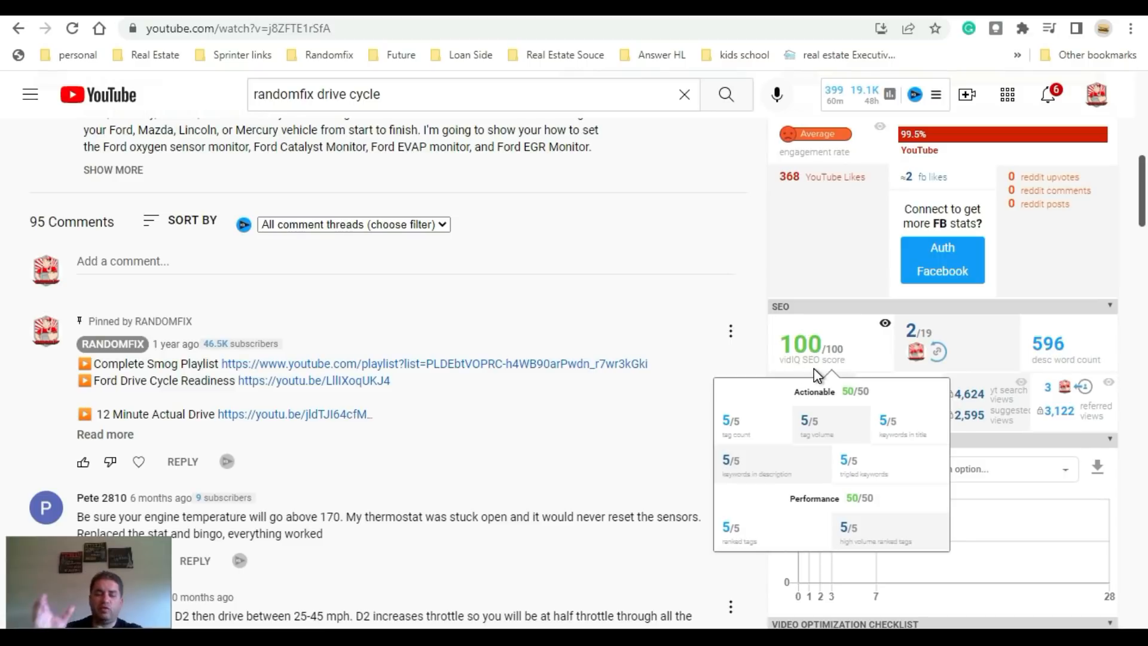
pyautogui.scroll(-3)
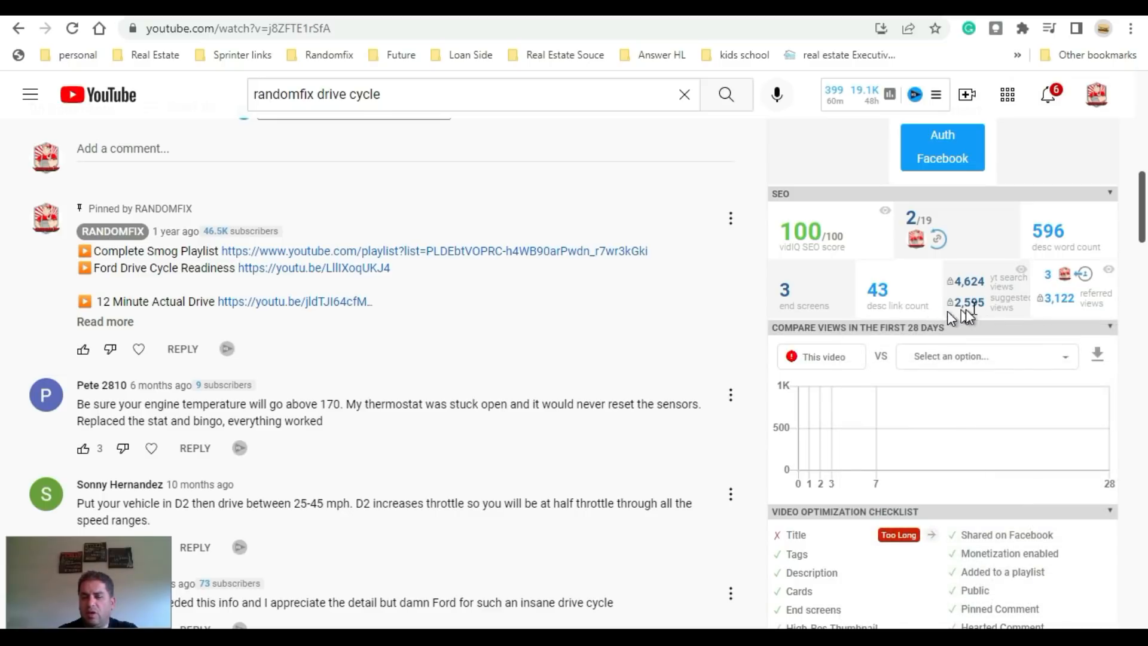
pyautogui.scroll(-3)
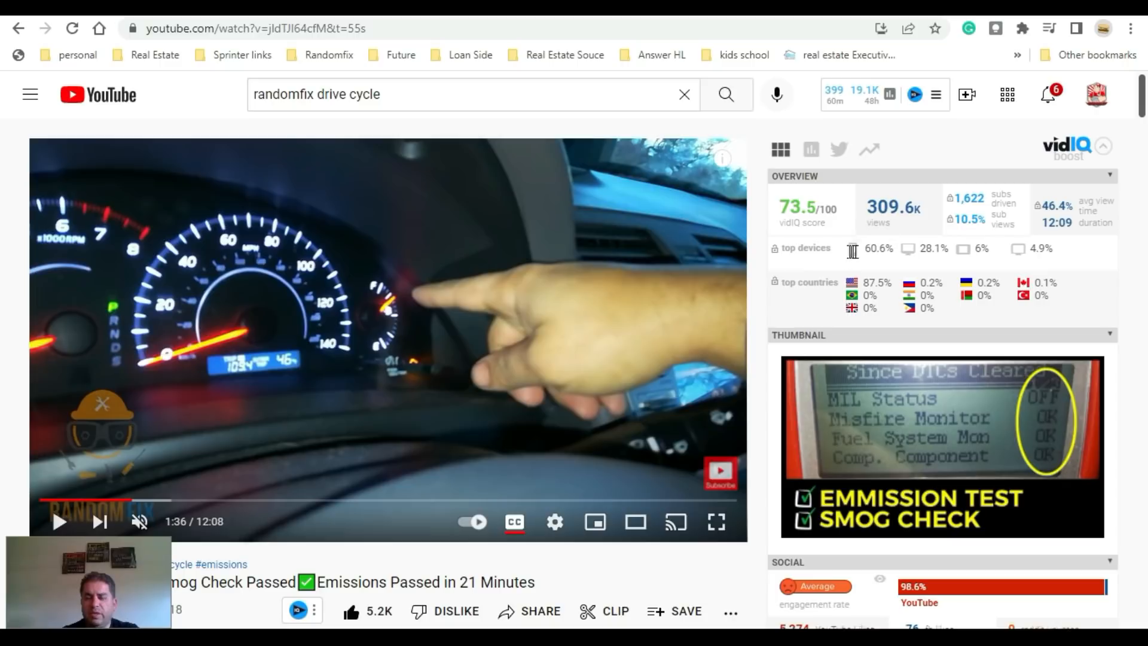
pyautogui.moveTo(908, 249)
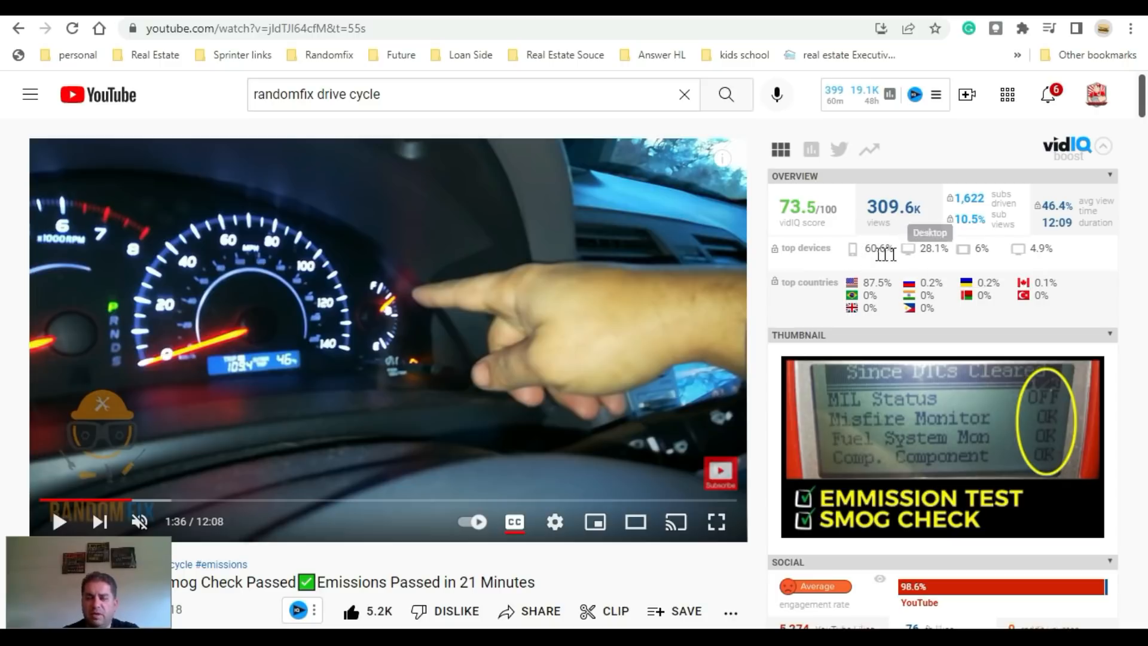
pyautogui.moveTo(924, 249)
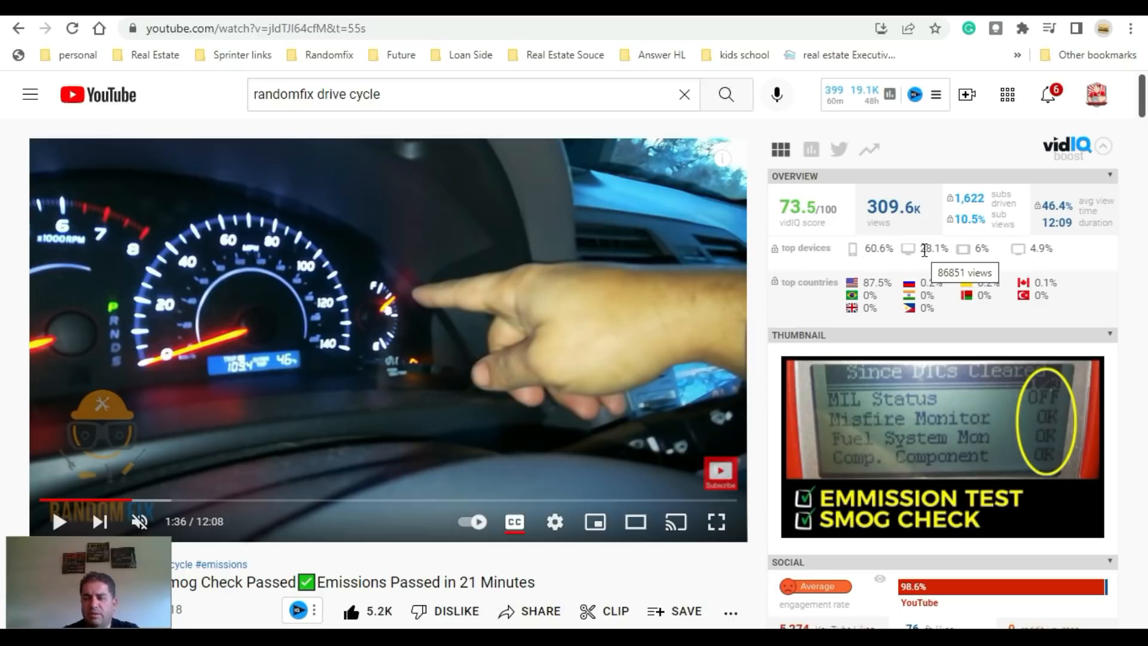
# Step: Scroll the Fast Drive Cycle video's vidIQ sidebar past Overview, SEO and Channel to Video Tags
pyautogui.scroll(-3)
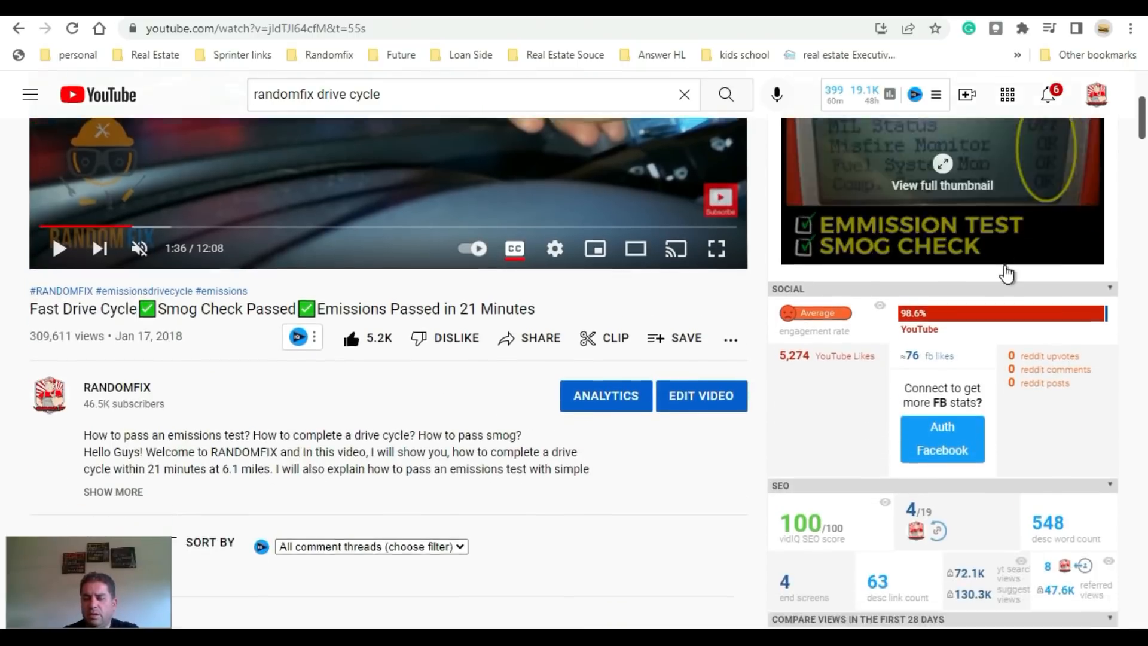
pyautogui.scroll(-3)
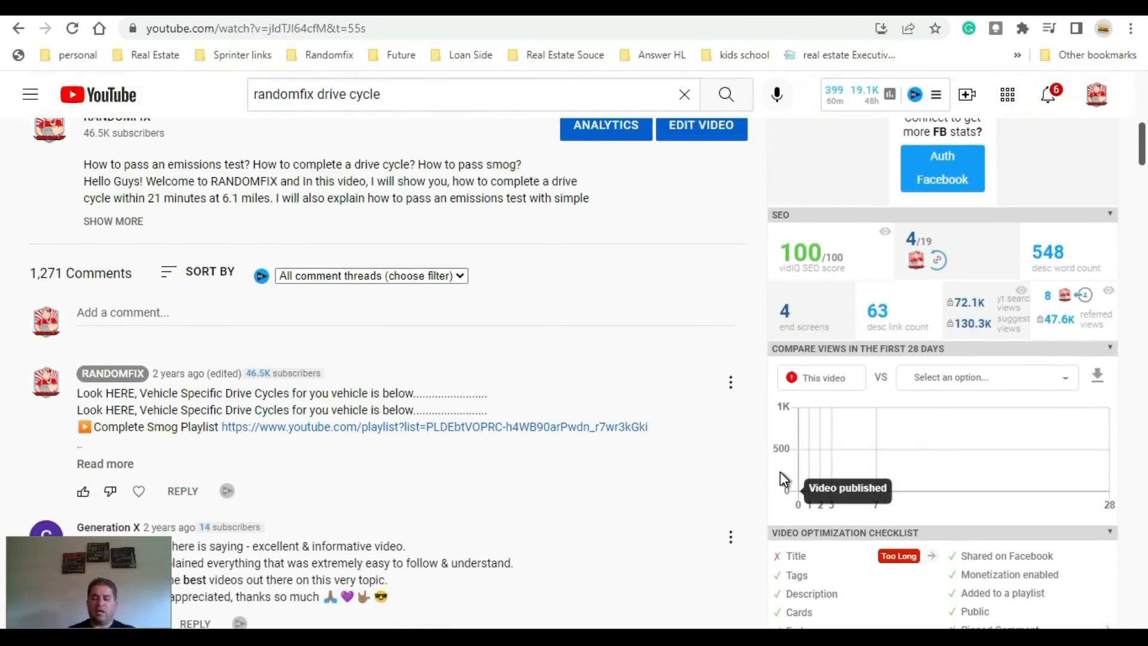
pyautogui.scroll(-3)
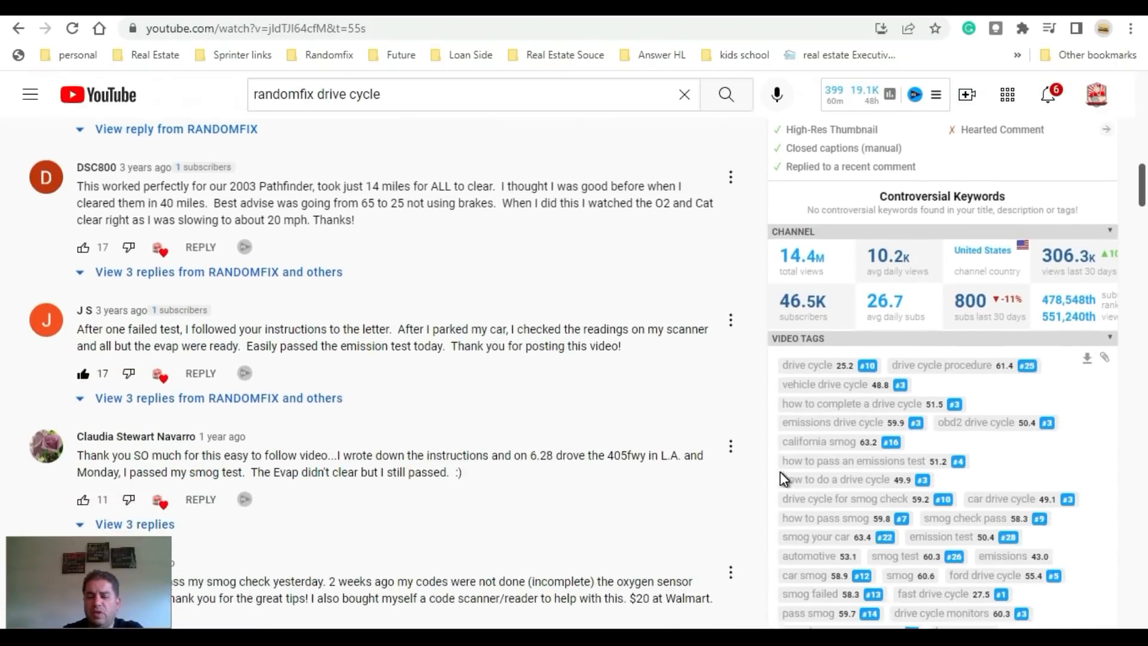
pyautogui.scroll(-3)
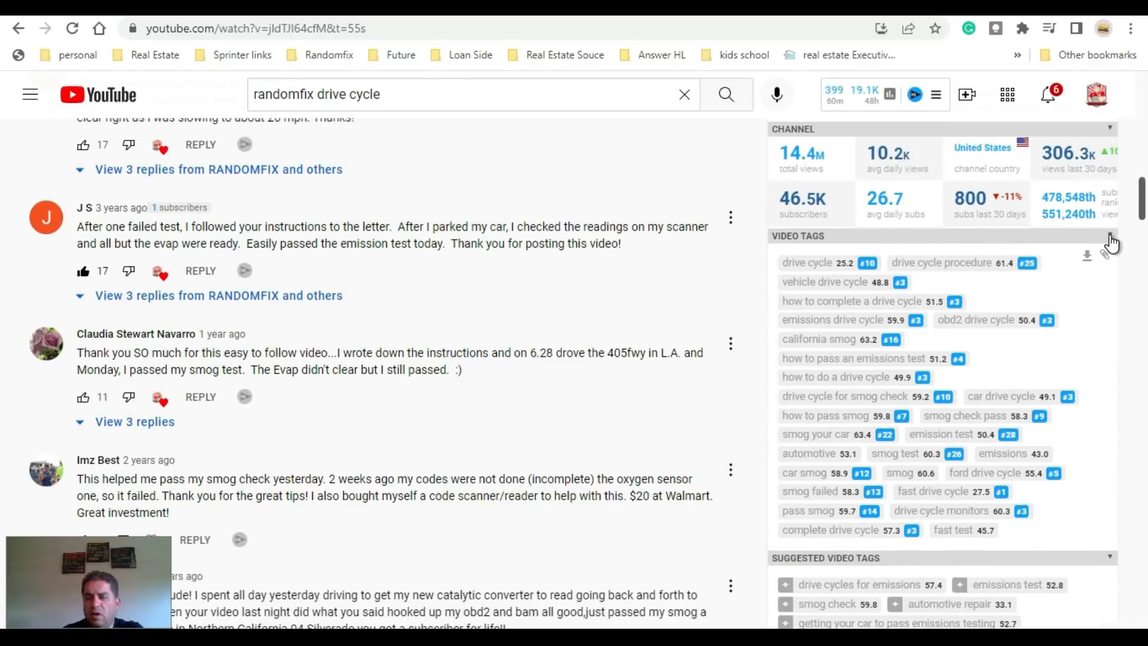
pyautogui.click(1109, 234)
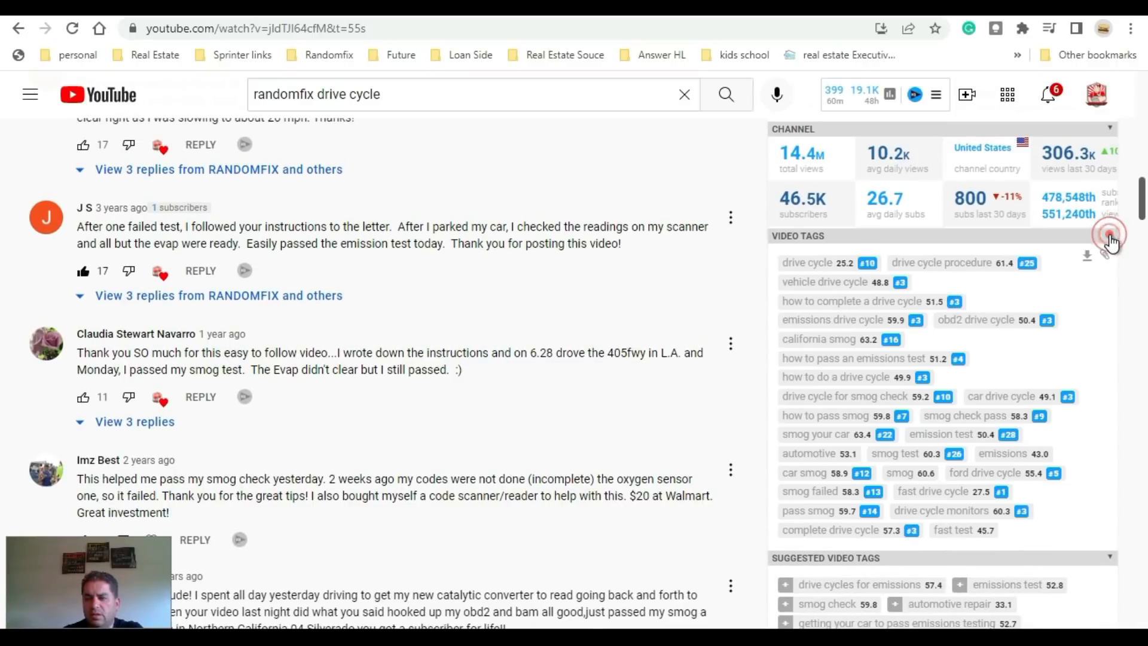
pyautogui.moveTo(1107, 254)
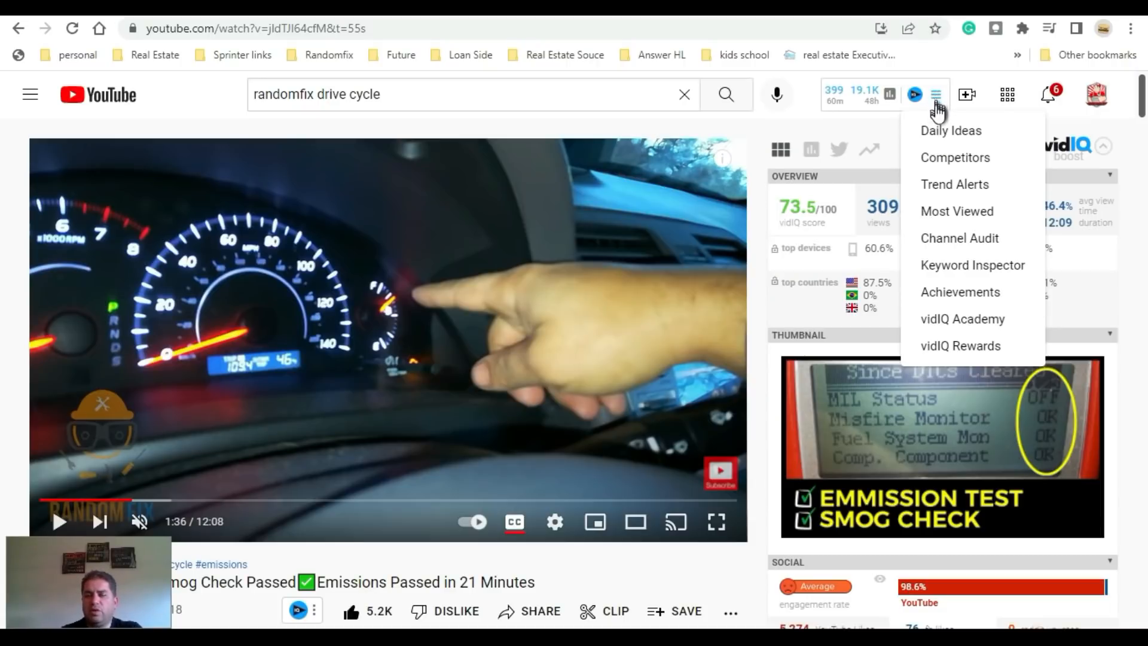
# Step: Close and reopen the vidIQ tools menu listing Daily Ideas, Channel Audit and vidIQ Academy
pyautogui.click(931, 94)
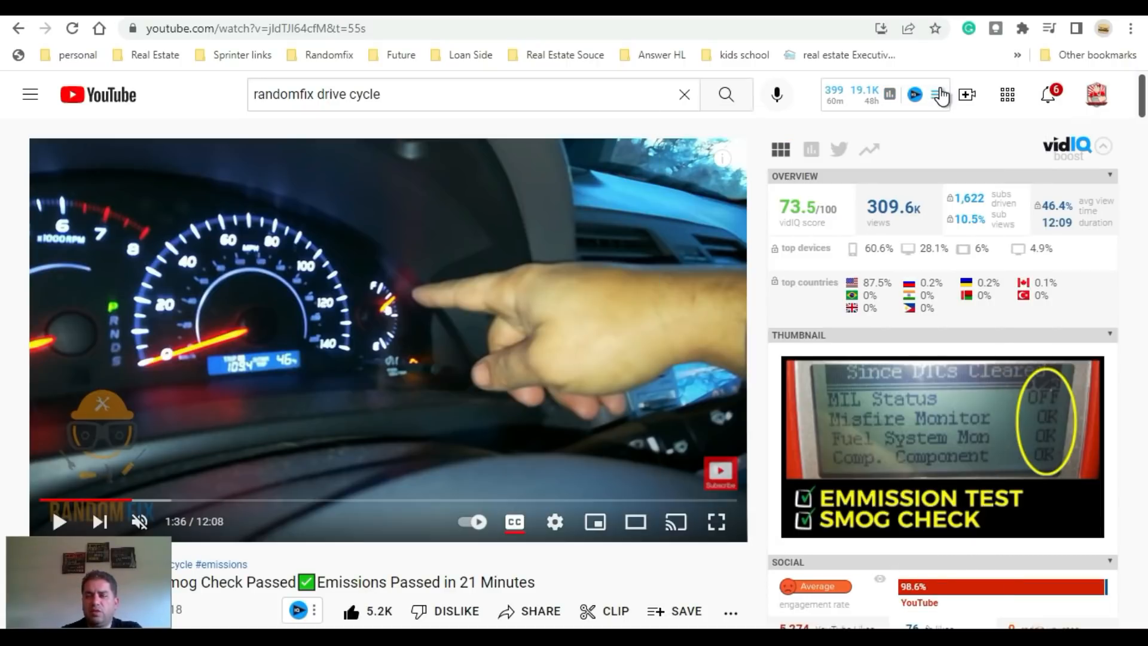
pyautogui.click(937, 94)
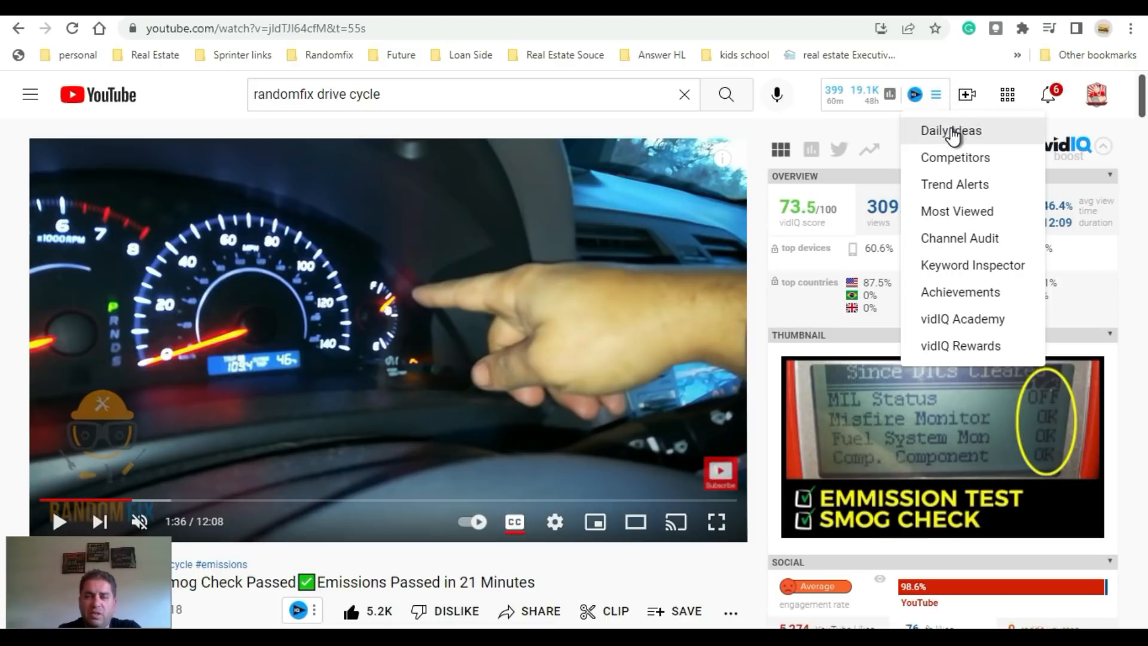
pyautogui.moveTo(988, 198)
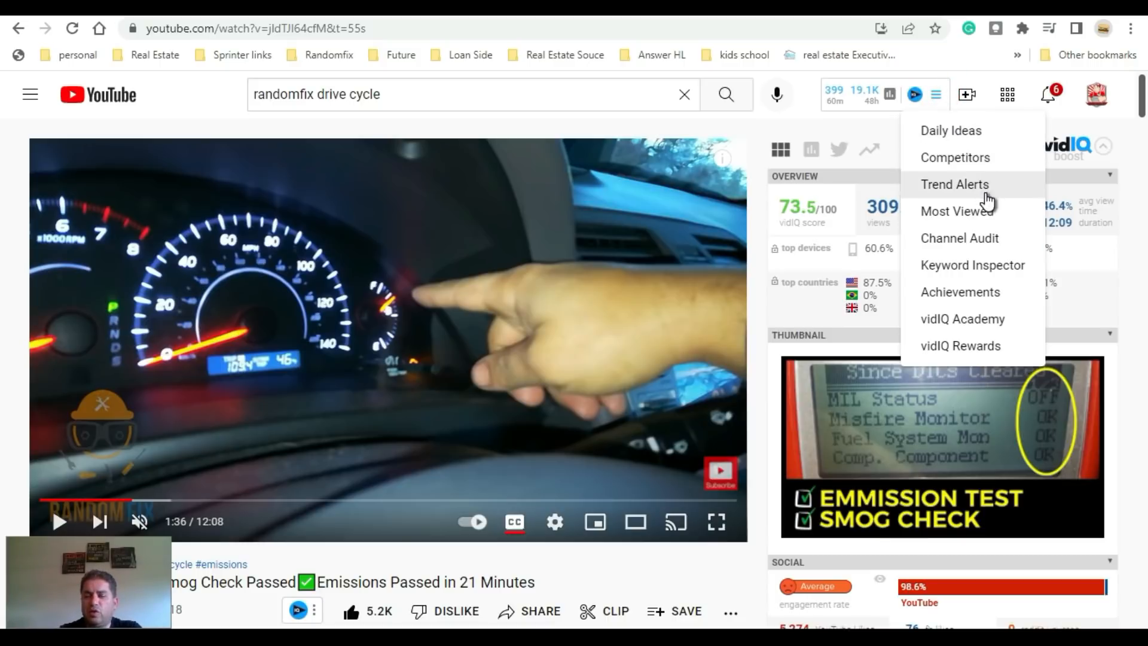
pyautogui.moveTo(988, 238)
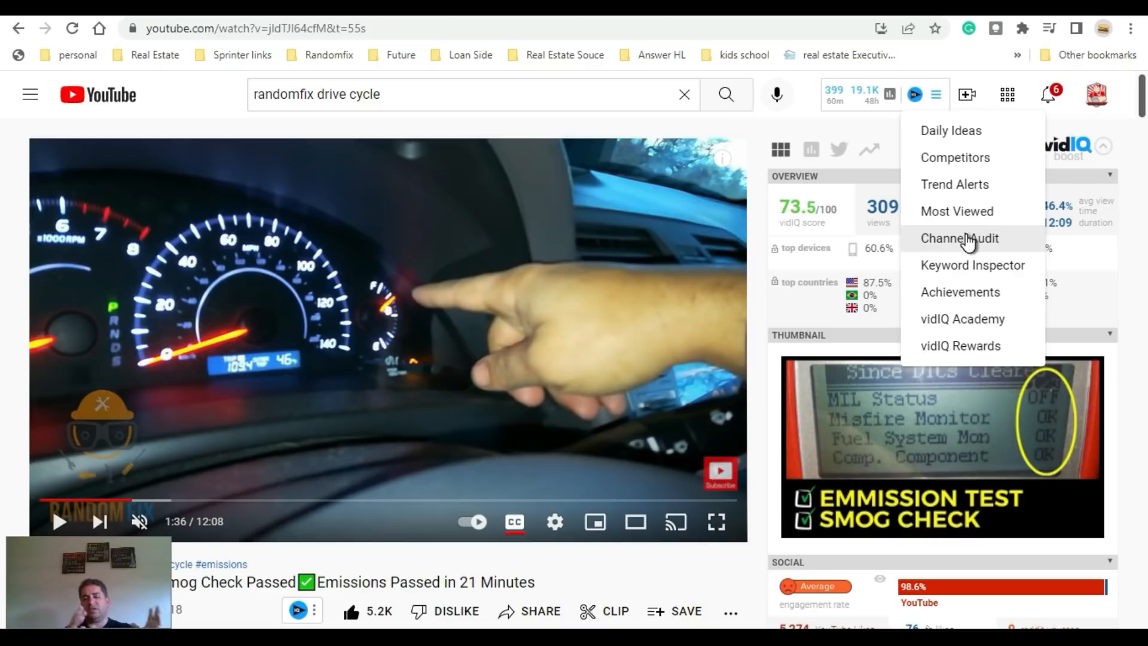
# Step: Open the last-30-days Channel Audit report and scroll down to Items to Improve Upon
pyautogui.click(960, 238)
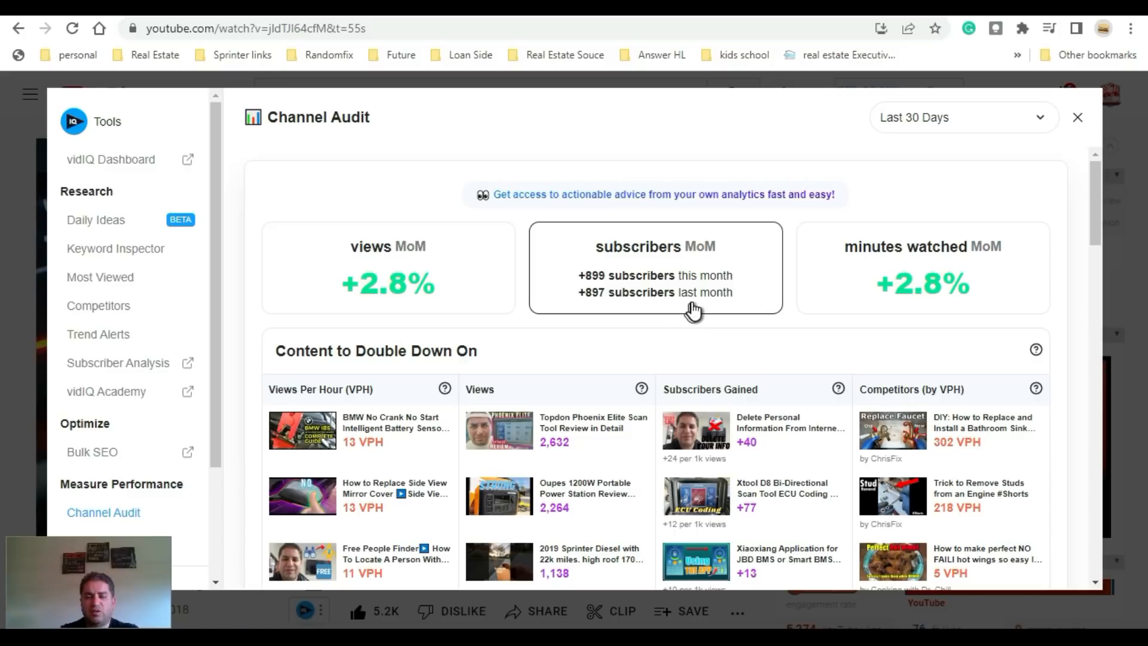
pyautogui.moveTo(692, 319)
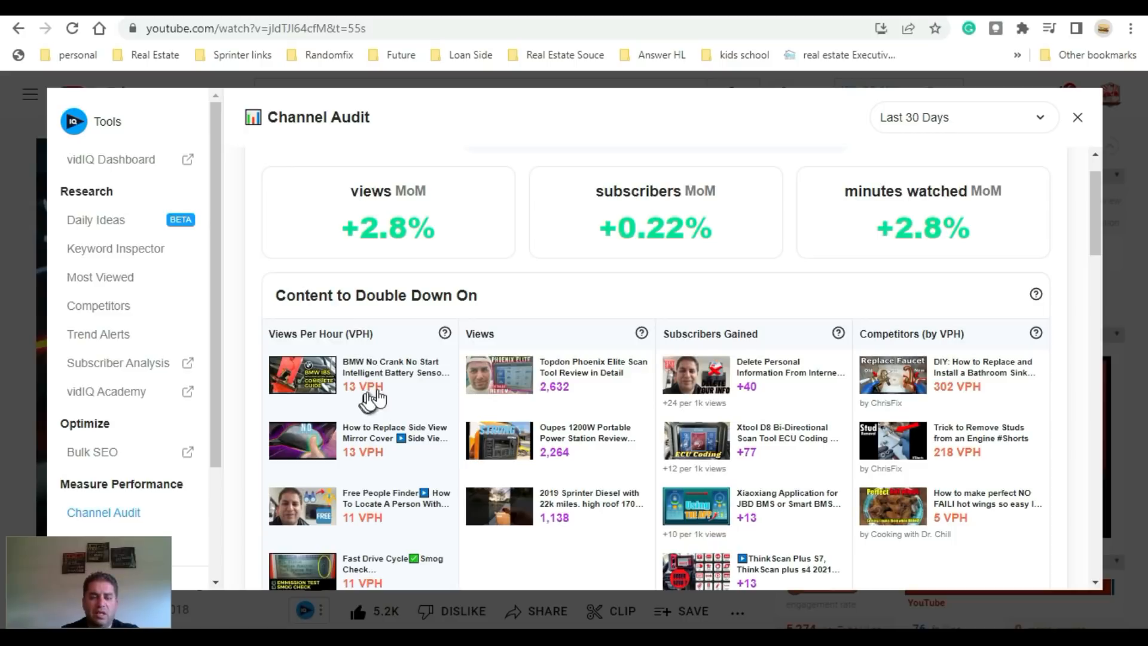
pyautogui.moveTo(391, 395)
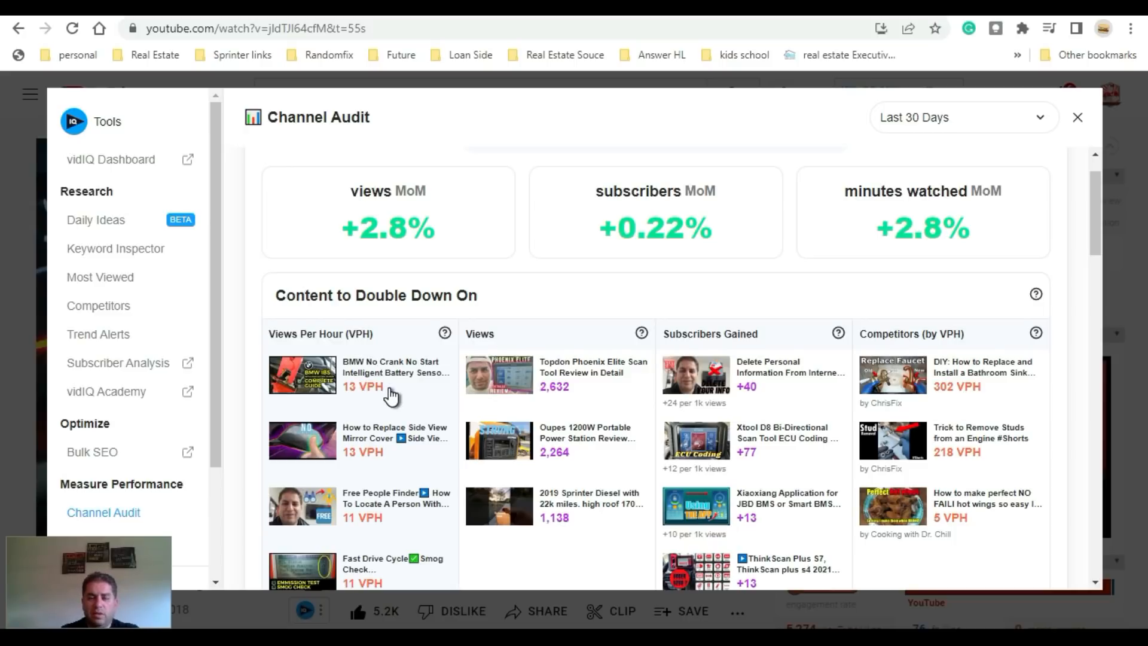
pyautogui.scroll(-3)
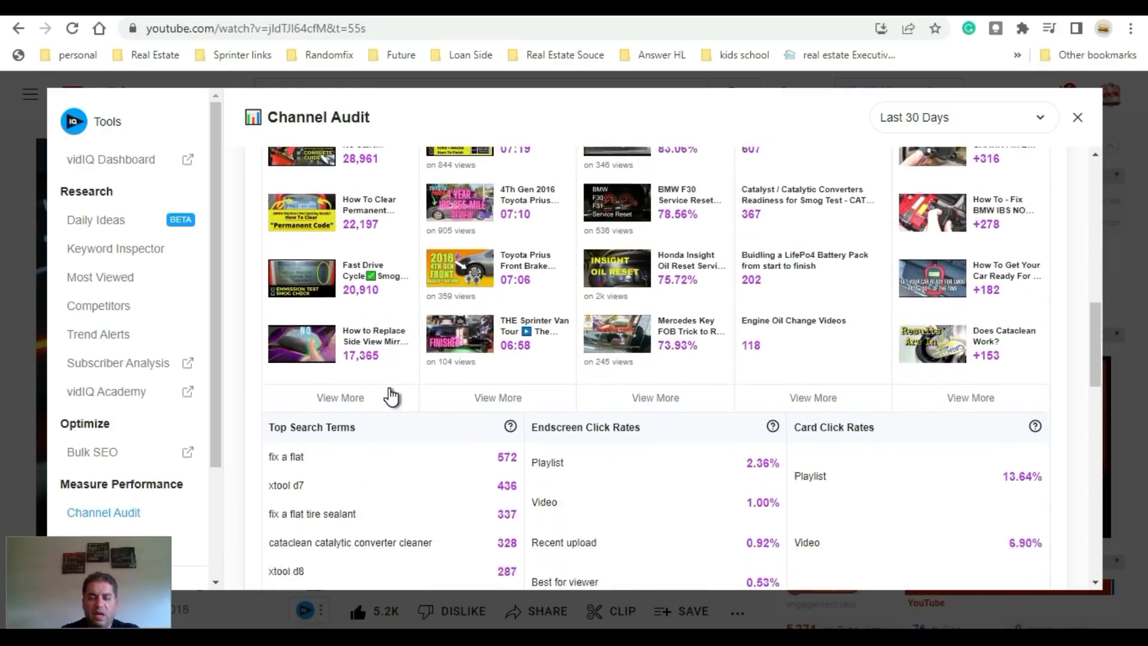
pyautogui.scroll(-3)
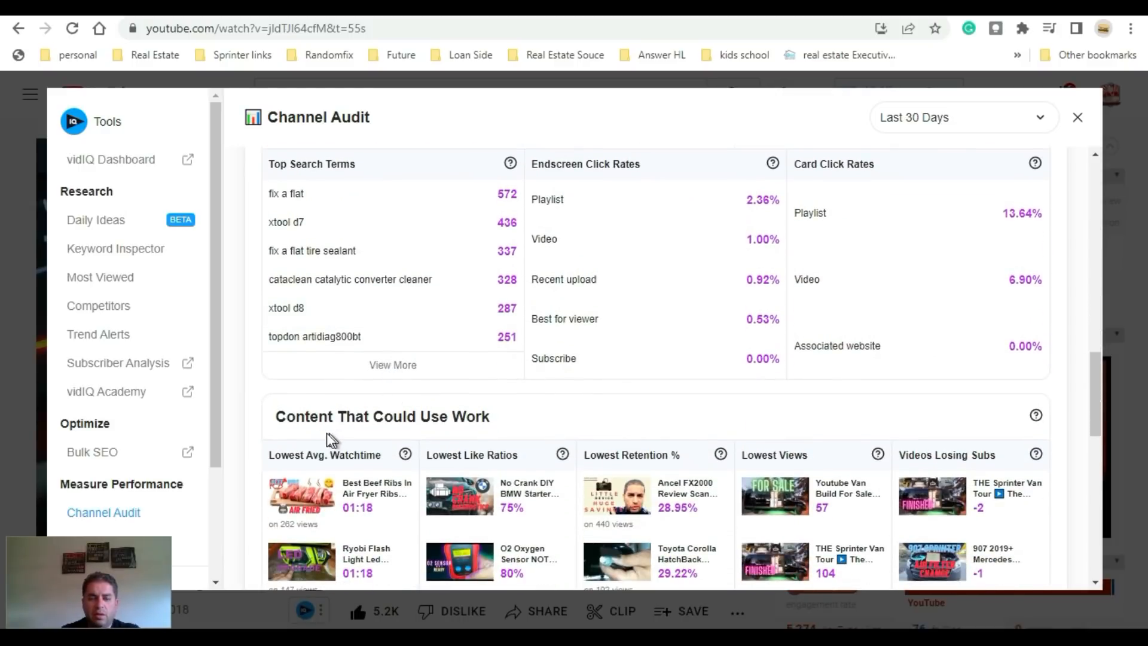
pyautogui.scroll(-3)
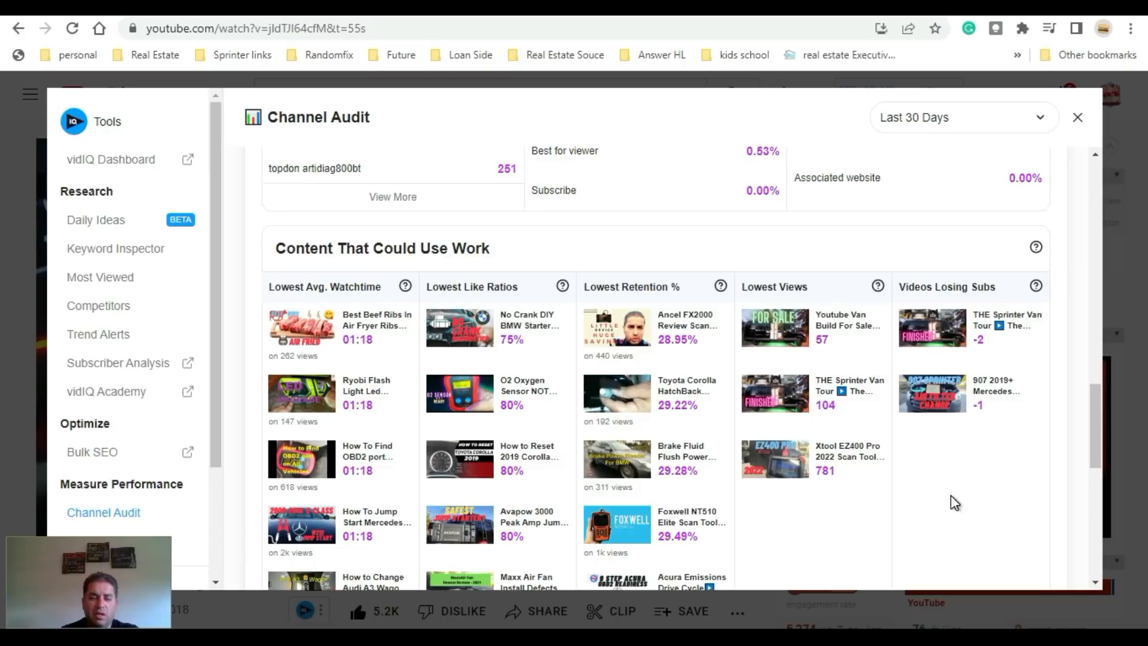
pyautogui.moveTo(364, 350)
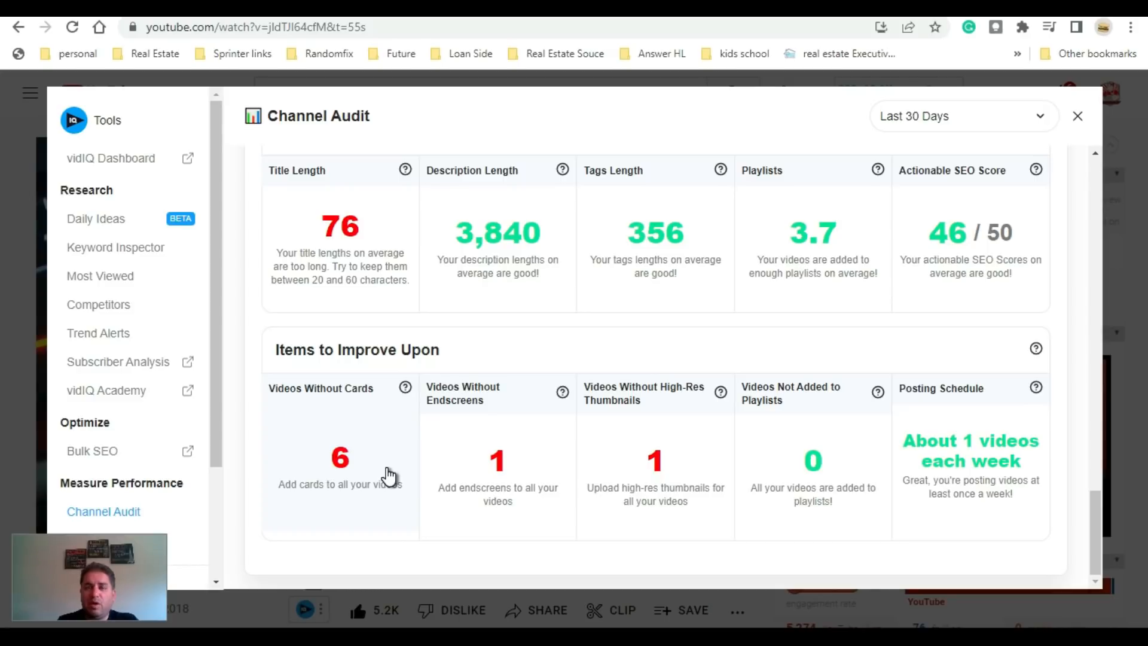
pyautogui.scroll(-3)
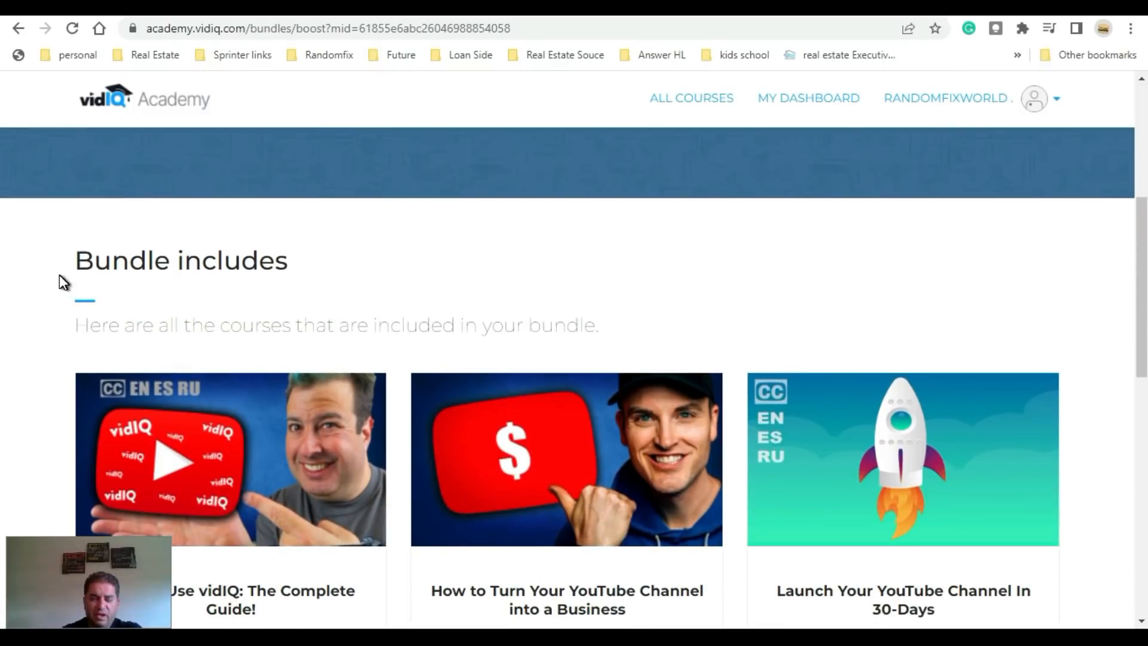
# Step: Scroll through the course list under vidIQ Academy's Boost bundle includes section
pyautogui.scroll(-3)
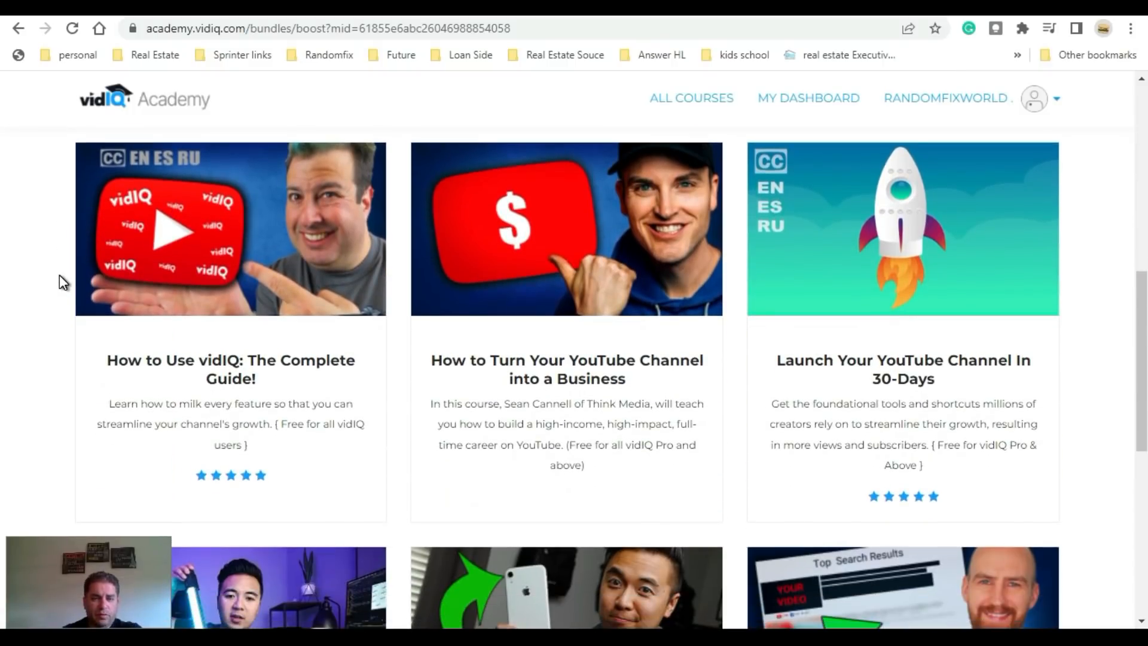
pyautogui.scroll(-3)
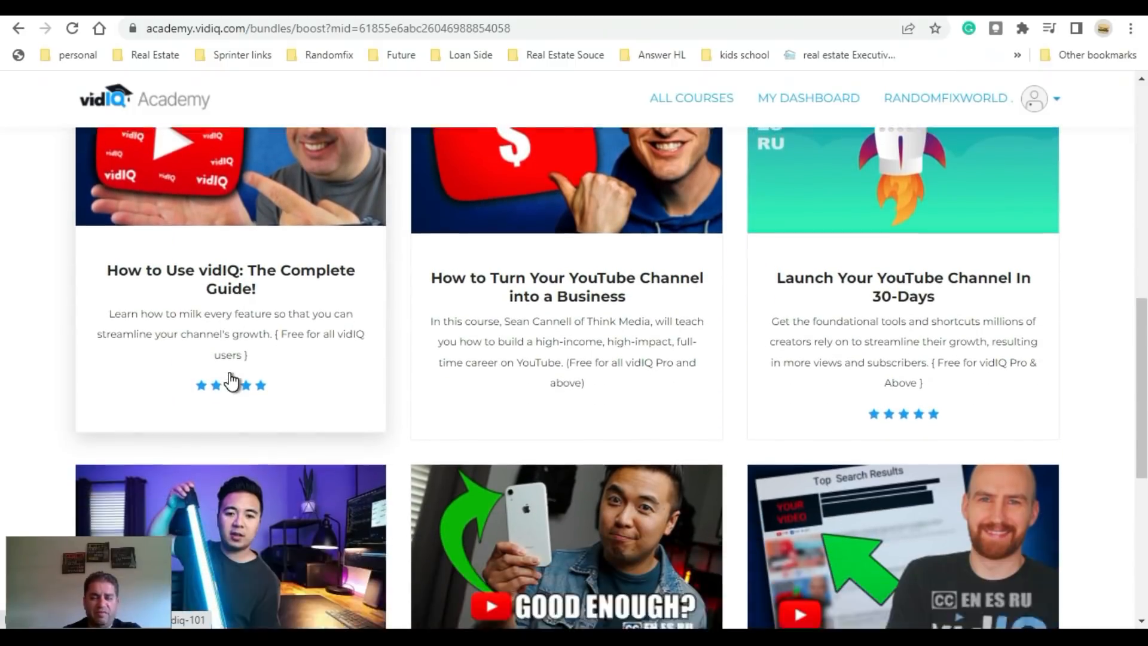
pyautogui.scroll(-3)
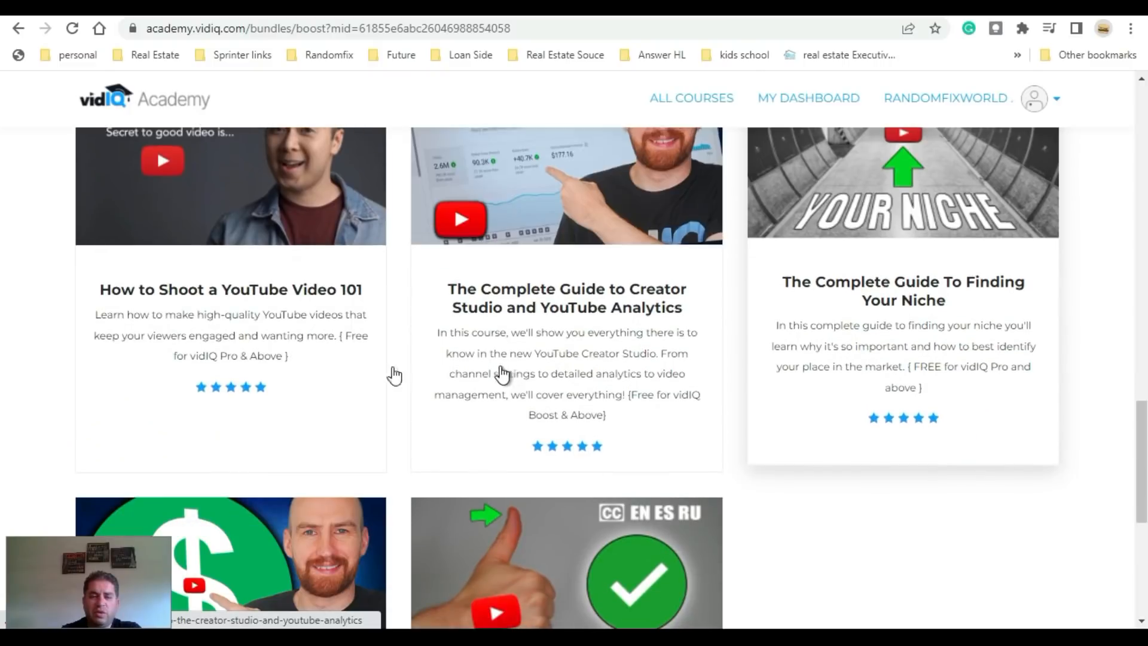
pyautogui.scroll(-3)
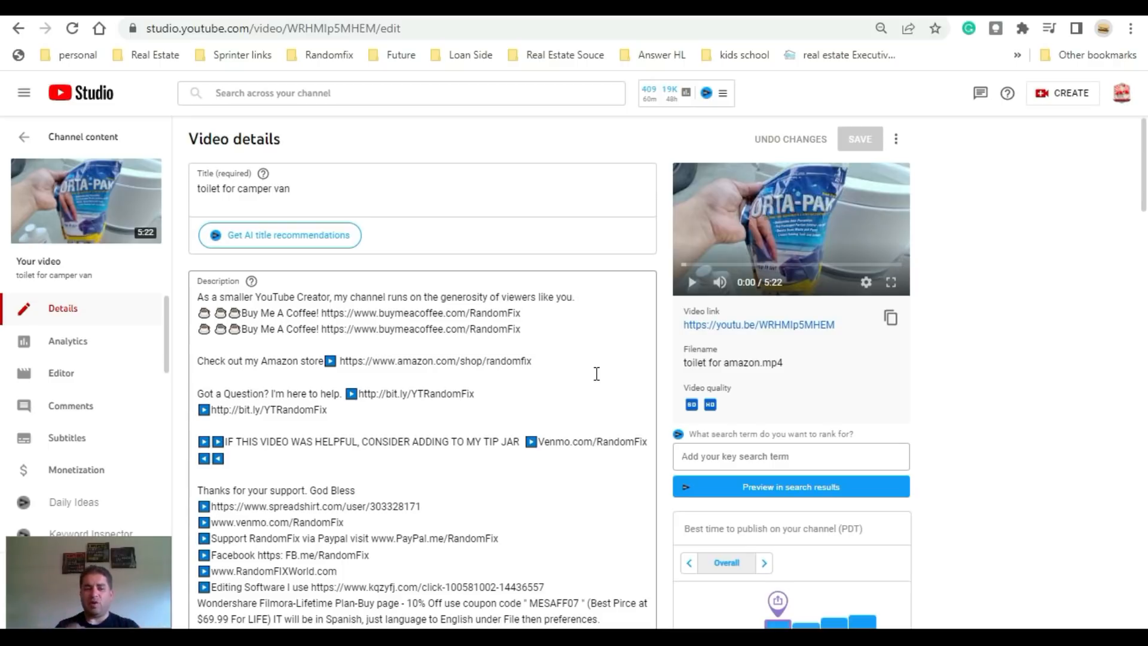
pyautogui.moveTo(509, 295)
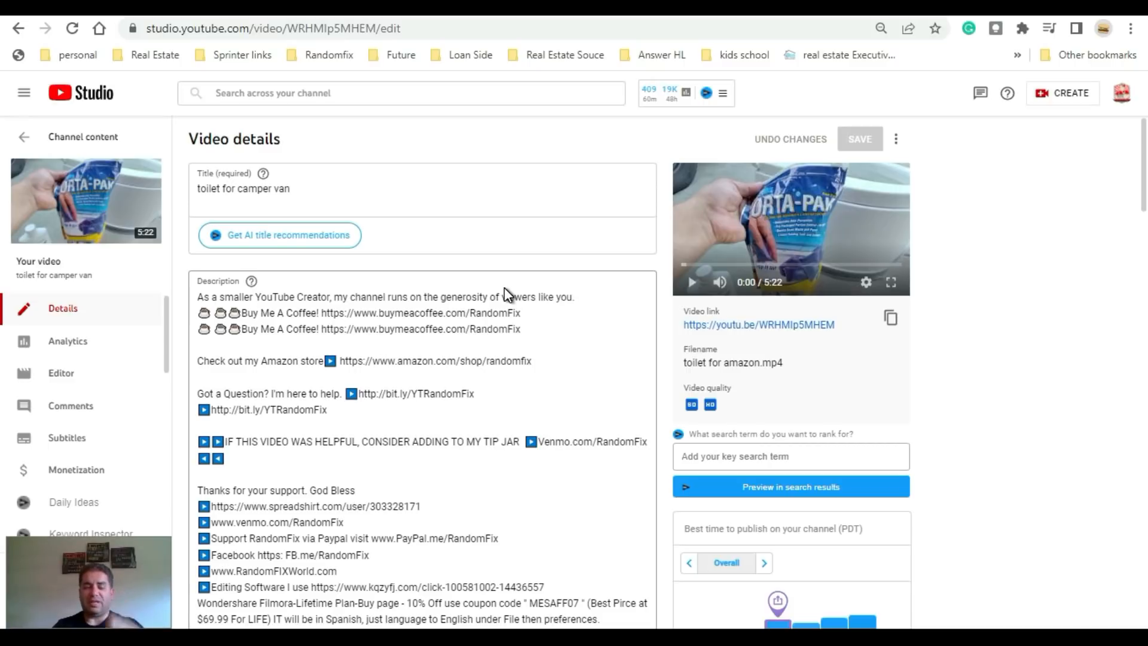
# Step: Generate vidIQ AI title suggestions and apply 'The Best Toilet for a Campervan' as the title
pyautogui.click(280, 235)
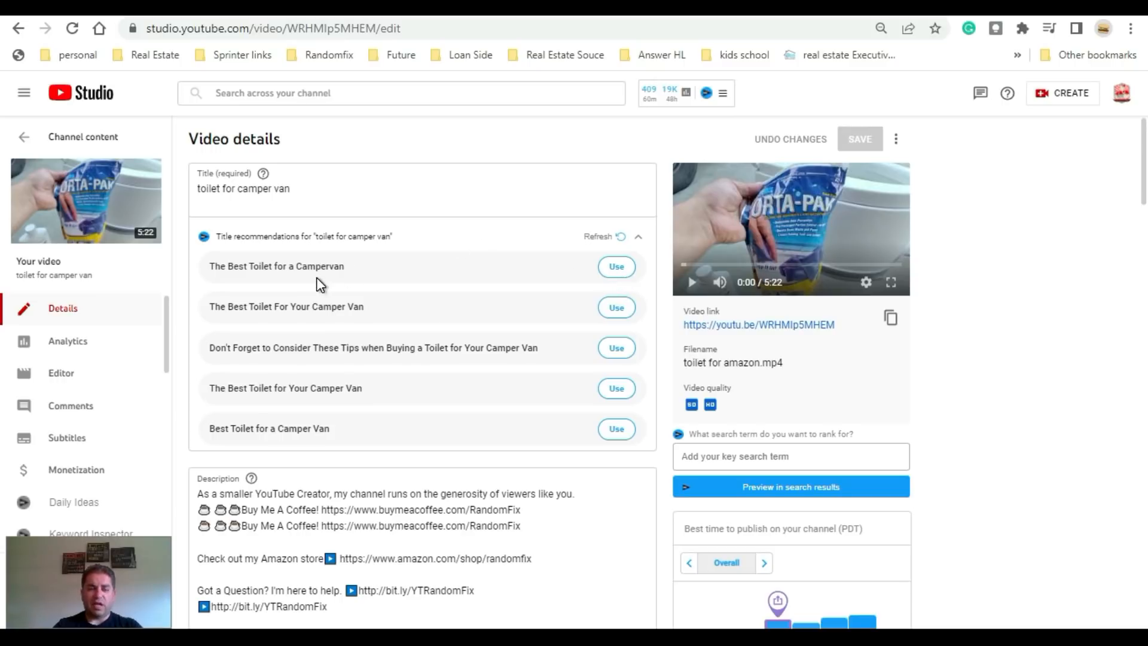
pyautogui.moveTo(326, 282)
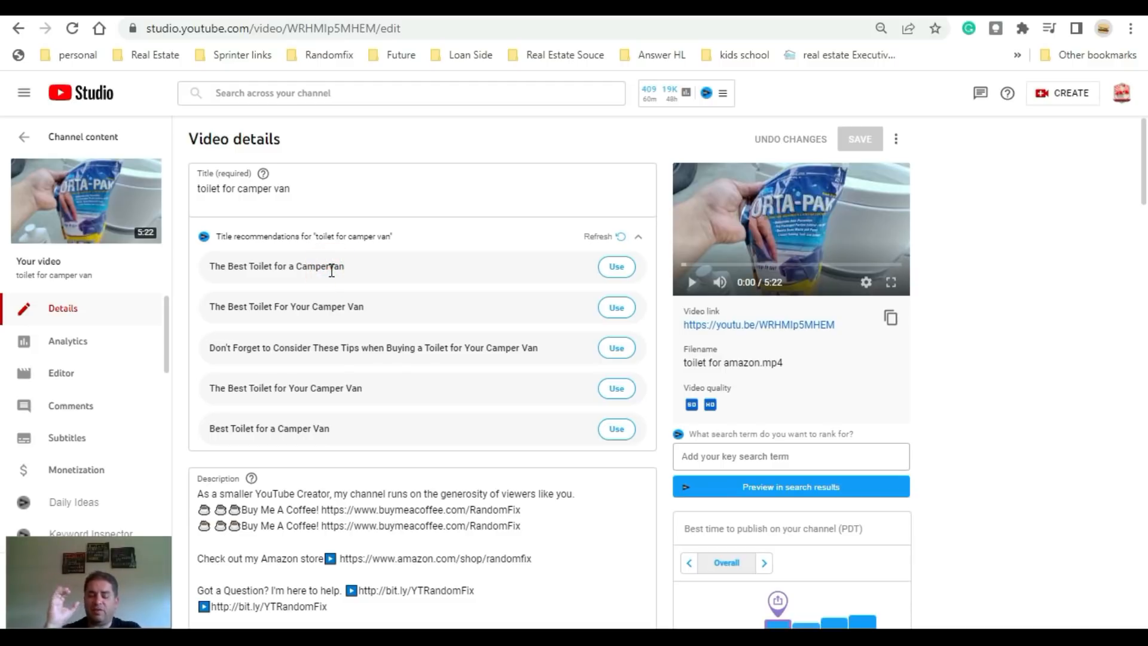
pyautogui.moveTo(334, 278)
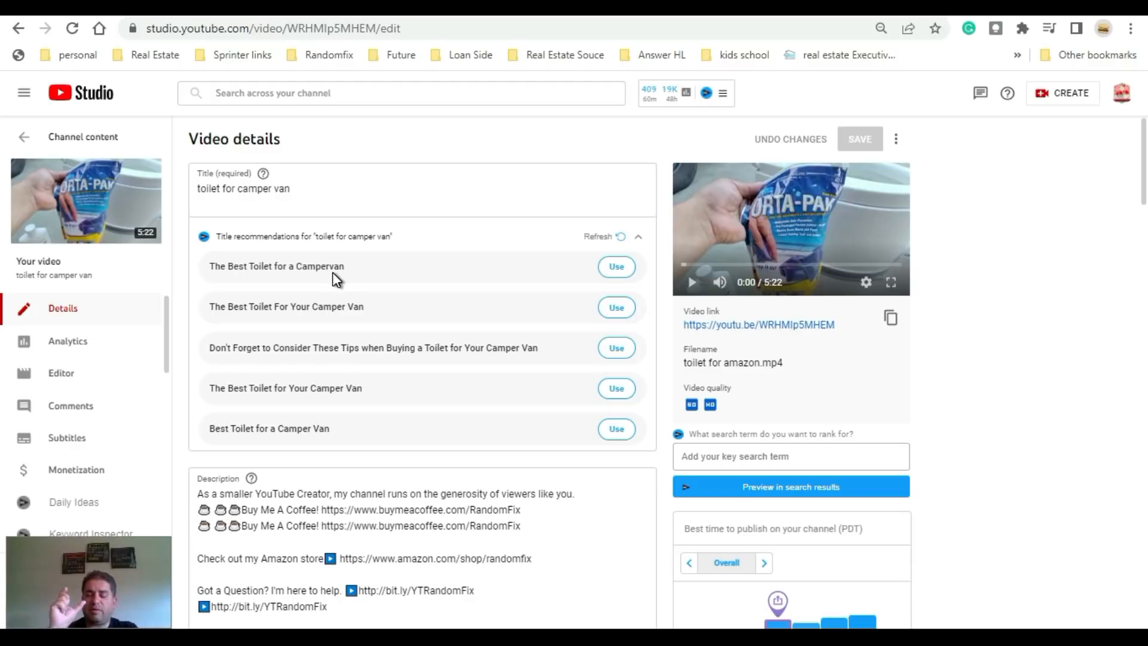
pyautogui.scroll(-3)
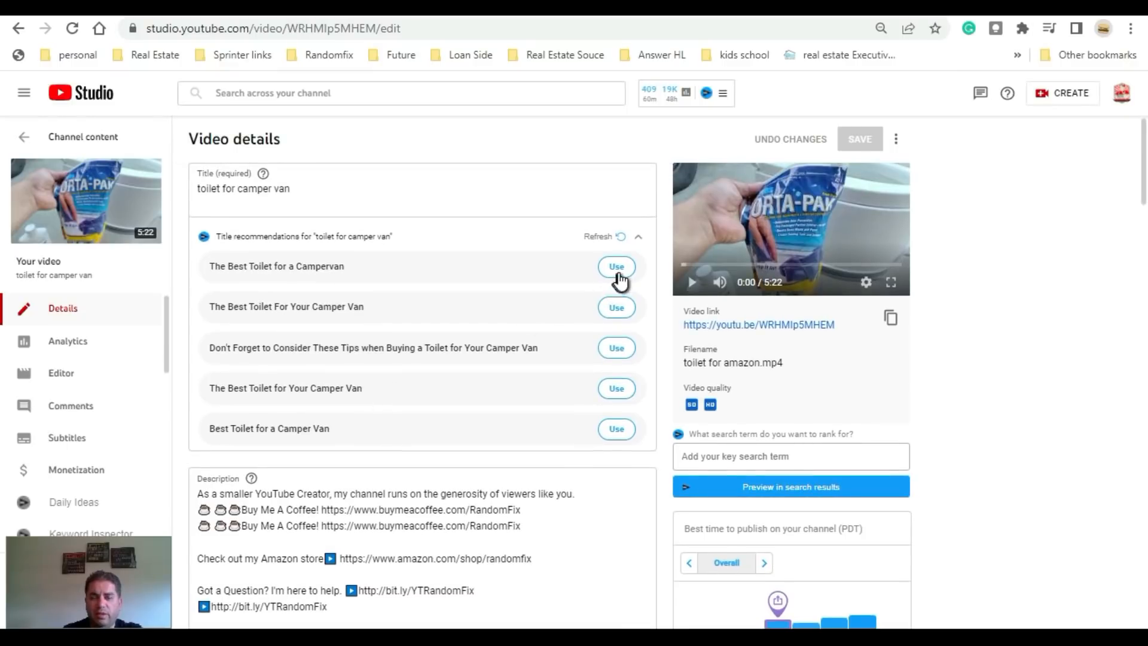
pyautogui.click(616, 266)
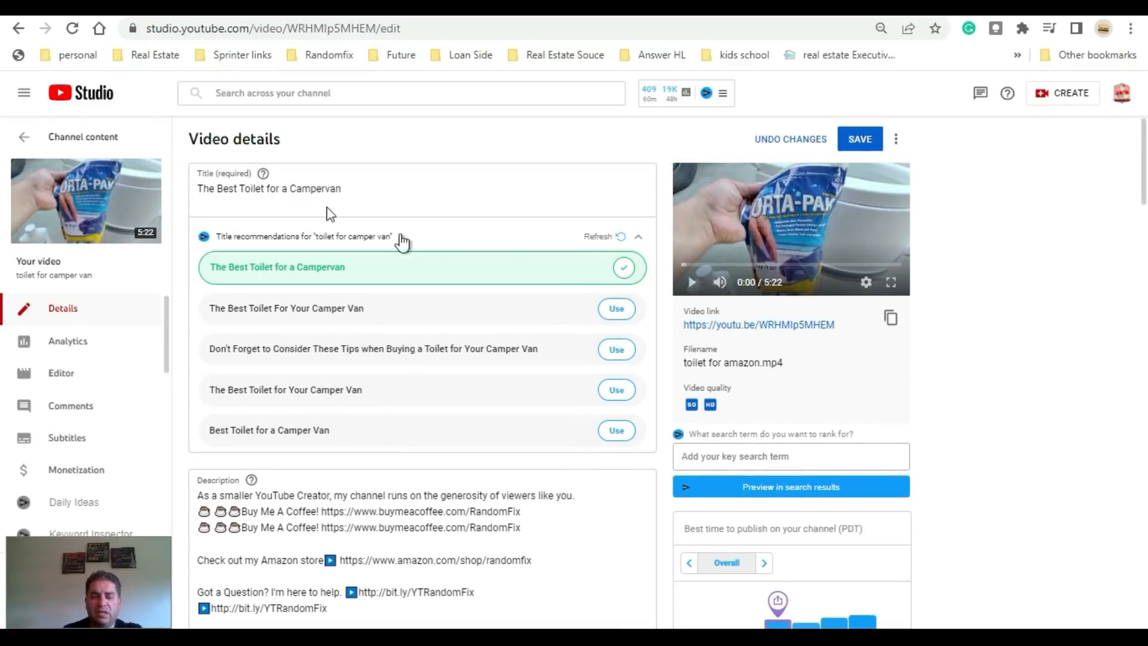
pyautogui.moveTo(586, 225)
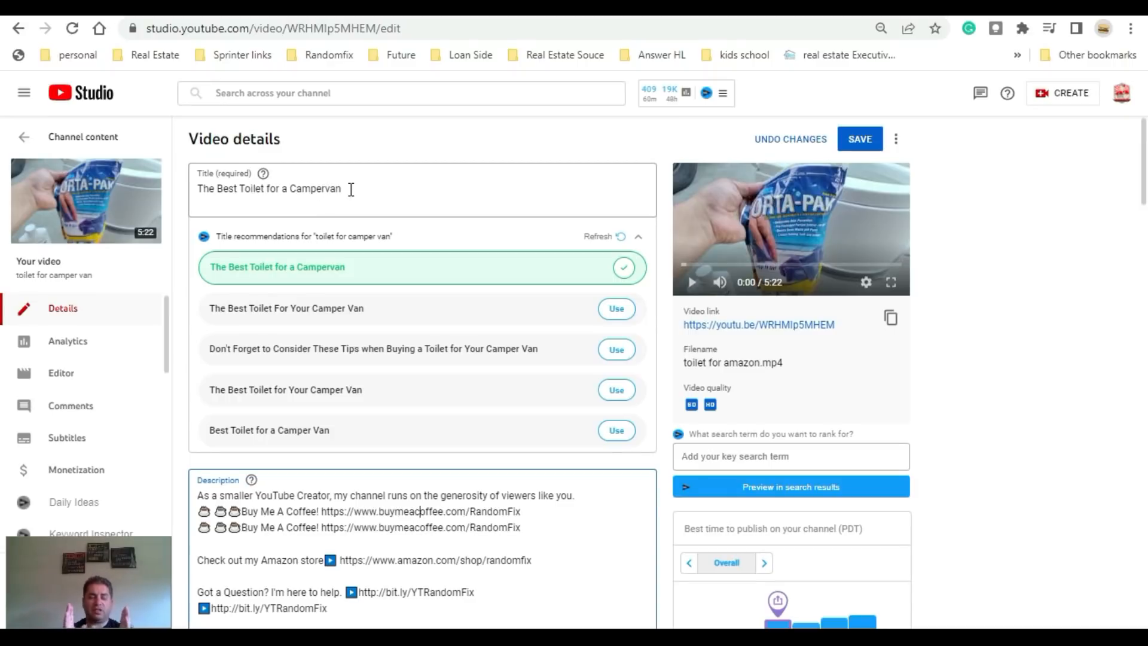
# Step: Check the new title field and scroll down to the Thumbnail section
pyautogui.click(350, 189)
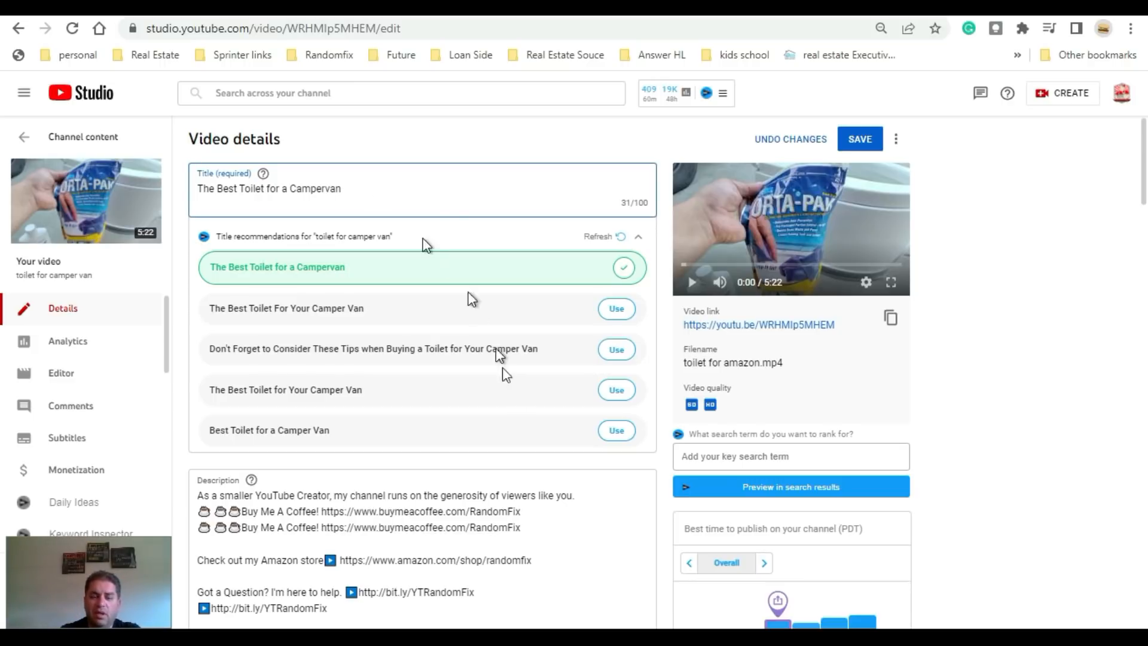
pyautogui.scroll(-3)
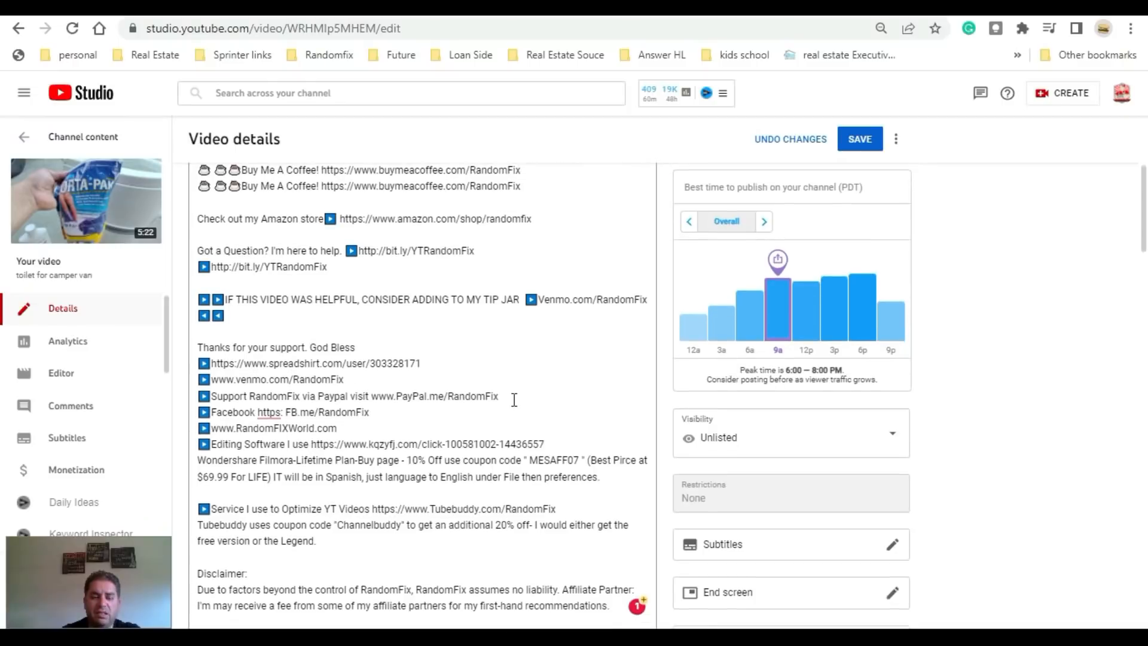
pyautogui.scroll(-3)
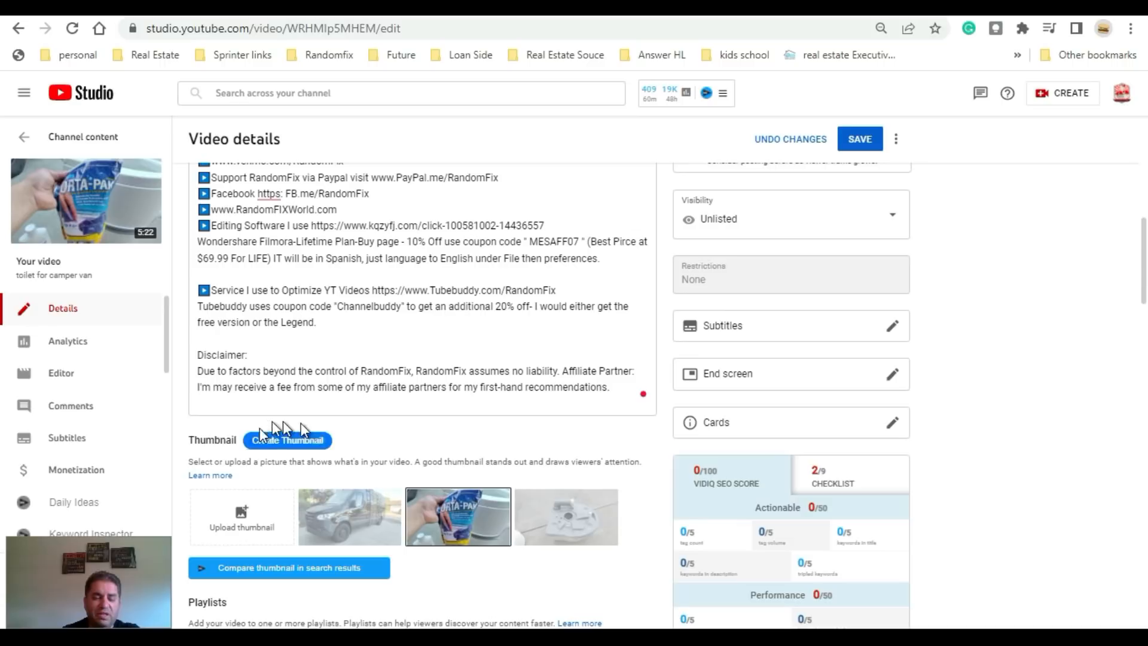
pyautogui.moveTo(297, 461)
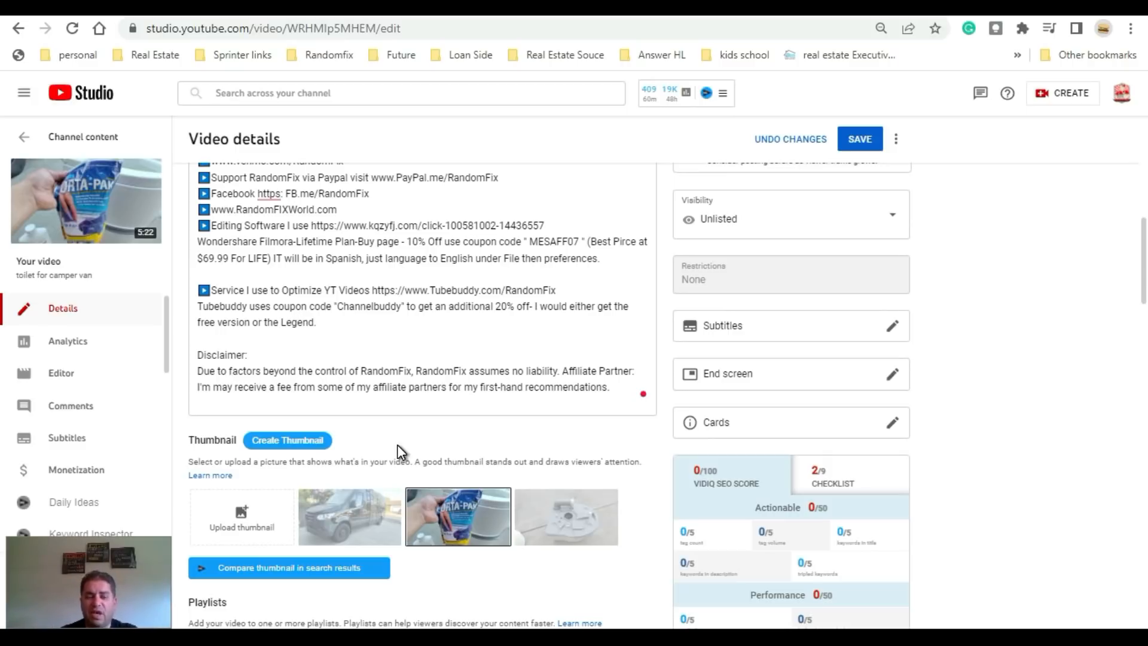
# Step: In the Thumbnail Editor, pause the video on the black van frame and proceed with that still
pyautogui.click(287, 441)
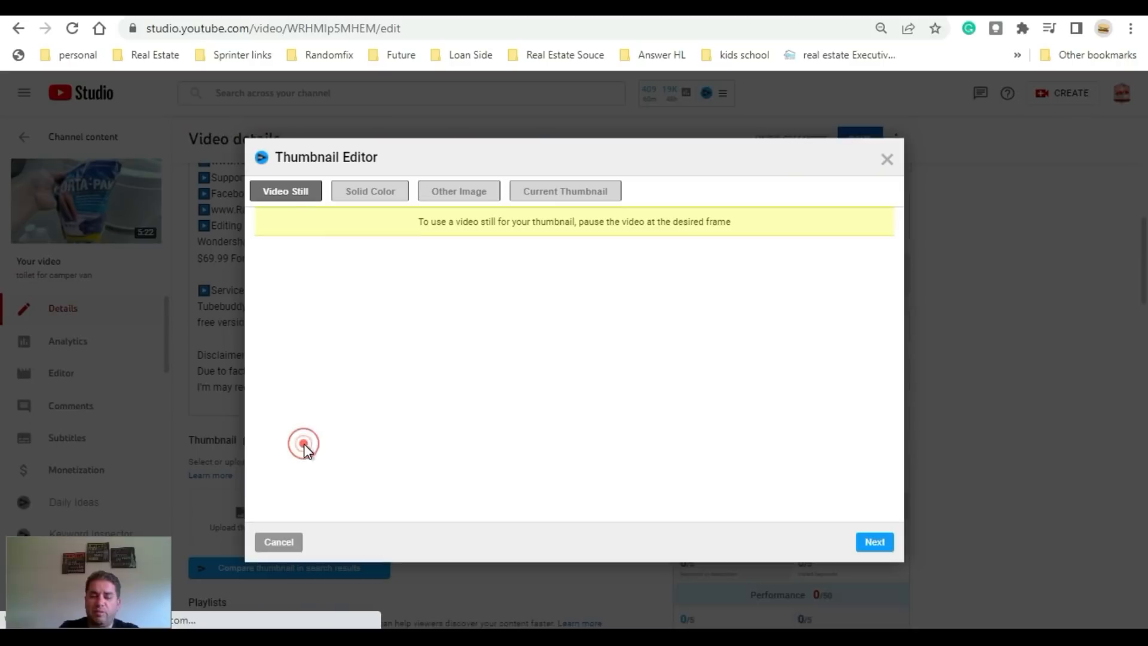
pyautogui.click(303, 443)
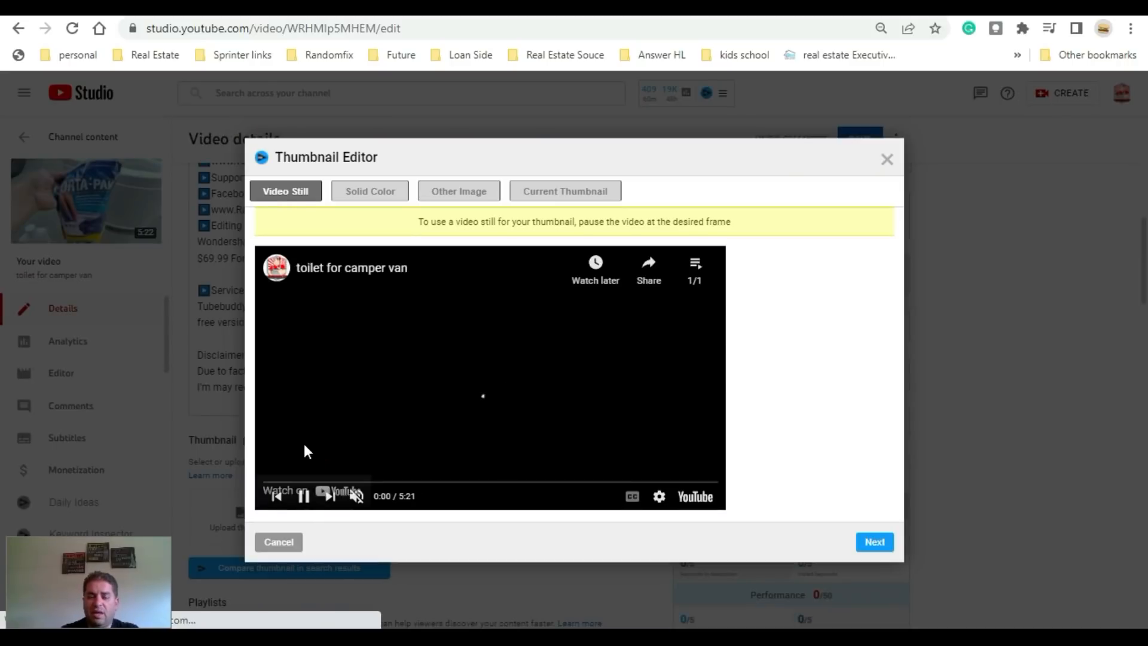
pyautogui.click(302, 496)
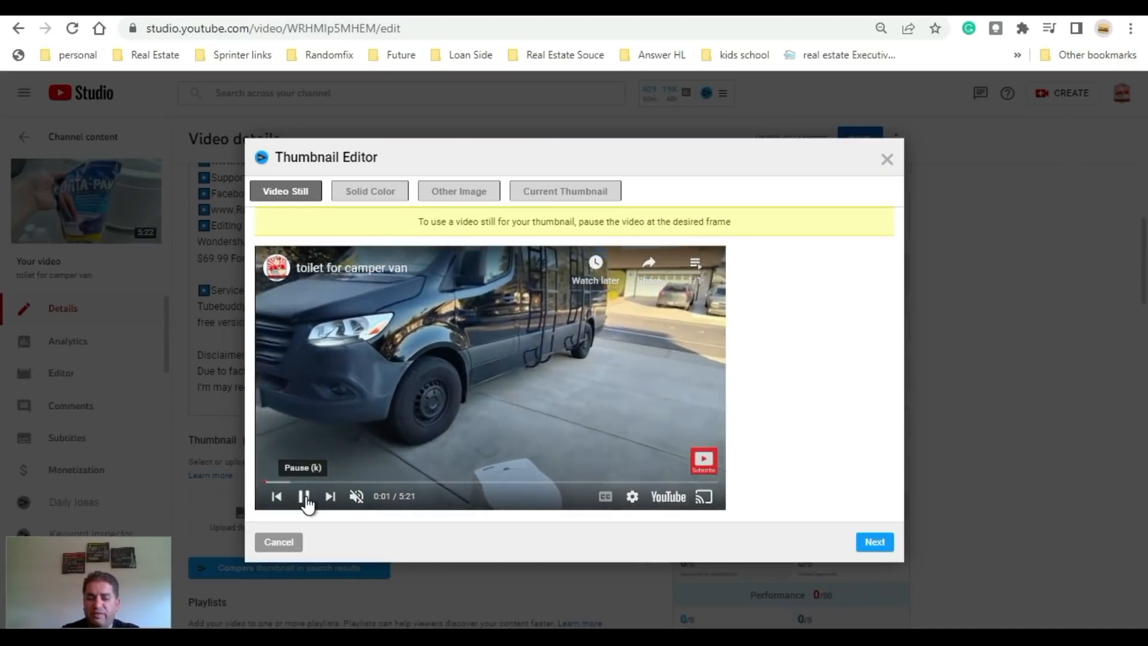
pyautogui.click(305, 496)
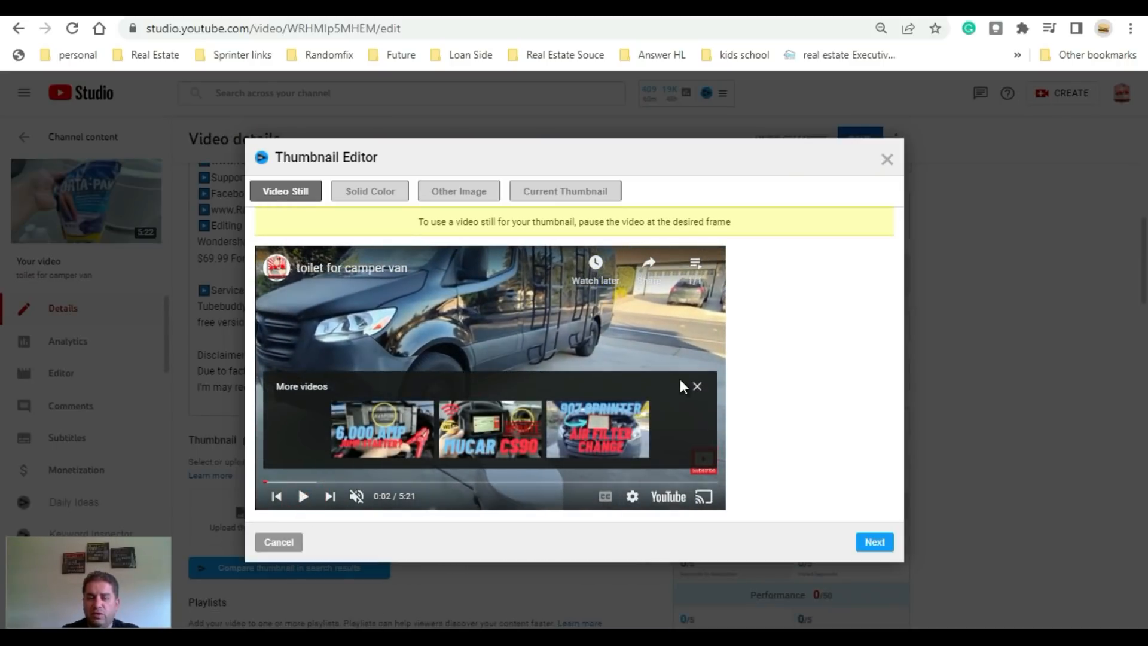
pyautogui.click(697, 385)
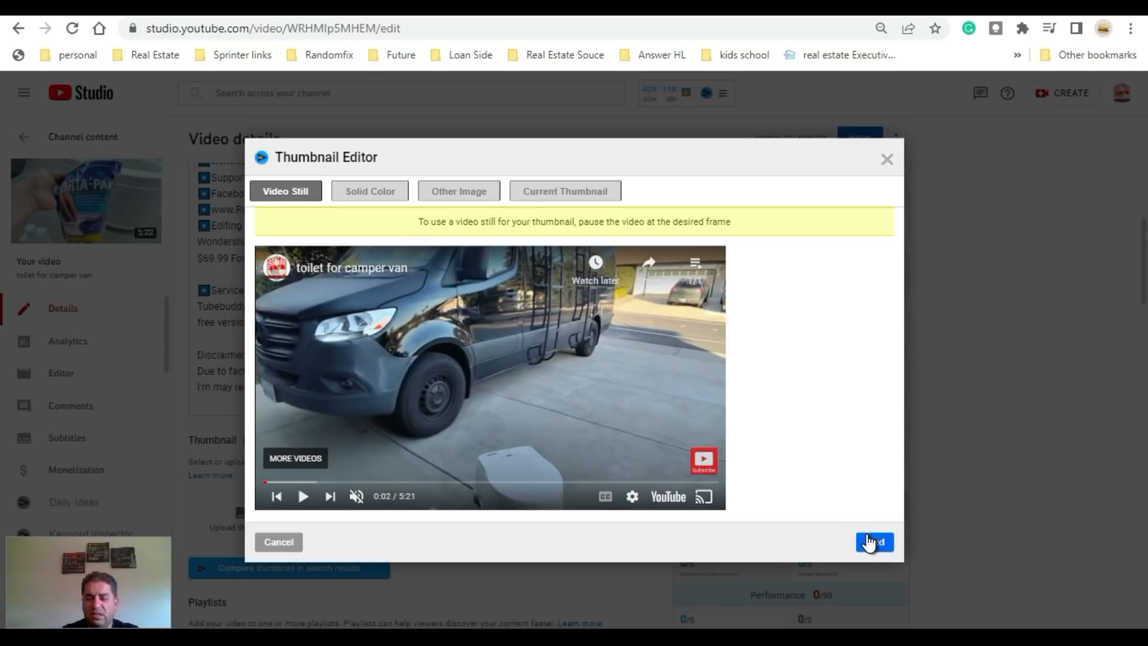
pyautogui.click(873, 542)
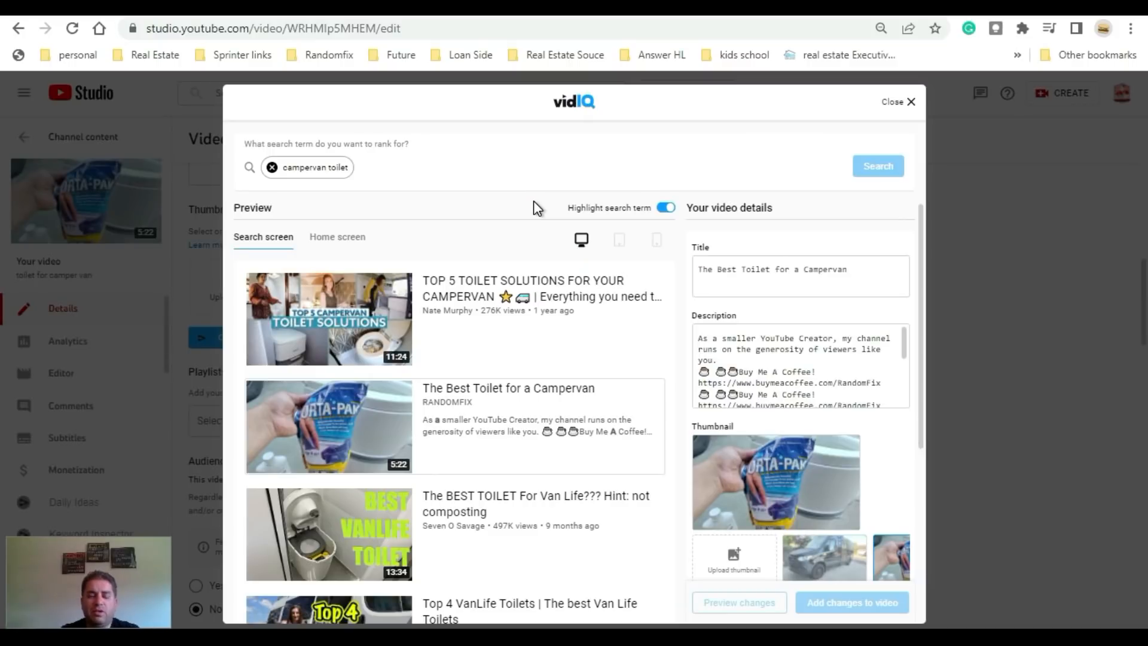
pyautogui.moveTo(316, 182)
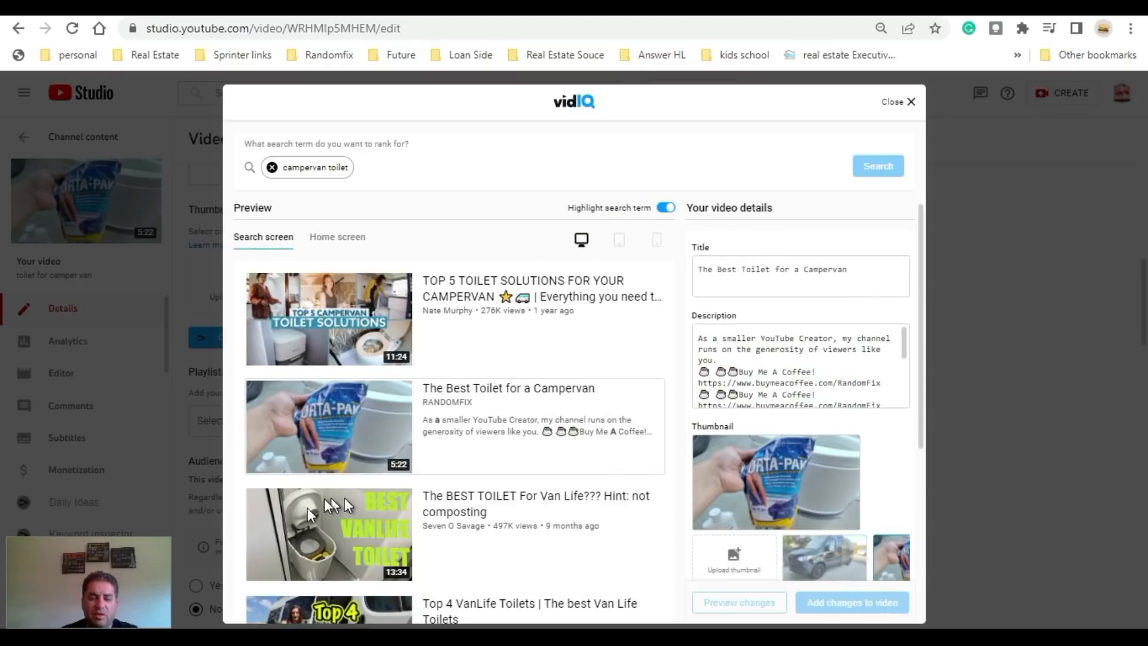
pyautogui.moveTo(418, 261)
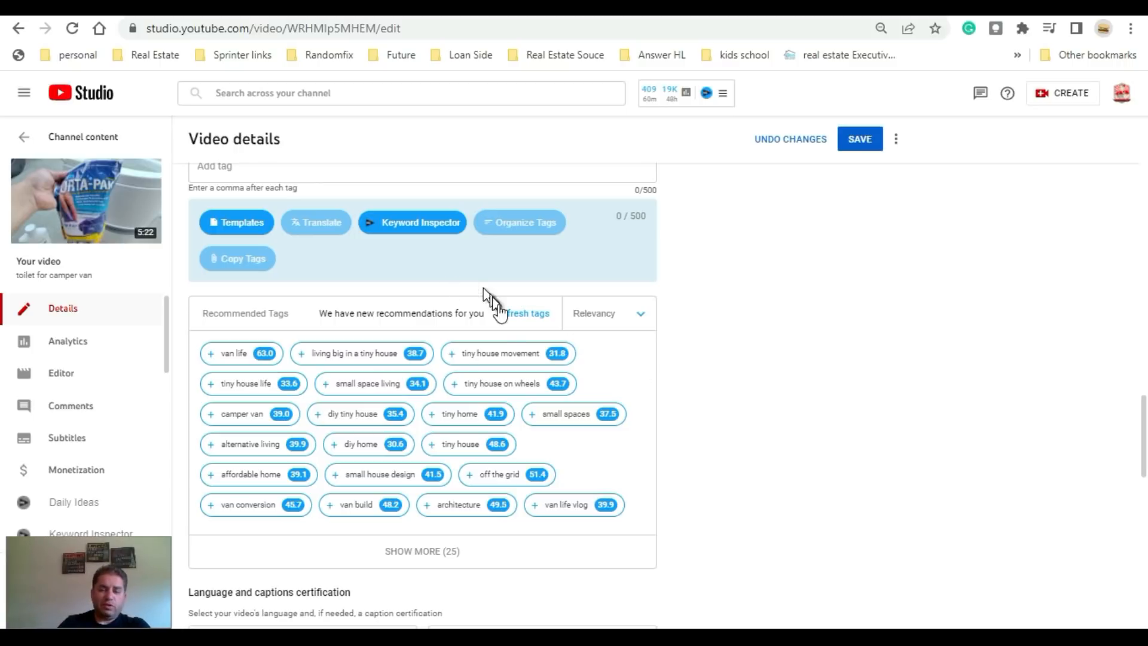
# Step: Refresh recommended tags and add 'campervan toilet ideas' and 'campervan toilet options'
pyautogui.click(527, 312)
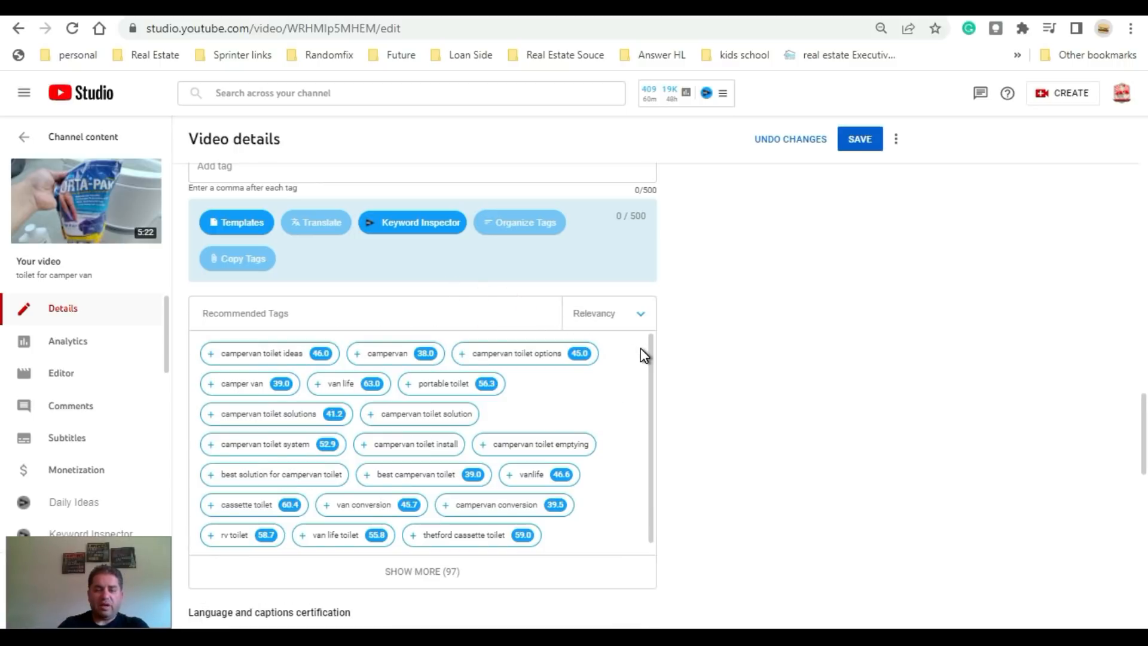
pyautogui.moveTo(516, 311)
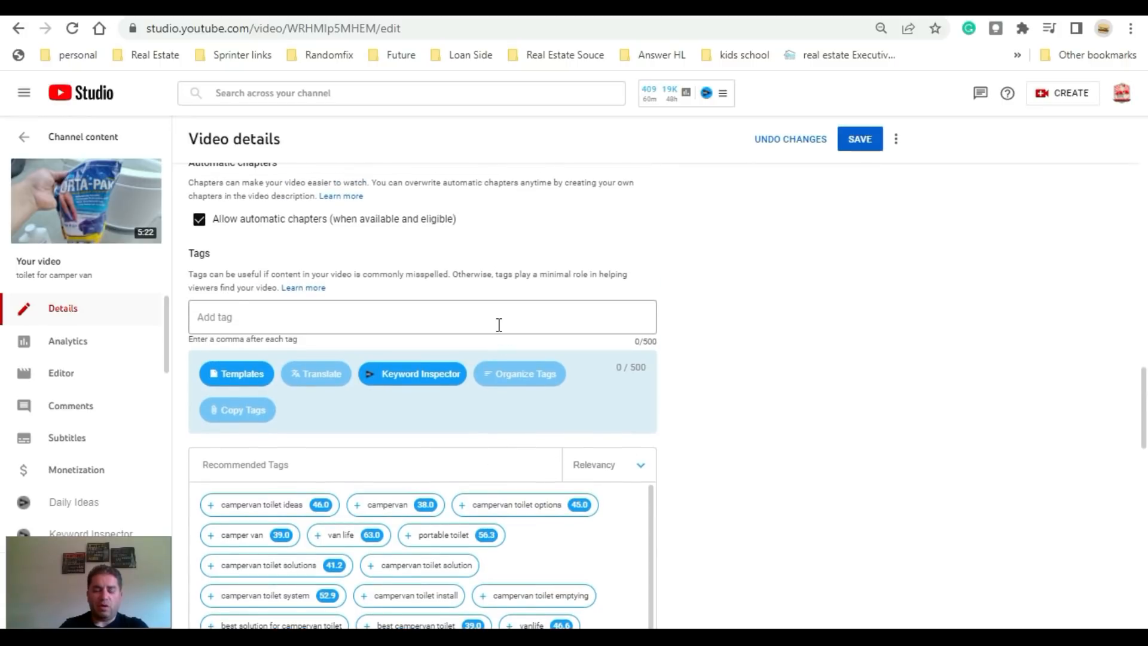
pyautogui.scroll(-3)
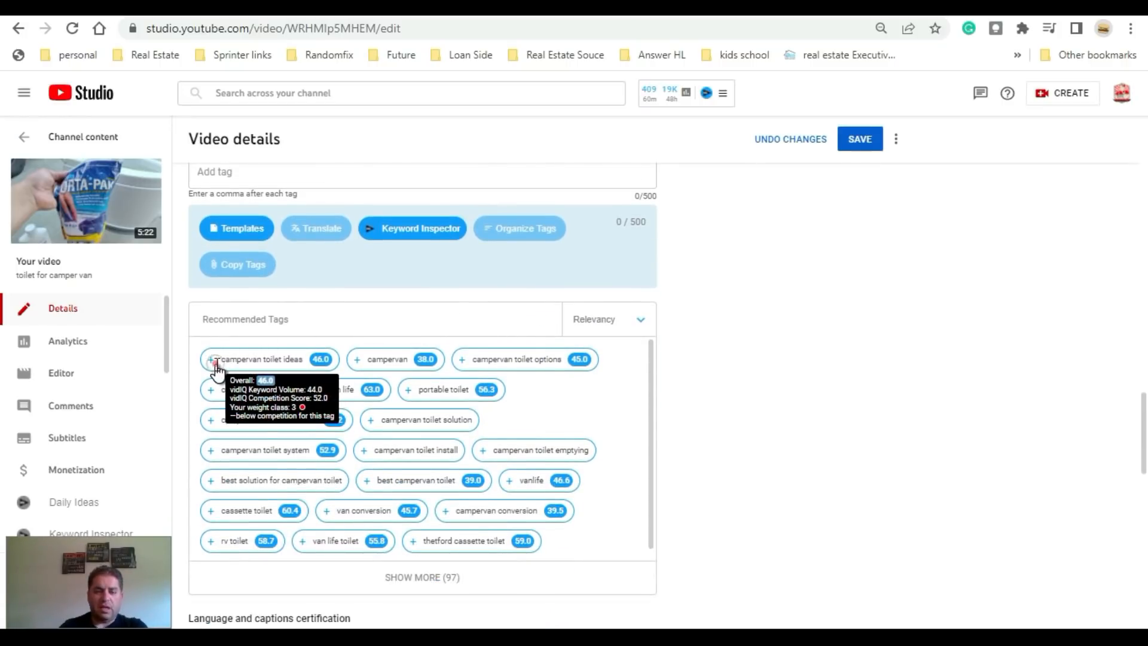
pyautogui.click(212, 359)
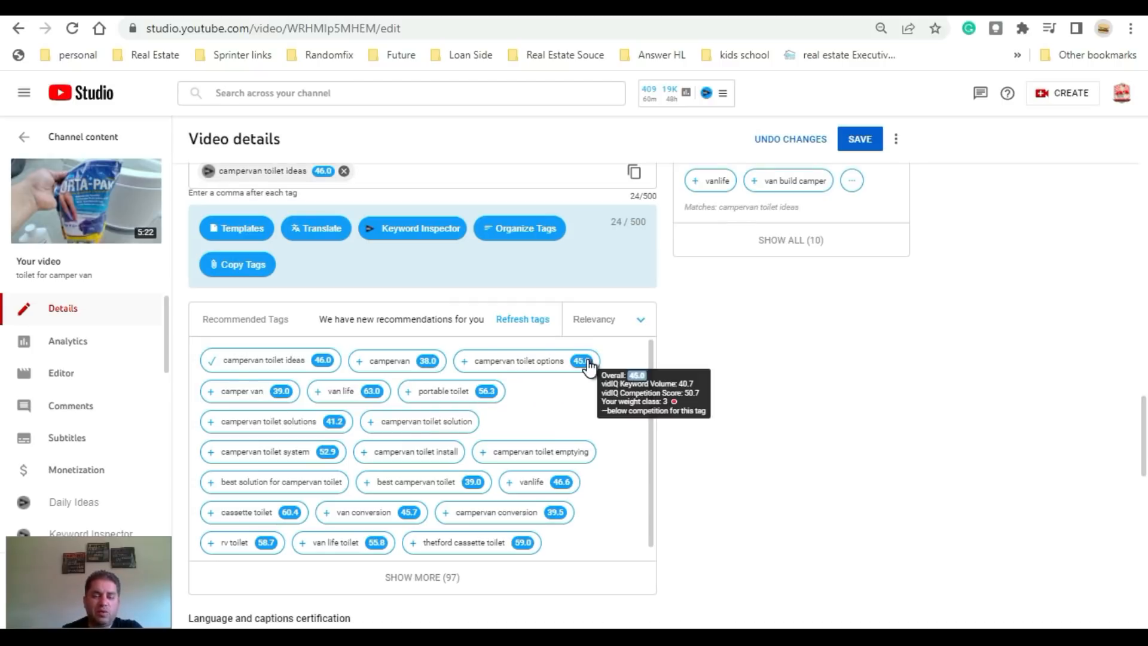
pyautogui.click(461, 360)
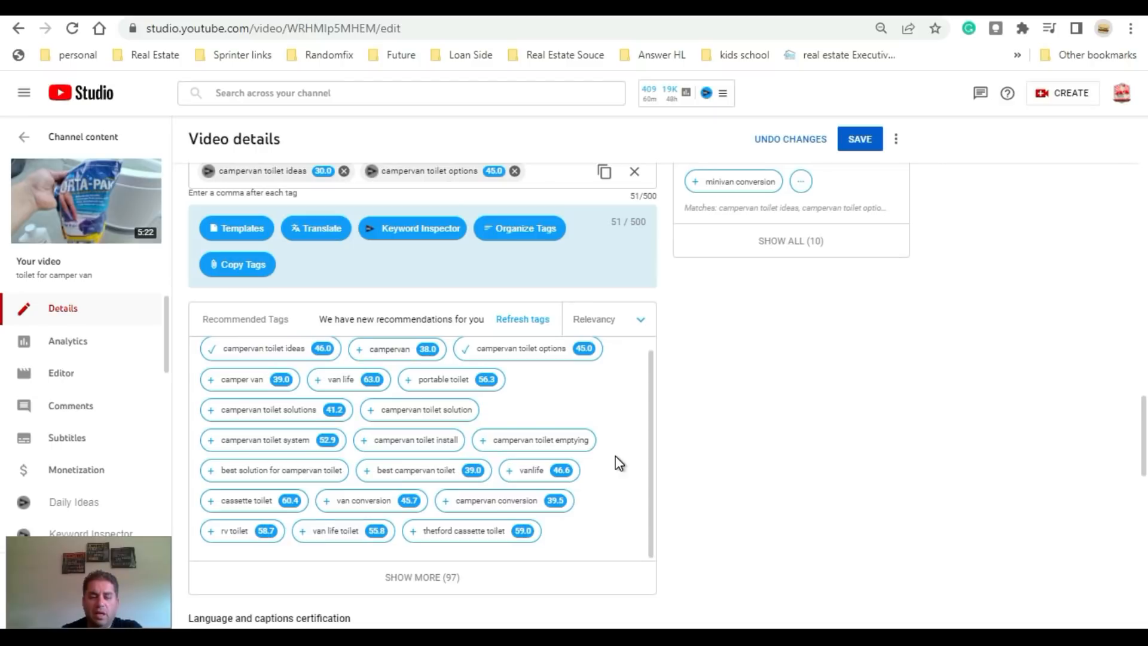
pyautogui.moveTo(414, 538)
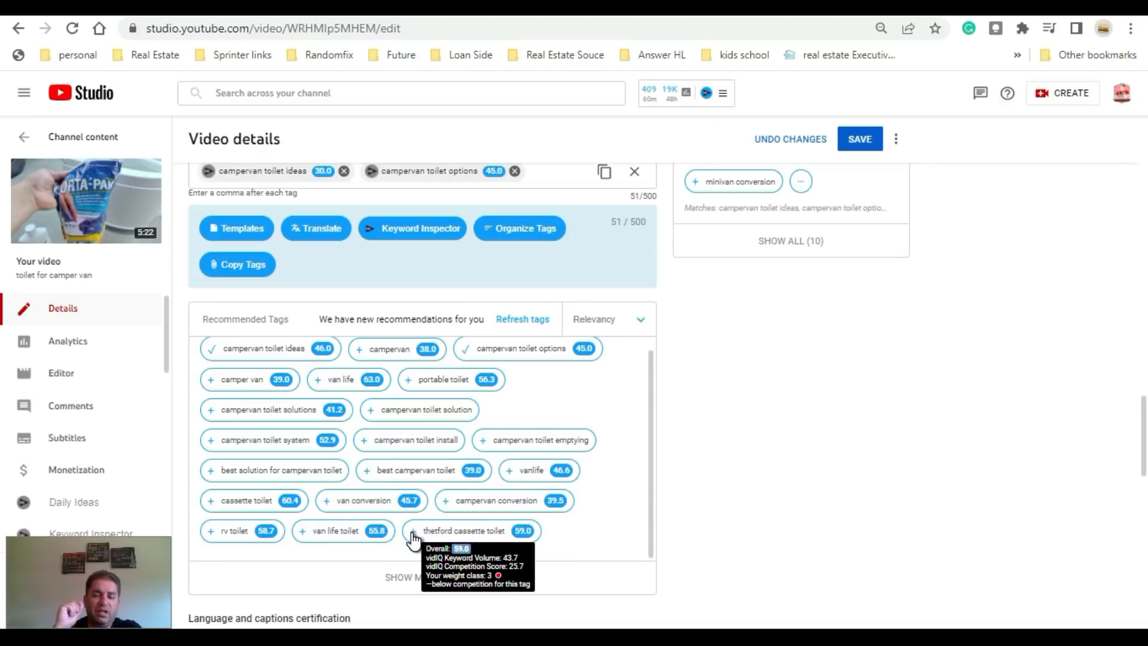
# Step: Add 'thetford toilet', 'thetford toilet repair' and 'thetford porta potti' from Tags suggestions
pyautogui.write('thetford toi')
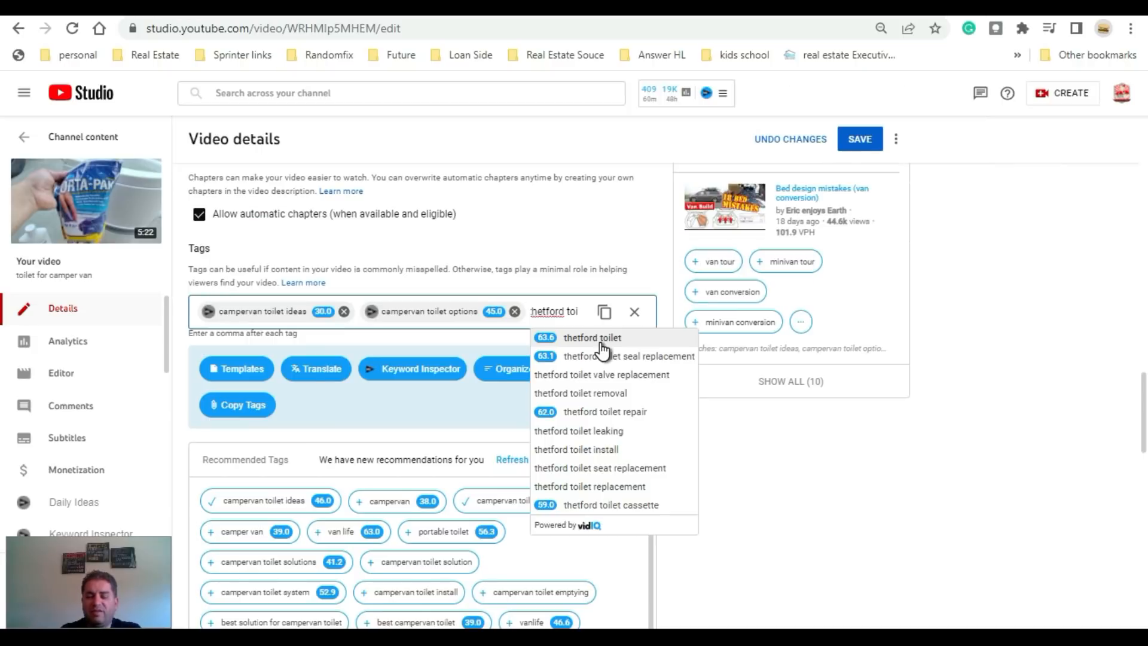
pyautogui.click(591, 337)
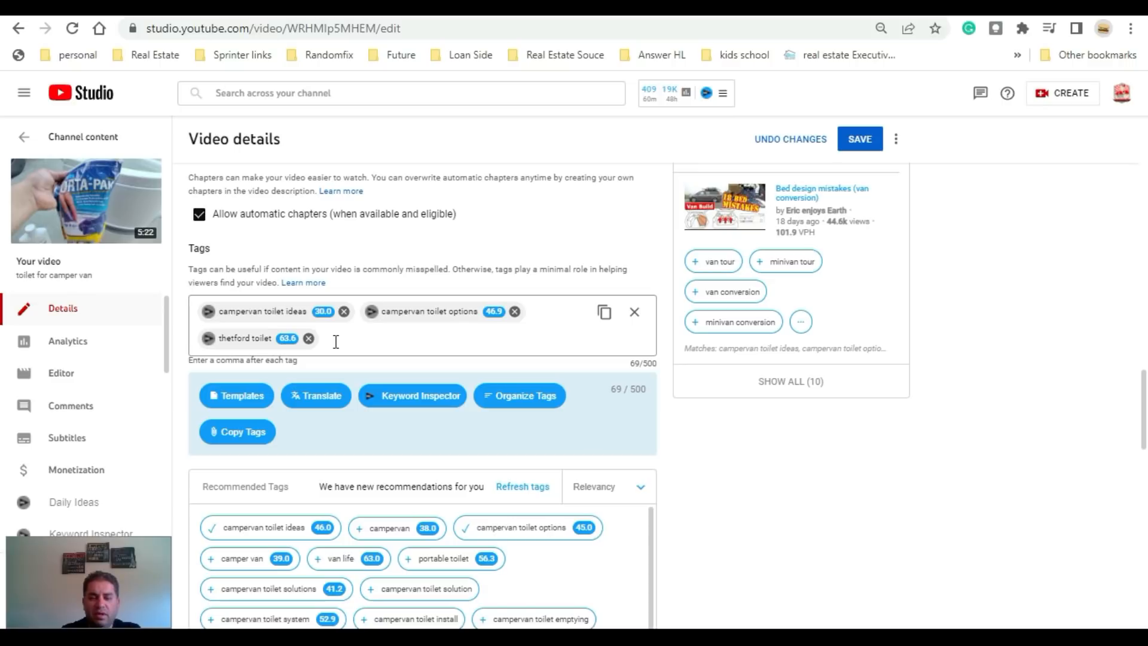
pyautogui.click(522, 486)
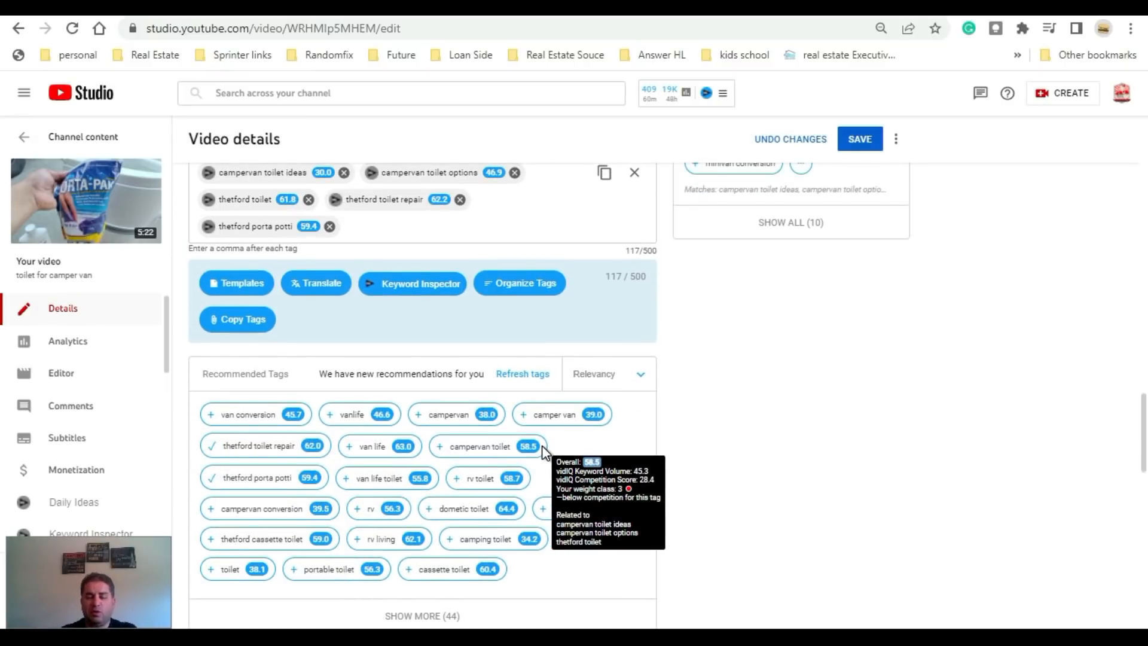
pyautogui.scroll(-3)
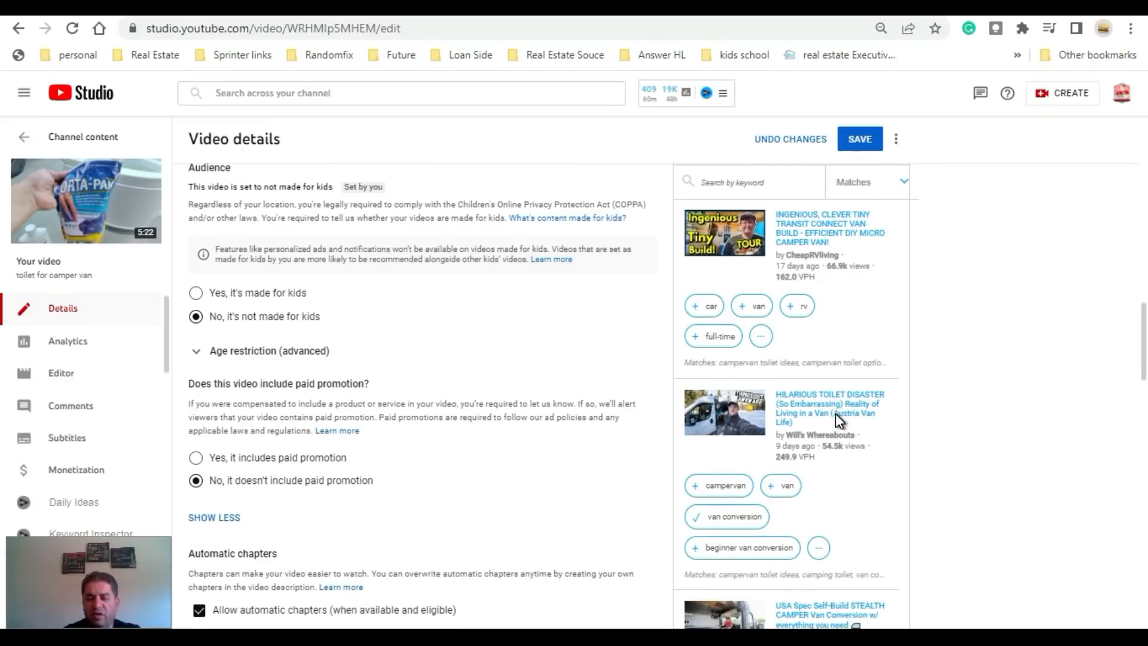
pyautogui.moveTo(881, 442)
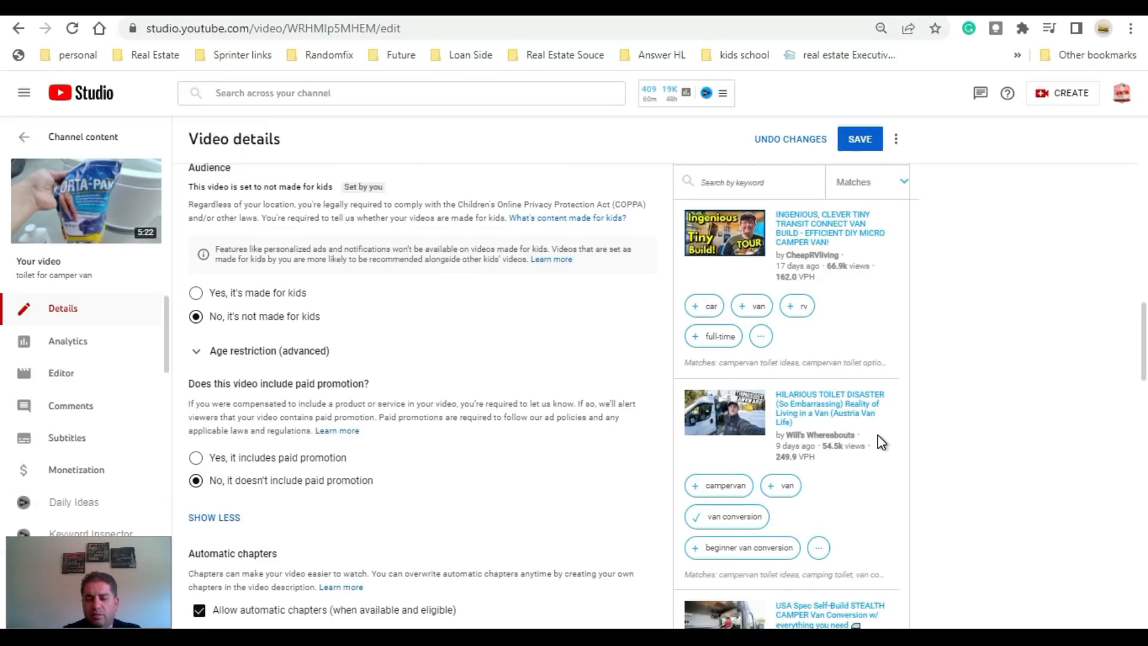
pyautogui.moveTo(388, 604)
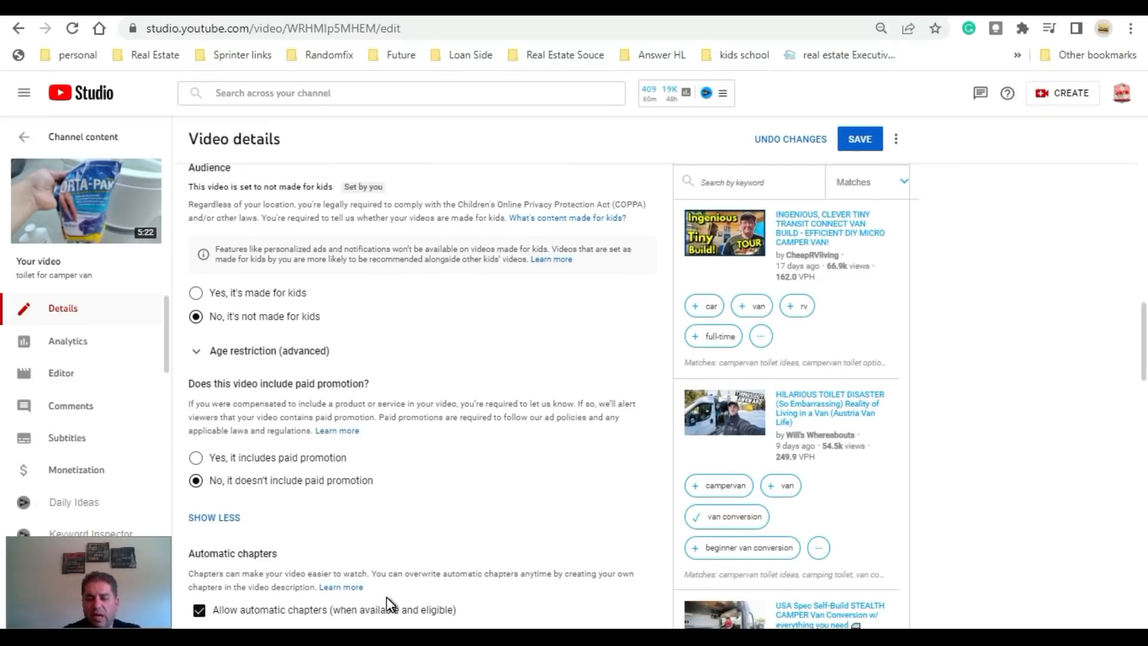
pyautogui.moveTo(767, 485)
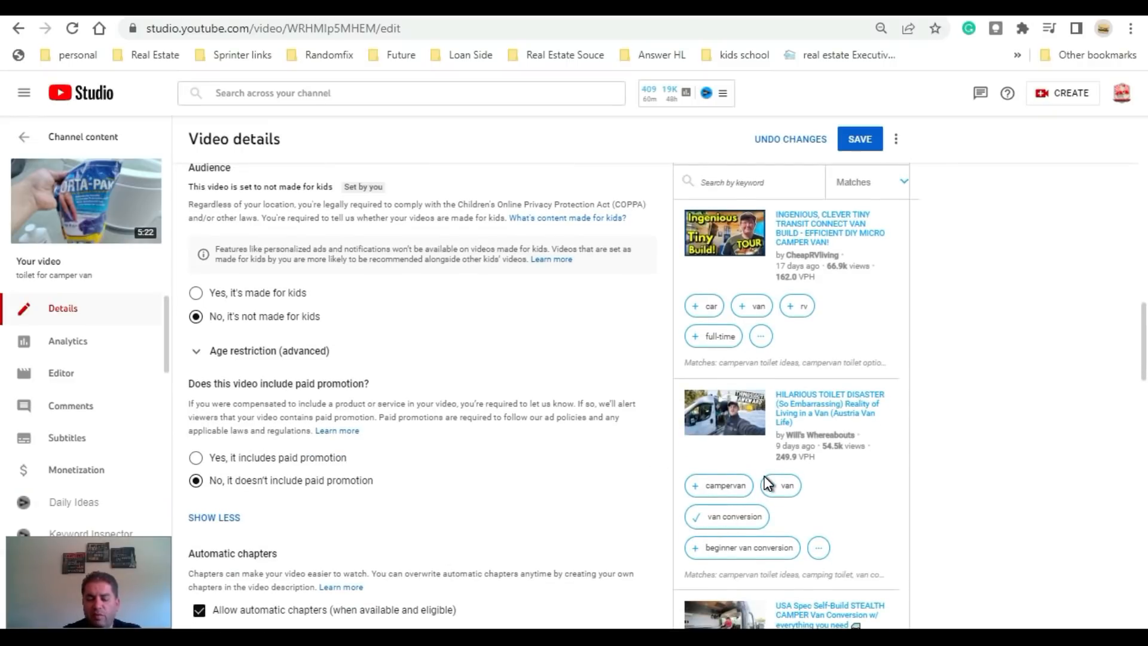
pyautogui.scroll(-3)
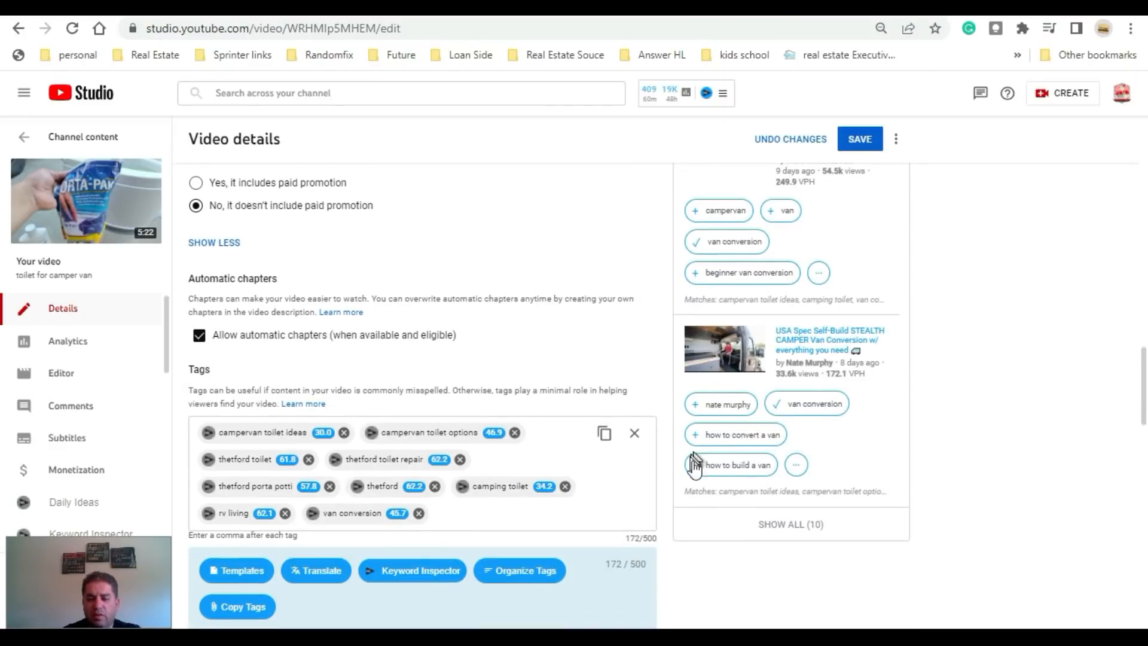
pyautogui.moveTo(721, 432)
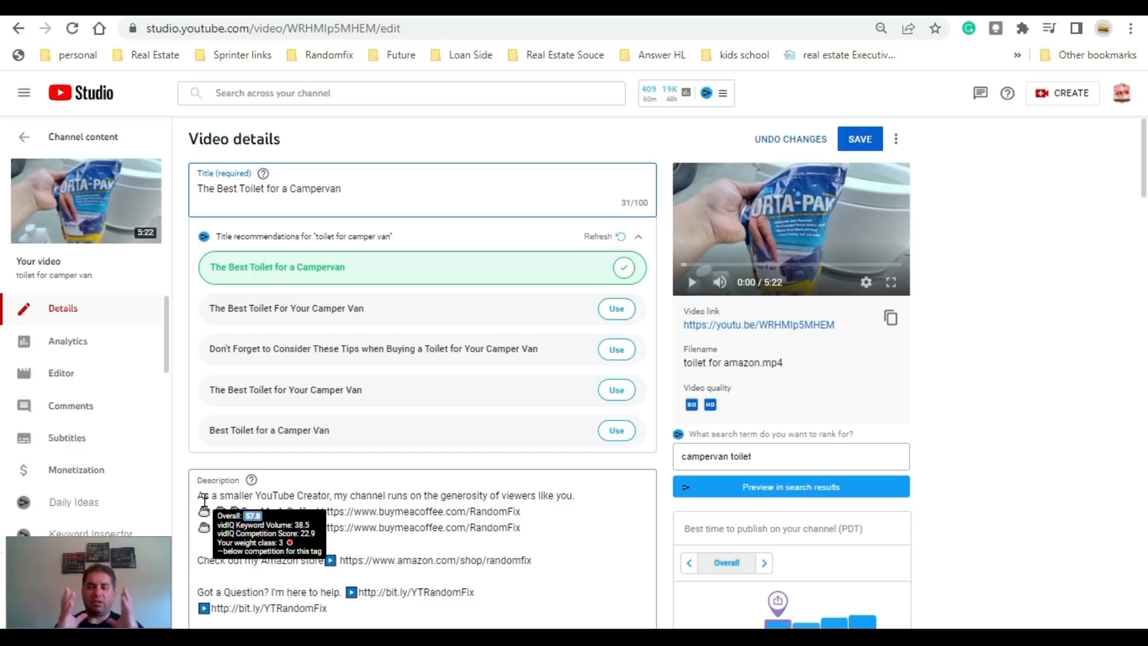
# Step: Scroll down past the keyword-extended description to the vidIQ SEO Score panel at 37.7
pyautogui.scroll(-3)
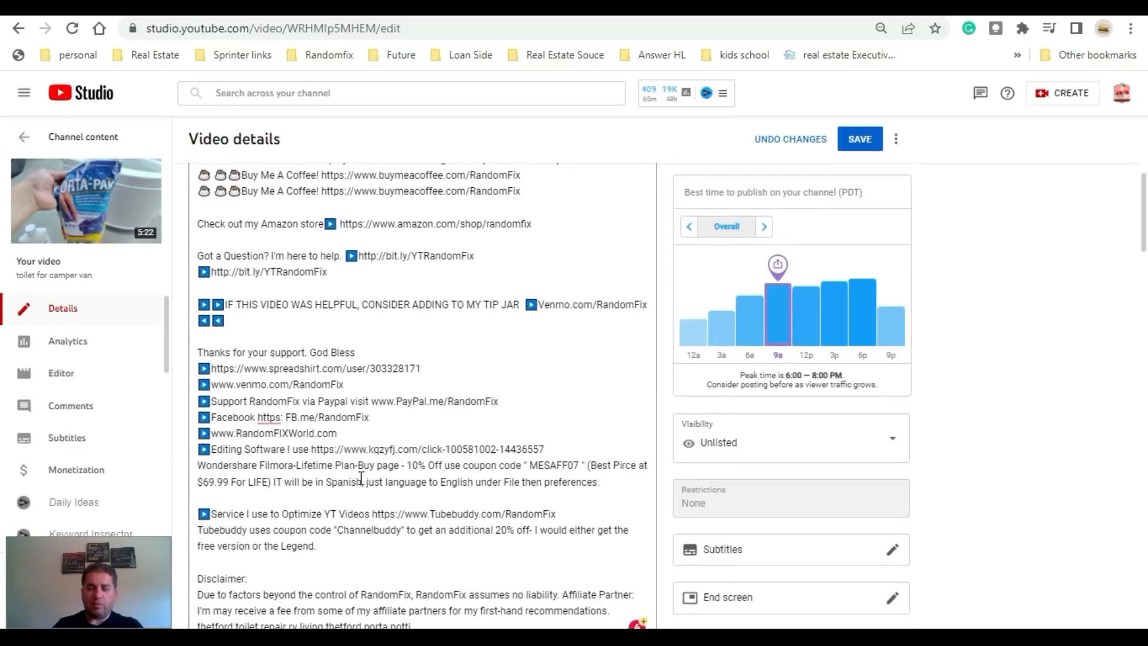
pyautogui.scroll(-3)
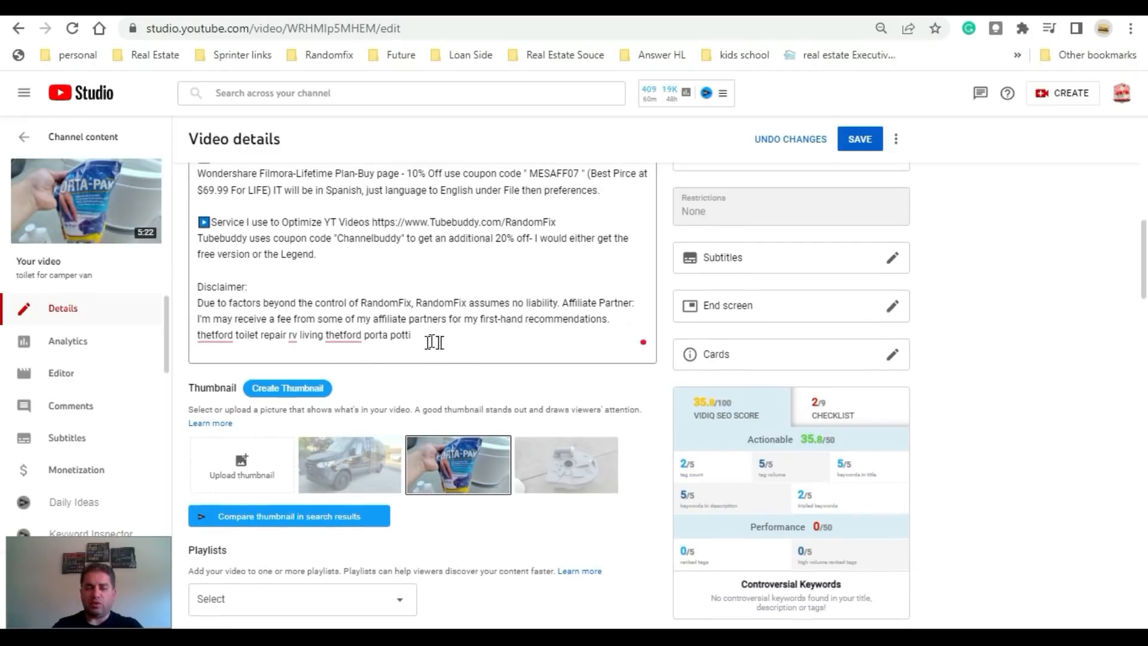
pyautogui.scroll(-3)
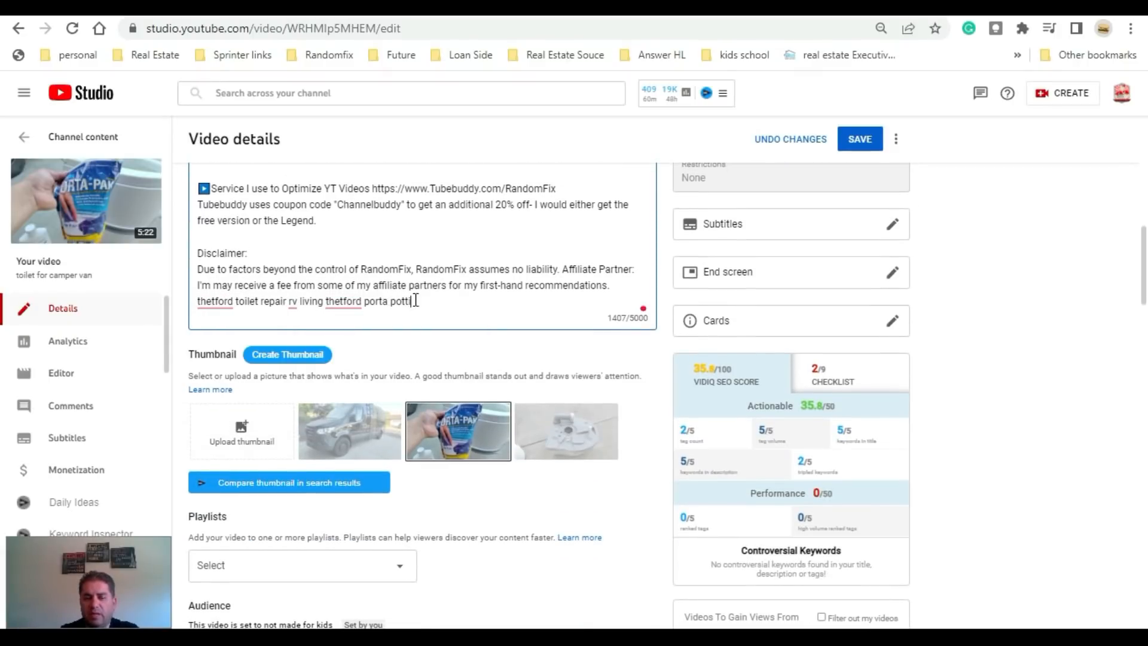
pyautogui.scroll(-3)
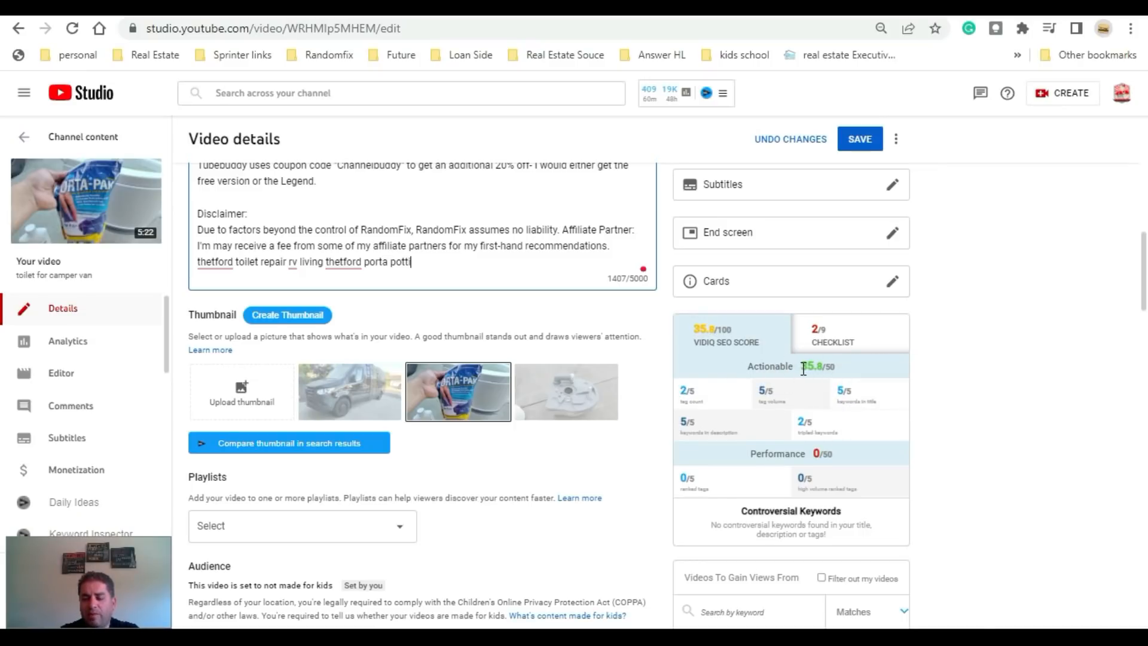
pyautogui.scroll(-3)
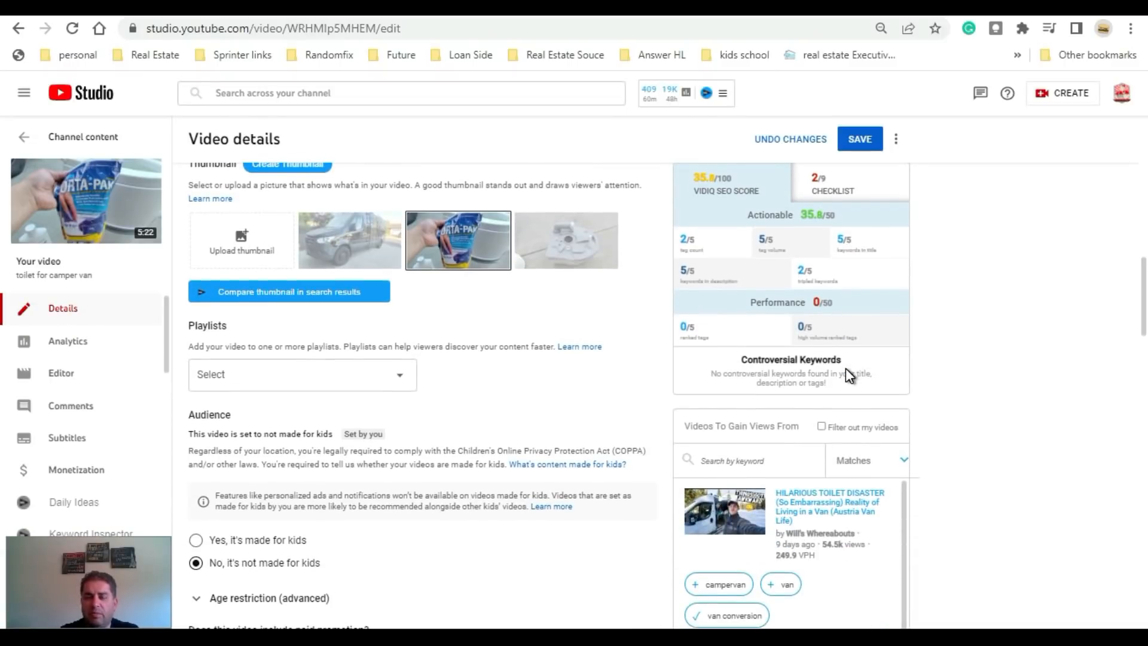
pyautogui.scroll(-3)
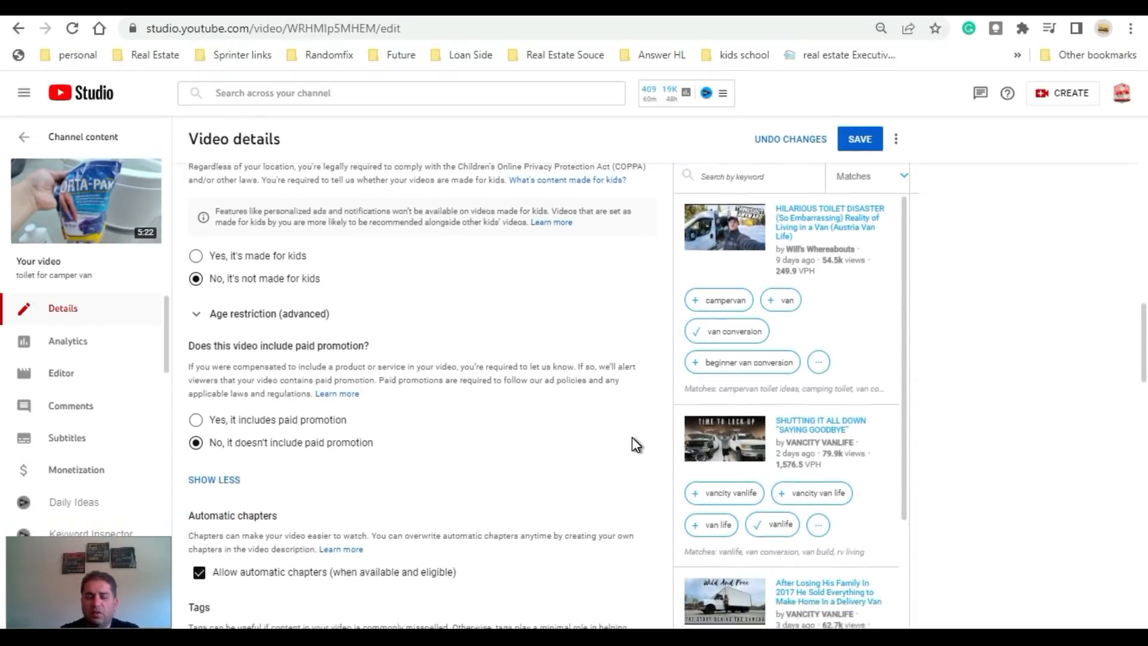
pyautogui.scroll(-3)
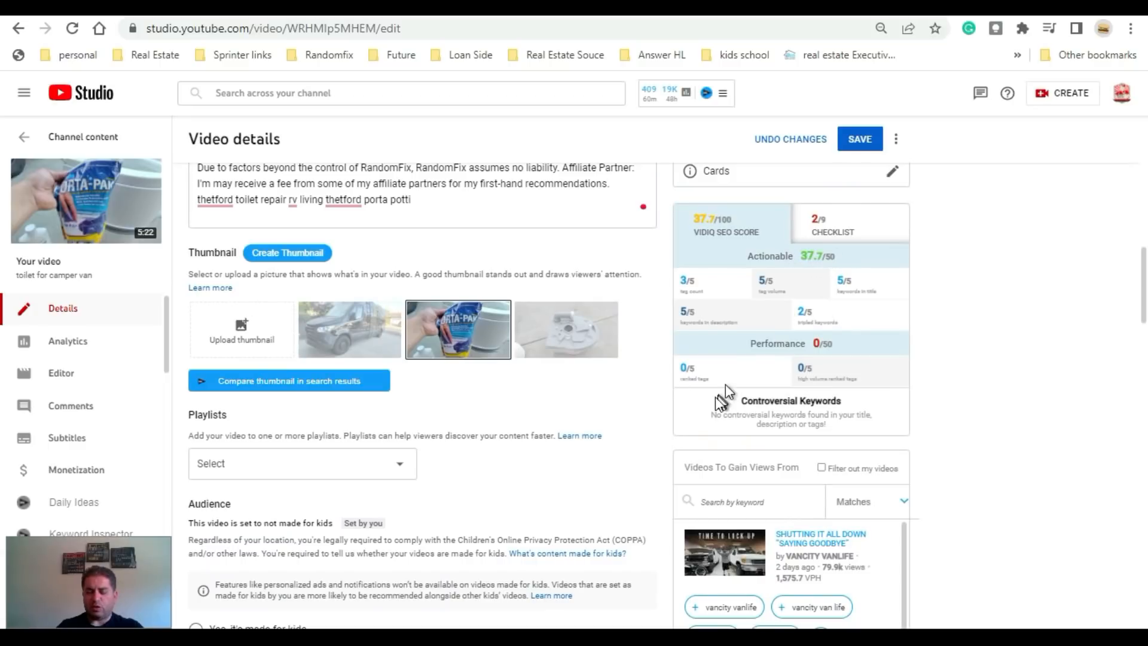
pyautogui.scroll(-3)
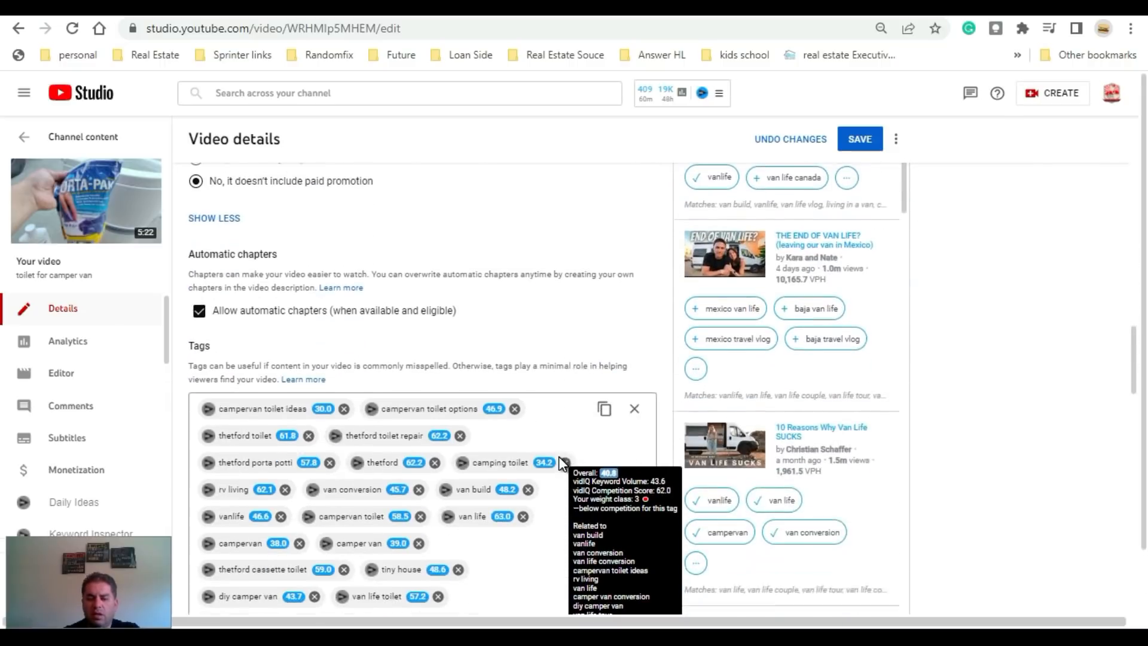
# Step: Scroll through the van life tags like sprinter van conversion and camper van tour
pyautogui.scroll(-3)
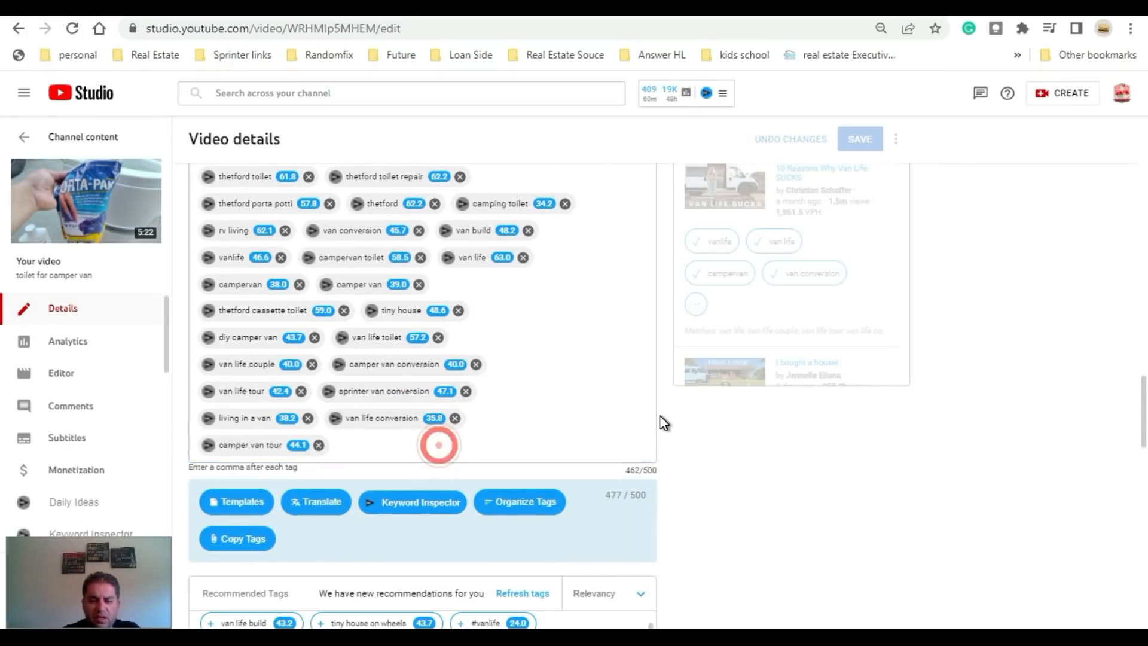
pyautogui.scroll(-3)
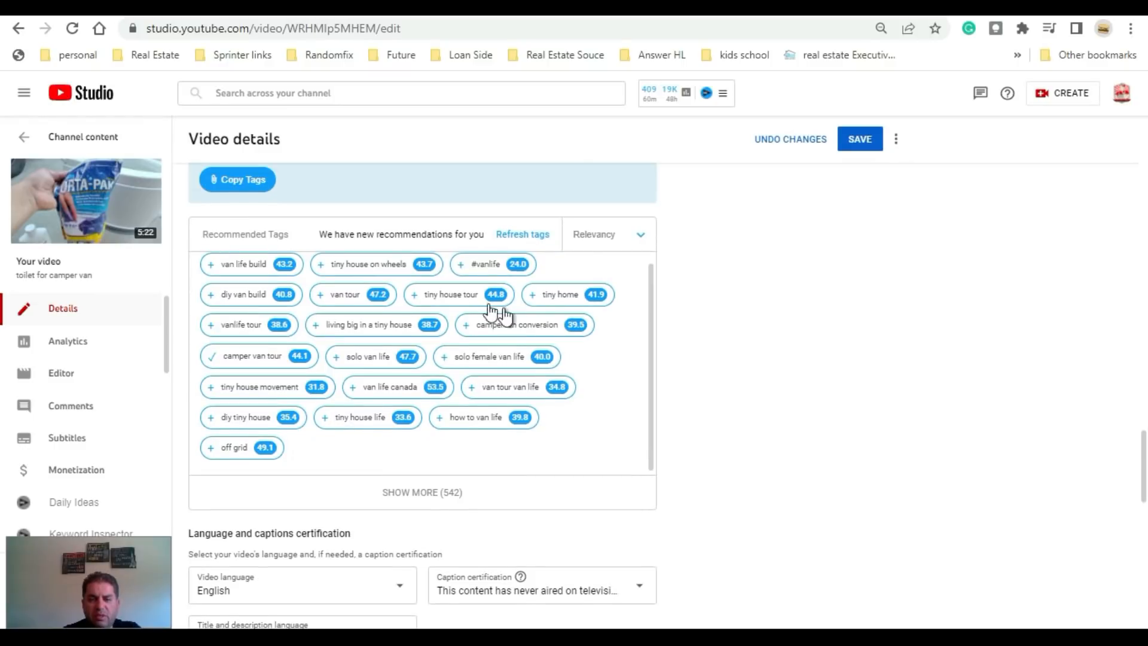
pyautogui.moveTo(265, 448)
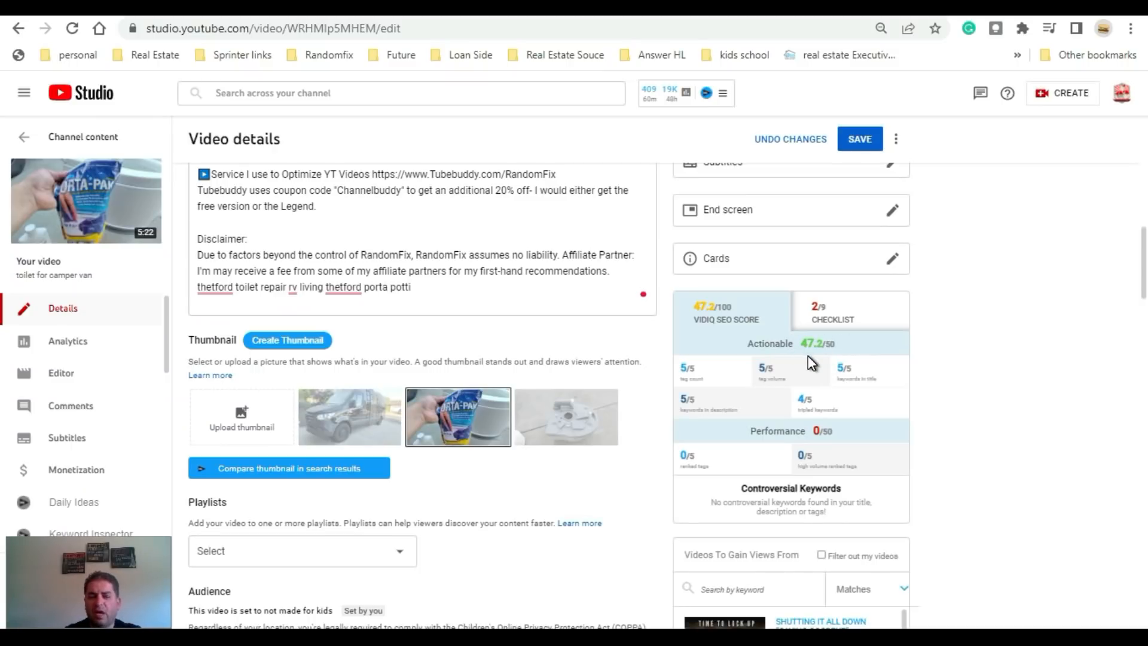
# Step: Save the title, upload the 'toilet' PERFECT image as custom thumbnail, and save again
pyautogui.click(860, 138)
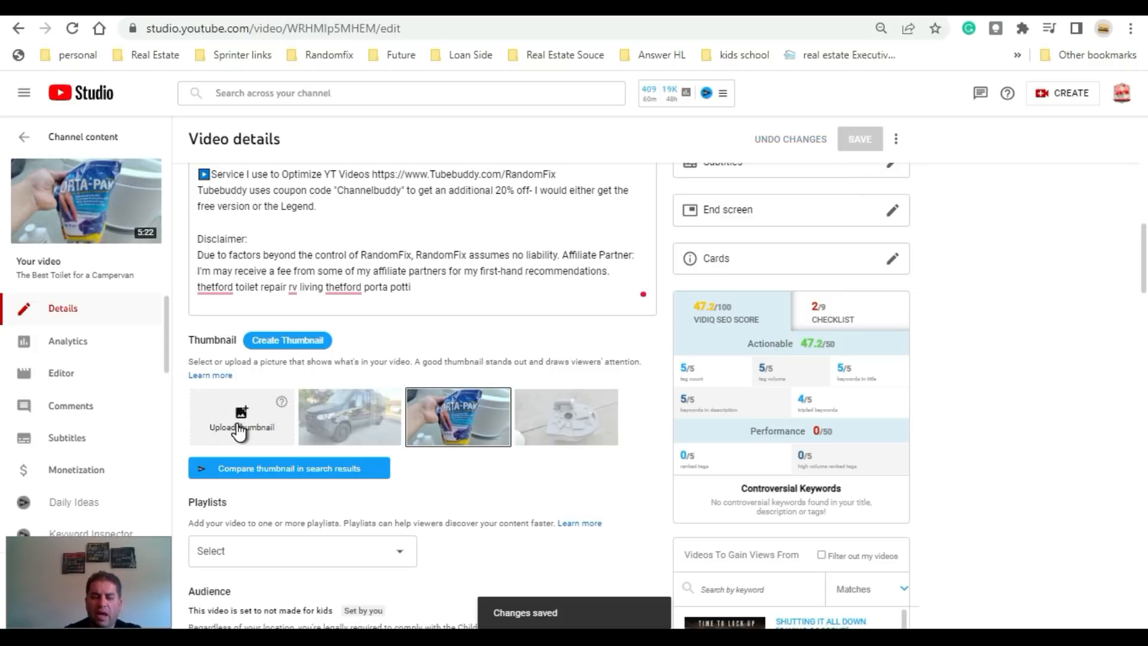
pyautogui.moveTo(314, 487)
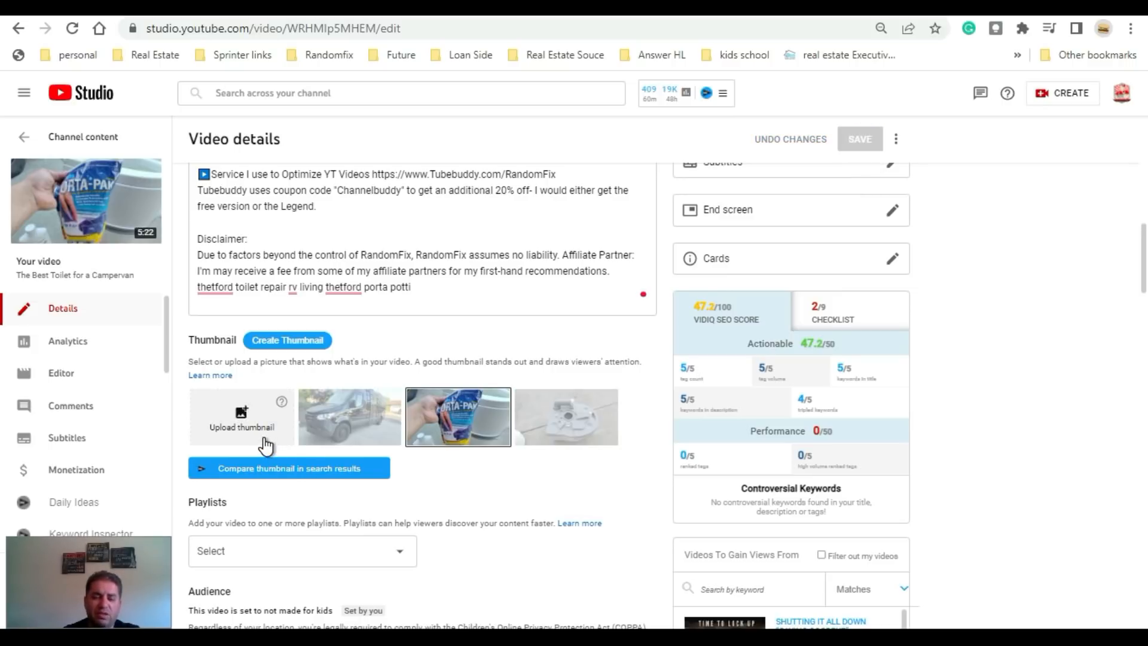
pyautogui.click(241, 416)
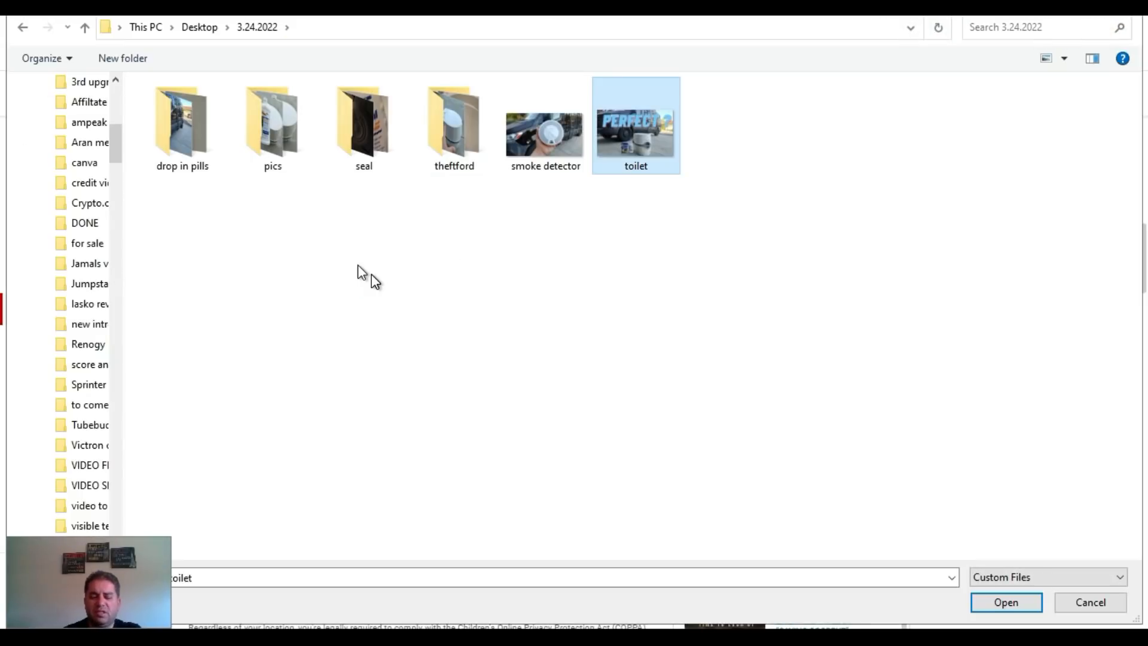
pyautogui.click(1005, 602)
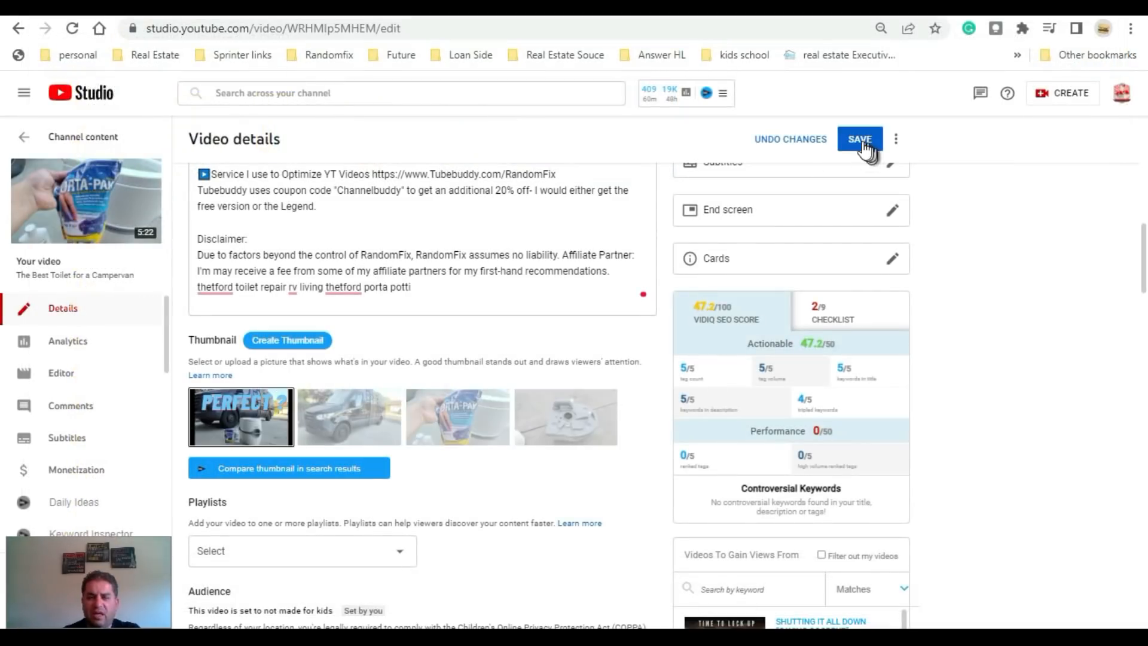
pyautogui.click(860, 138)
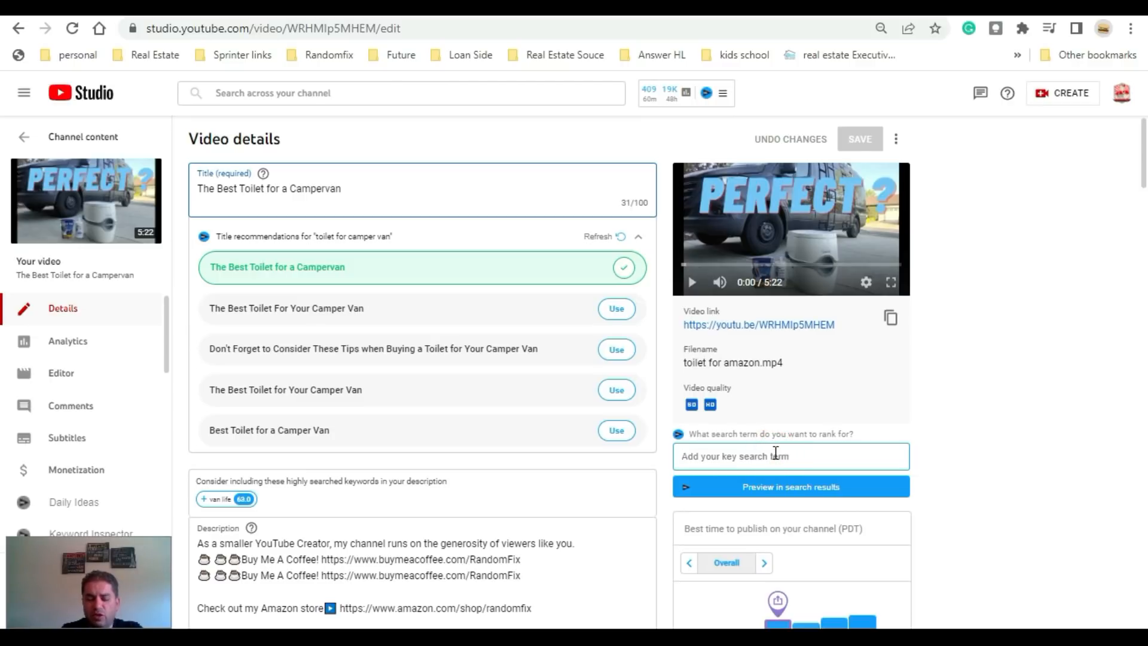
# Step: Target the search term 'van toilets' and check then close its search results preview
pyautogui.write('van toilets')
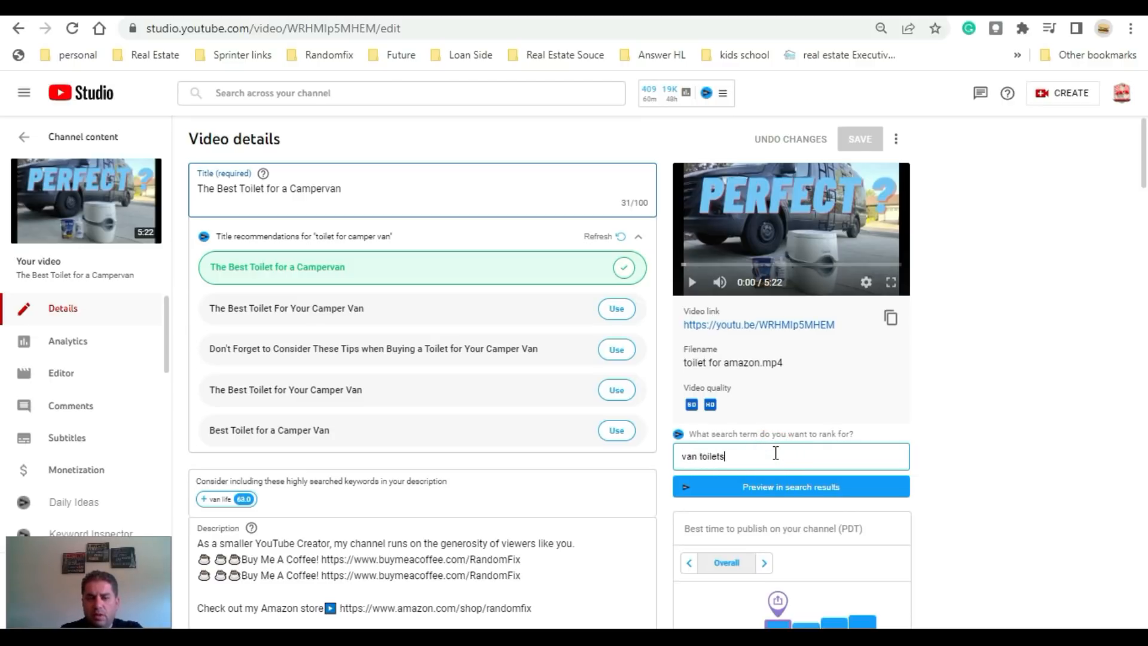
pyautogui.click(790, 486)
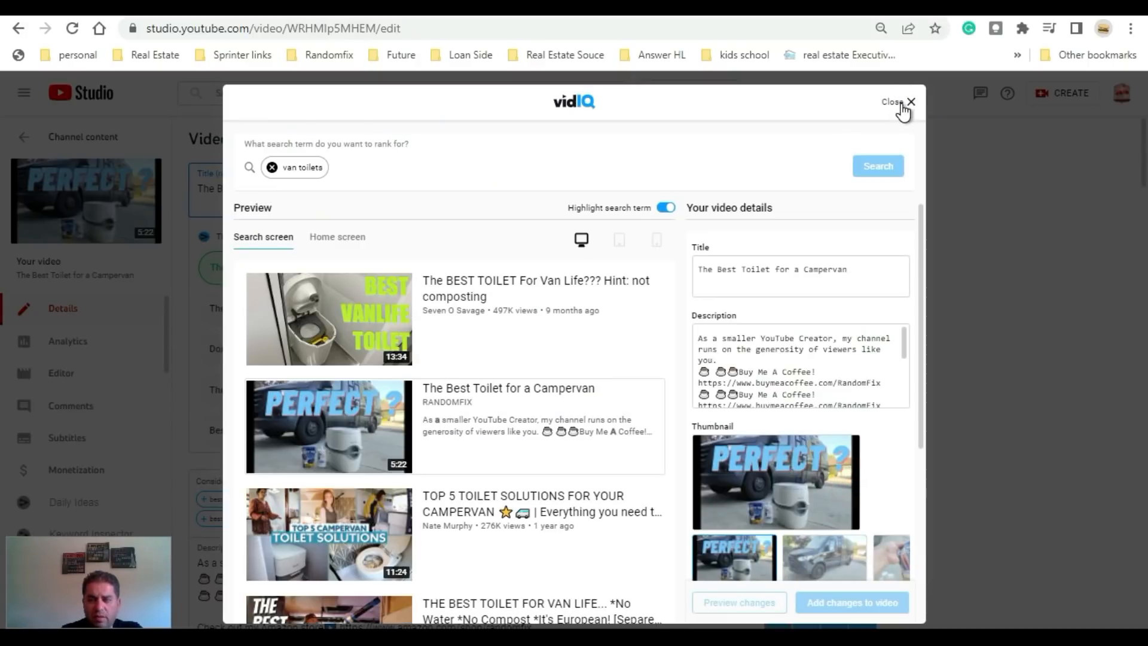
pyautogui.click(911, 101)
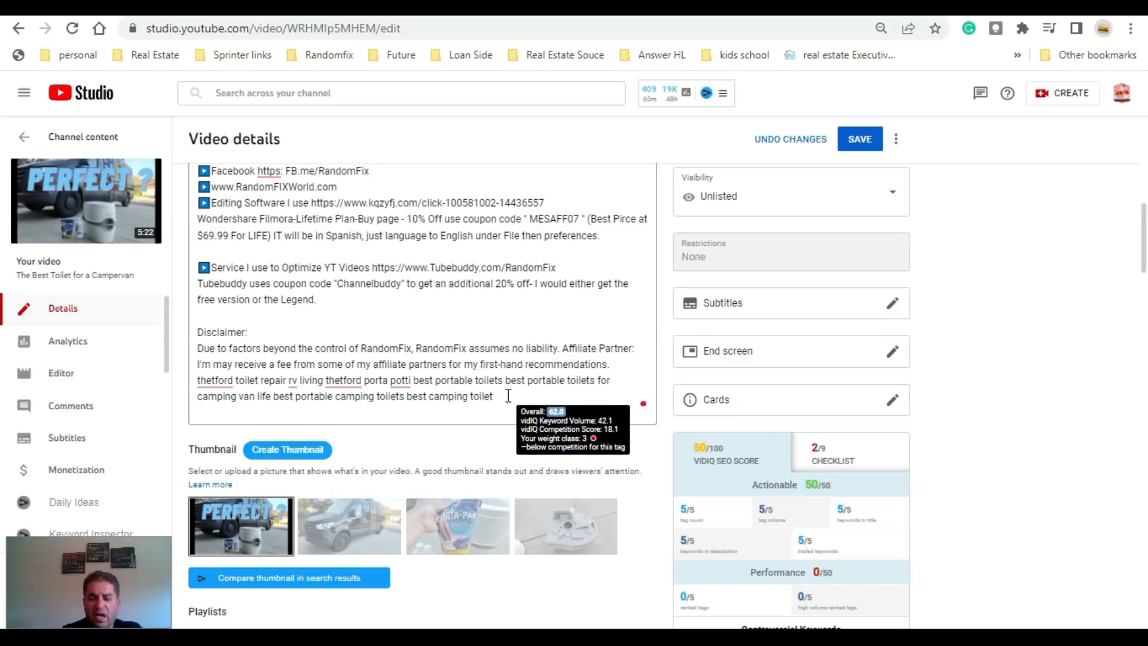
pyautogui.scroll(-3)
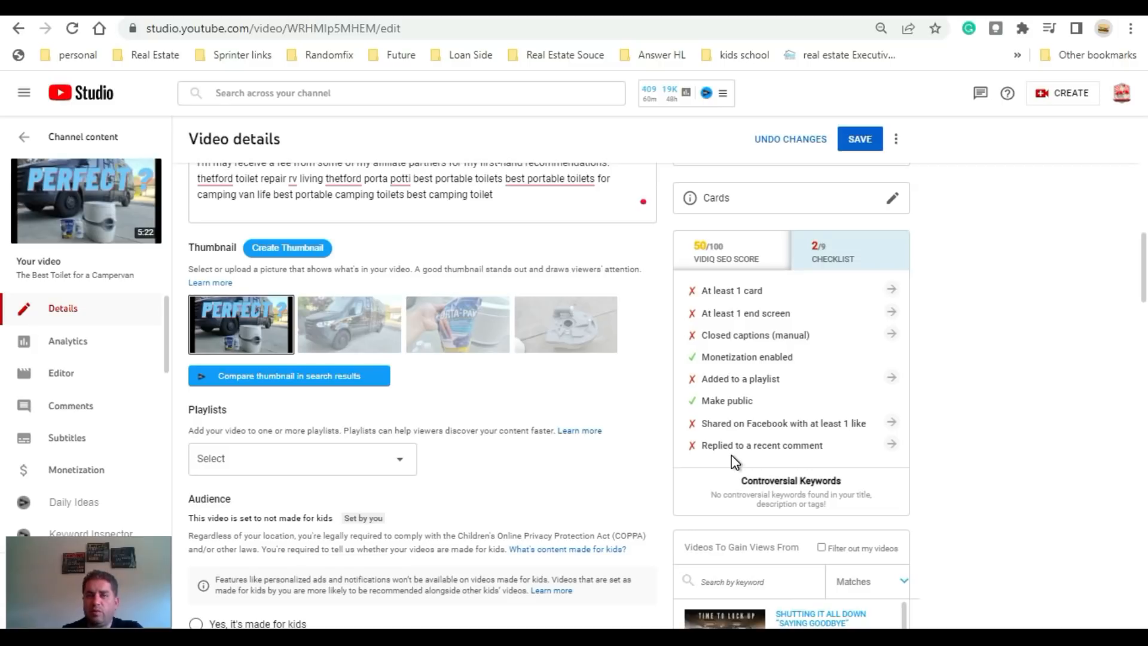
# Step: Save the portable camping toilet description edits in YouTube Studio
pyautogui.click(860, 138)
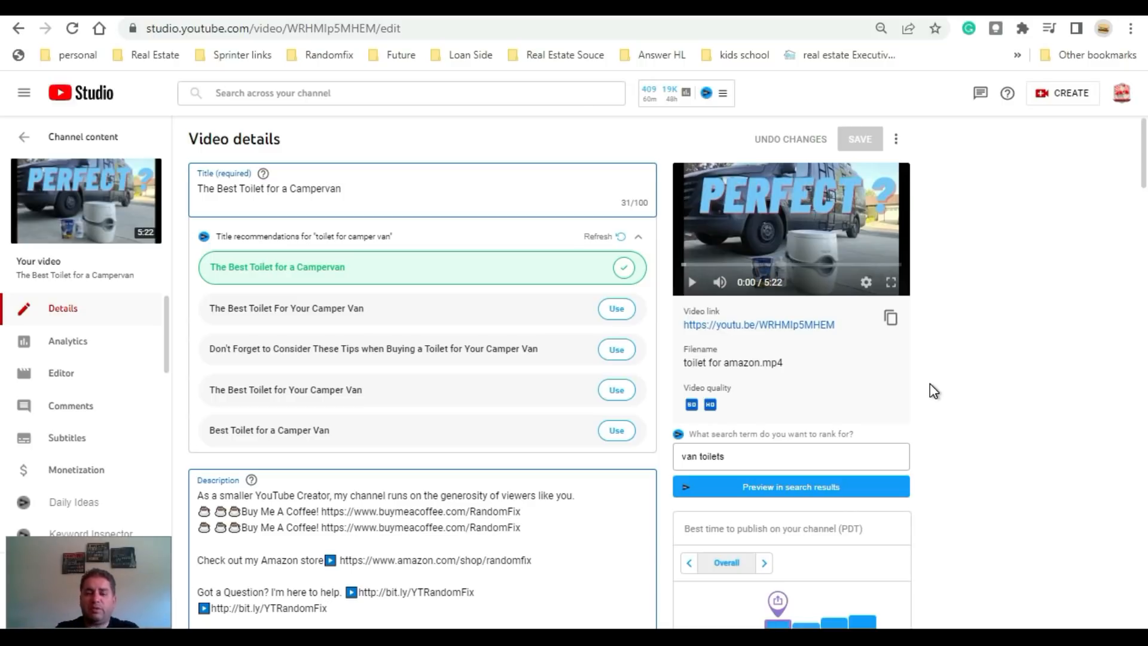
pyautogui.scroll(-3)
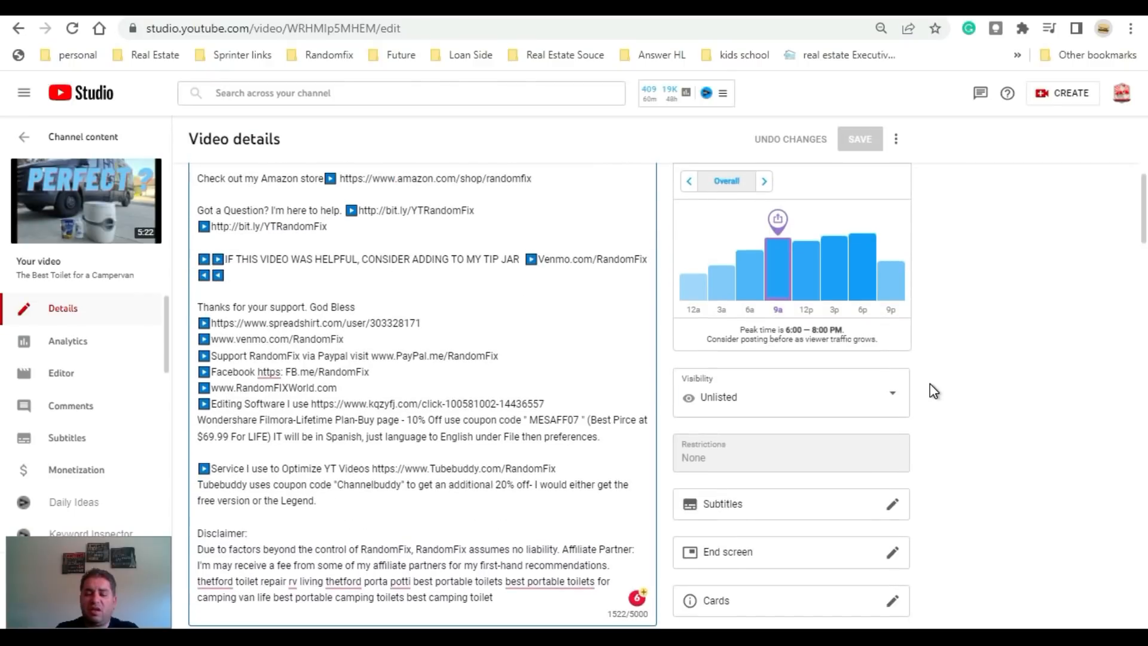
pyautogui.scroll(-3)
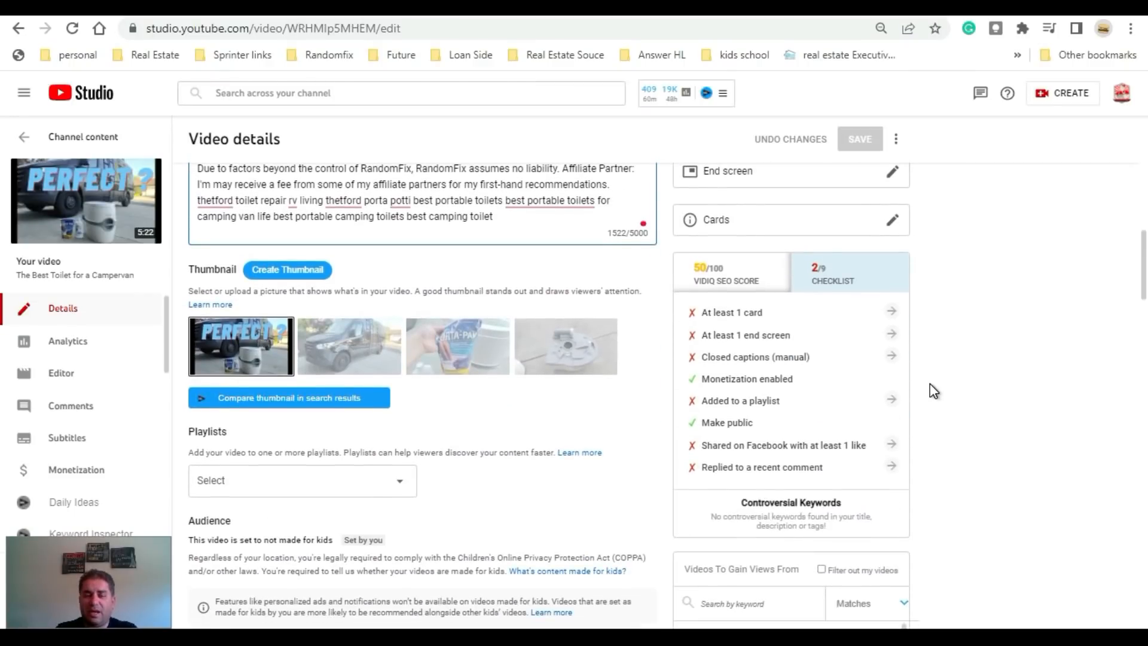